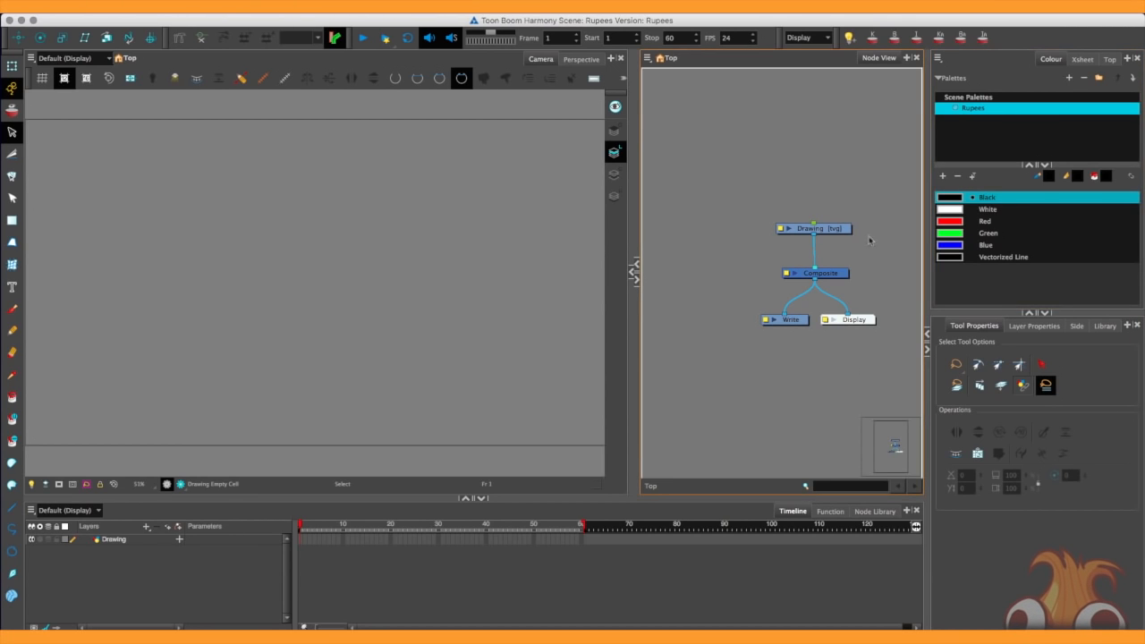
mouse_move(866, 262)
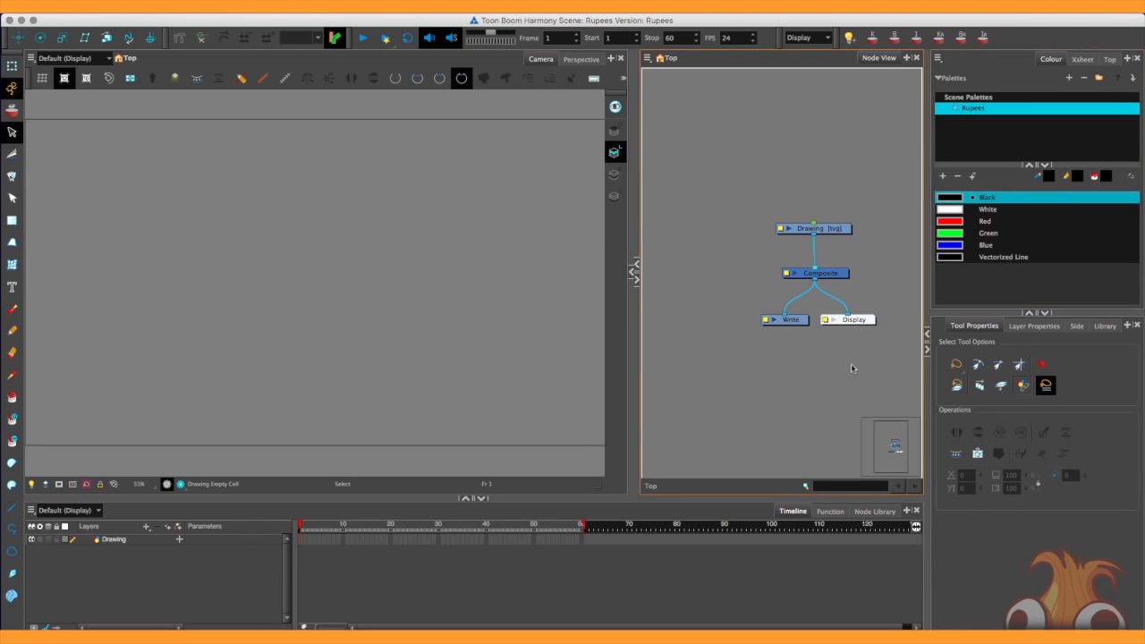
mouse_move(865, 263)
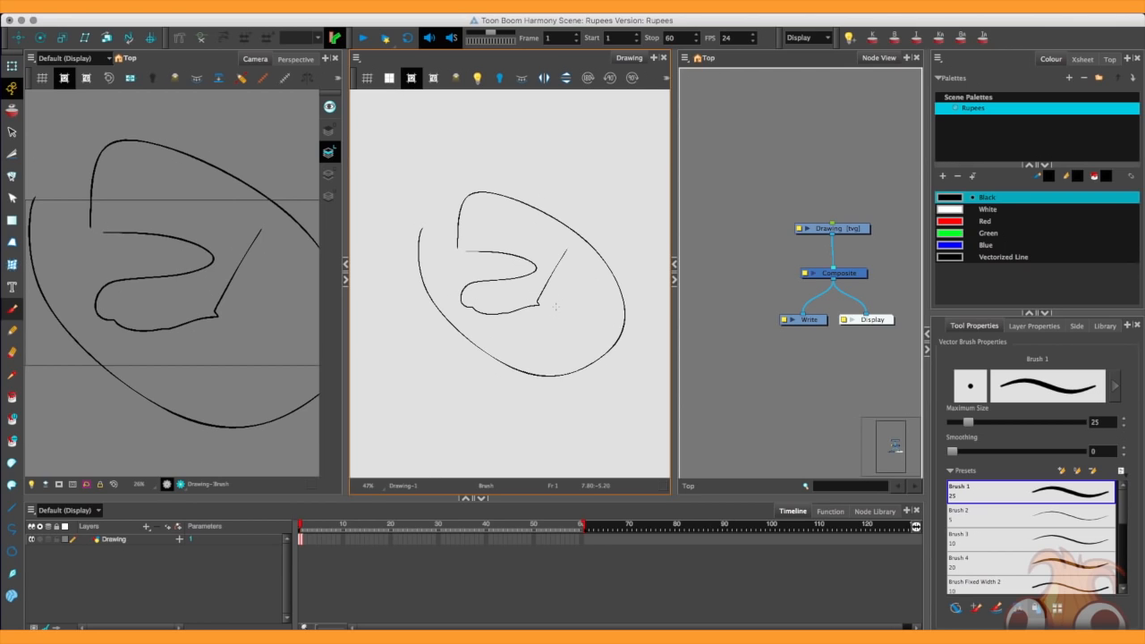
Step: Close the Camera view tab so only the Drawing view remains
left_click(11, 131)
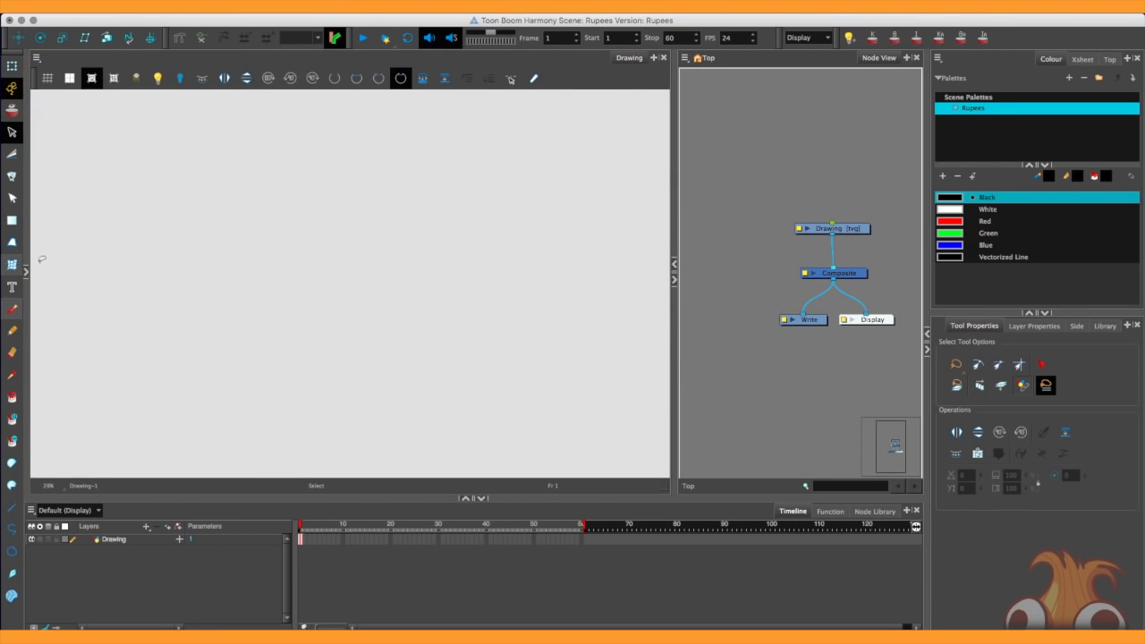
Step: Close the Node View and draw a square outline near the drawing centre
left_click(916, 57)
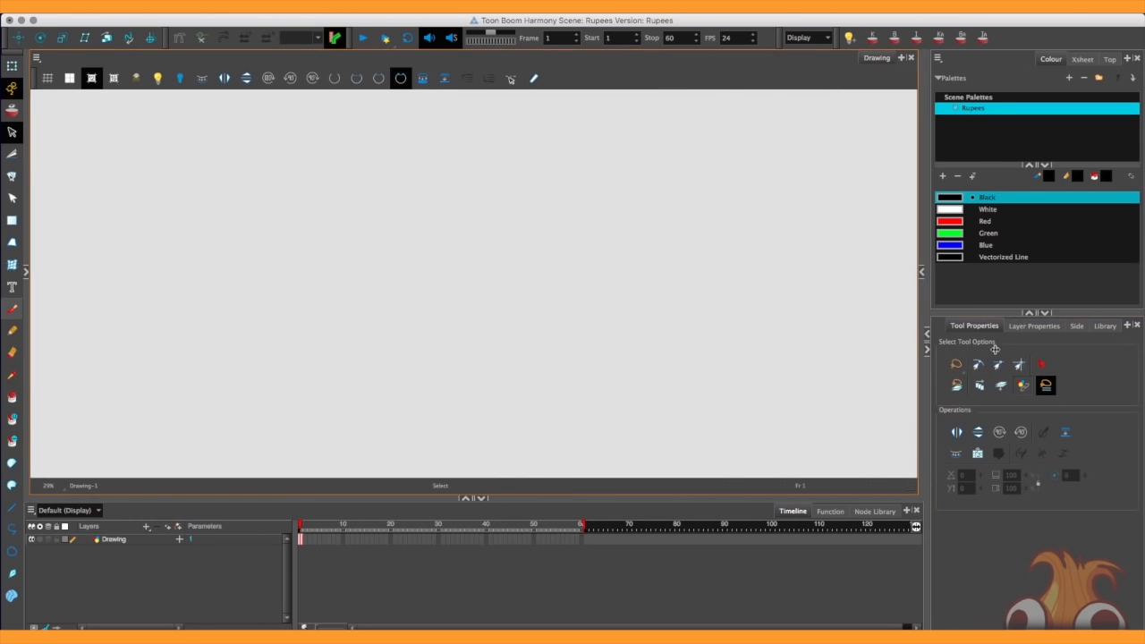
mouse_move(870, 396)
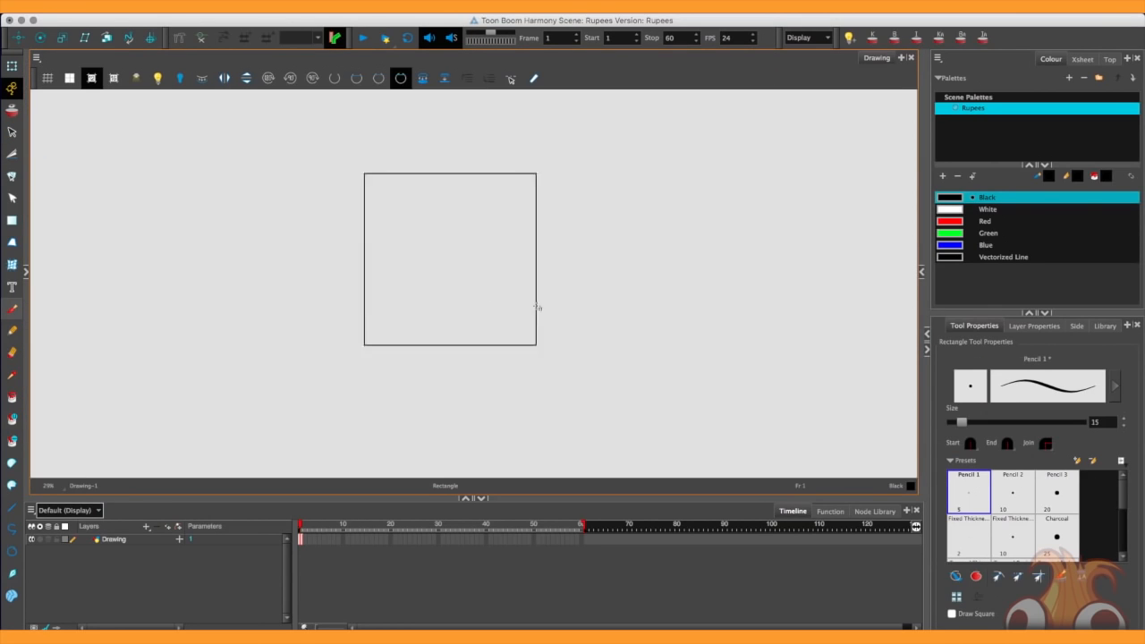
left_click_drag(536, 308, 400, 329)
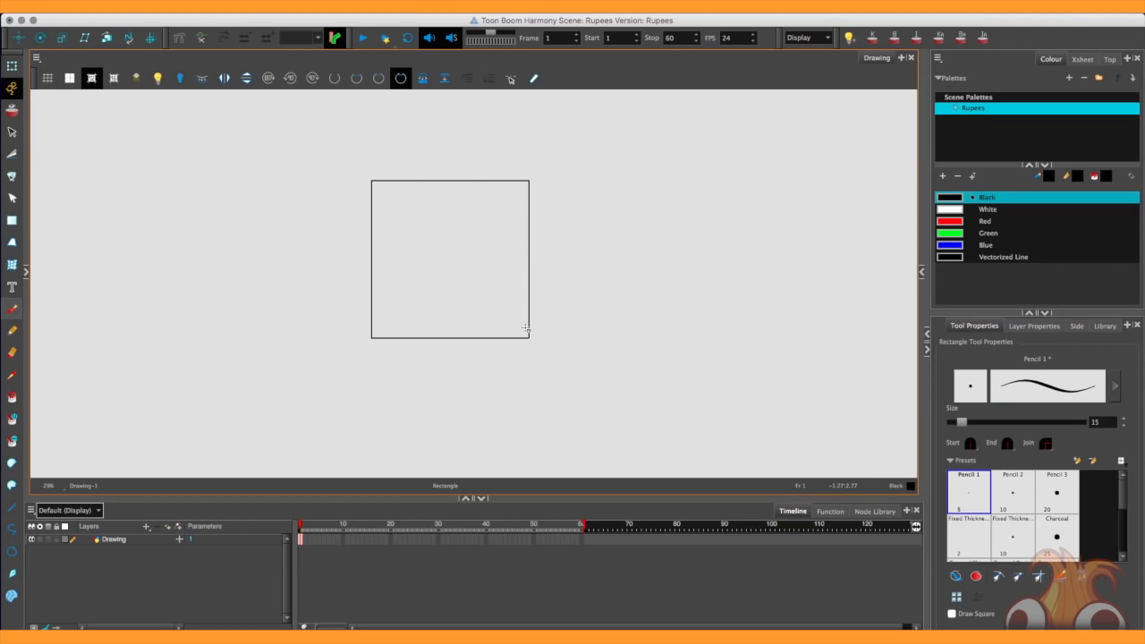
Step: Rotate the selected square 45° into a diamond and drag it upward
left_click(13, 131)
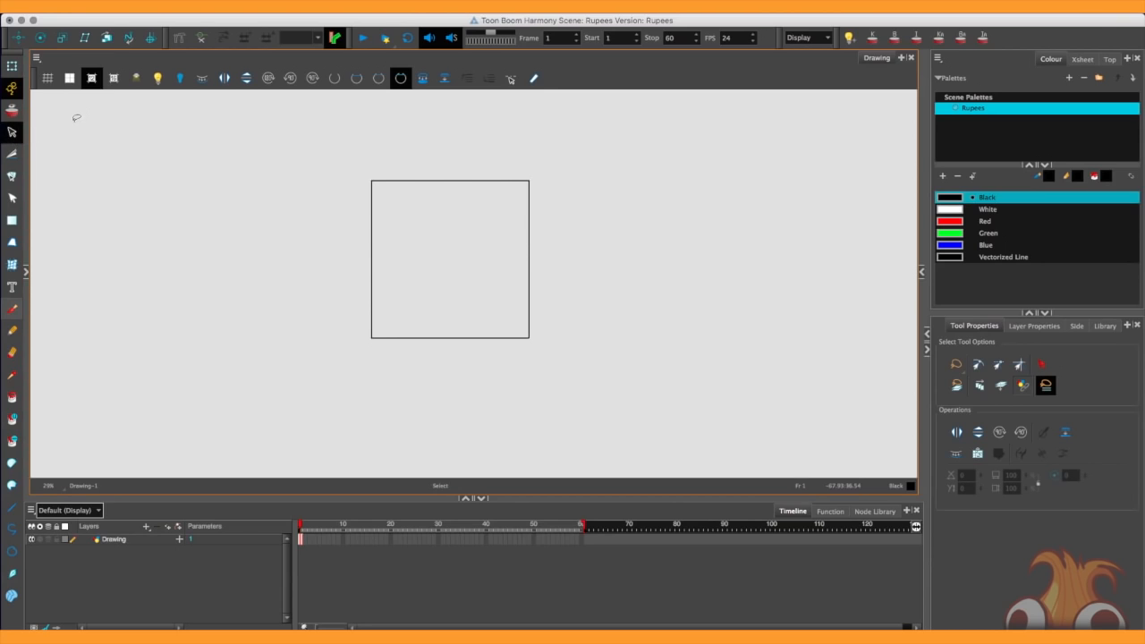
left_click(450, 260)
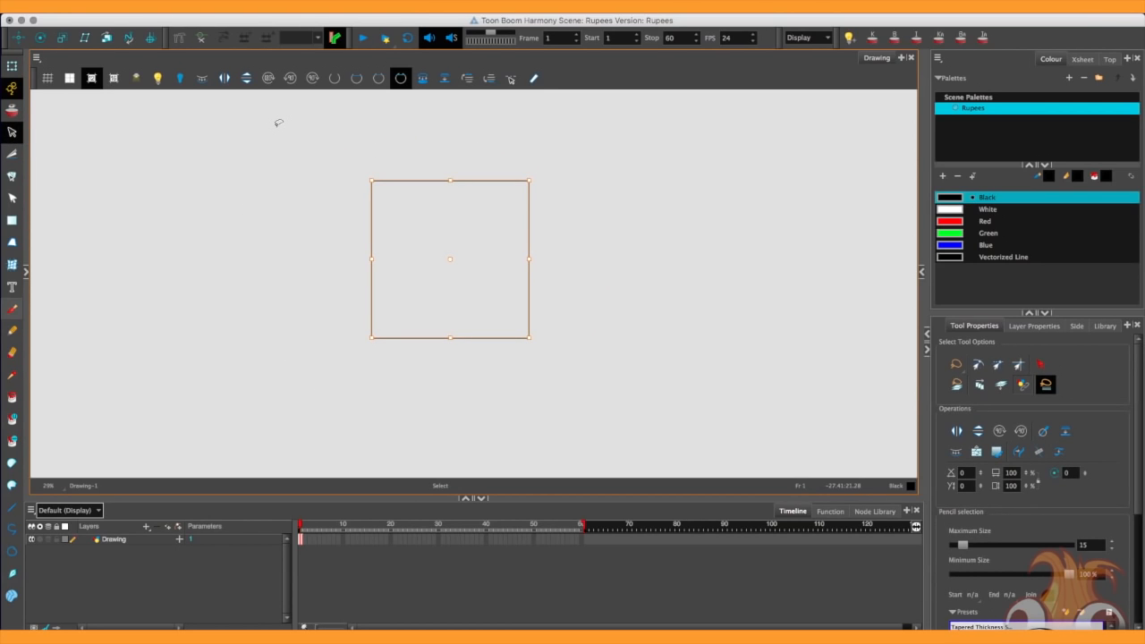
mouse_move(366, 176)
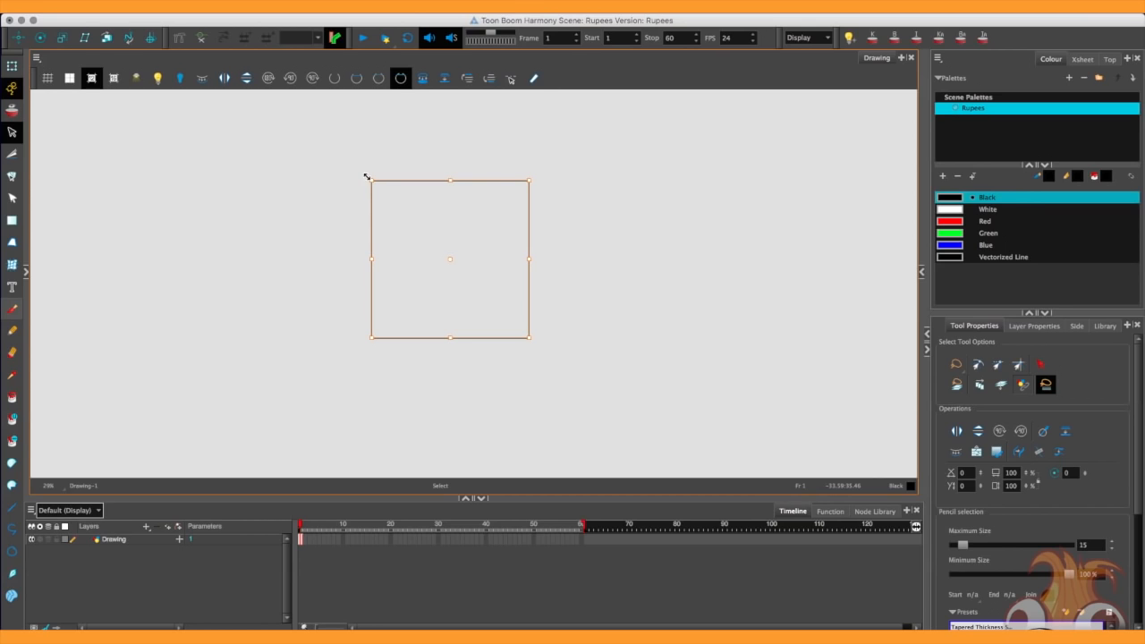
mouse_move(363, 173)
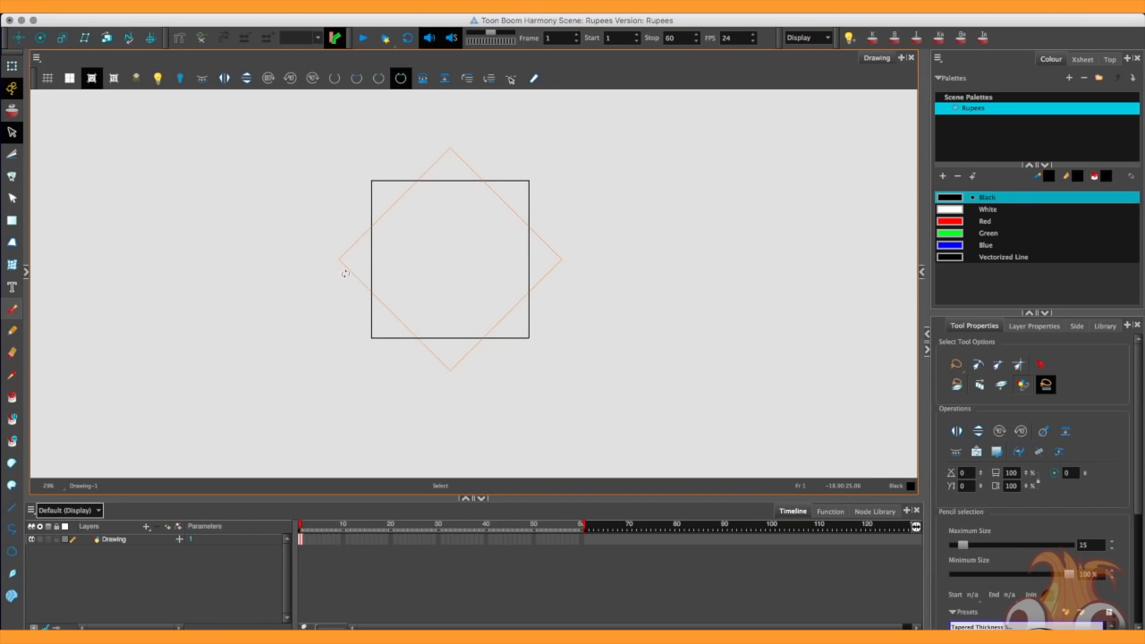
left_click(450, 260)
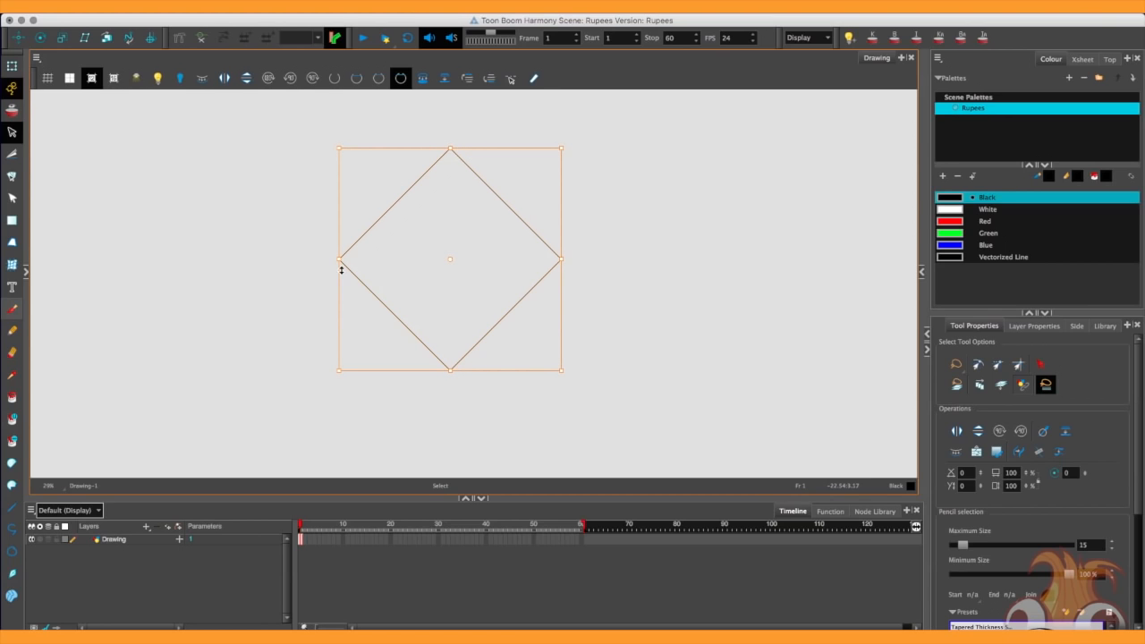
left_click_drag(450, 260, 458, 207)
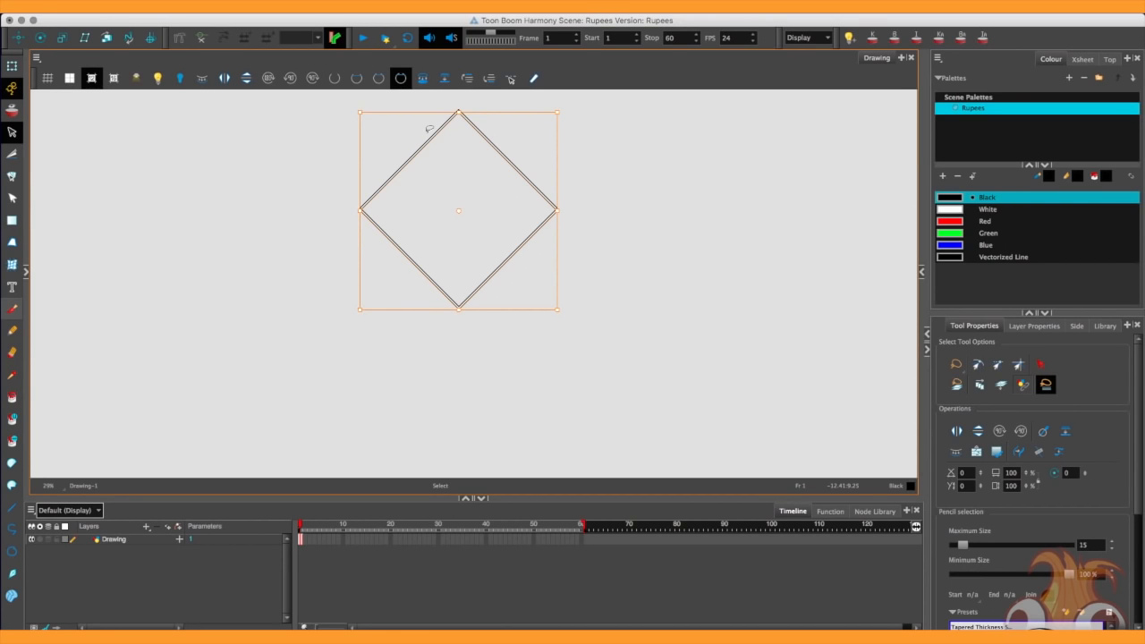
mouse_move(12, 131)
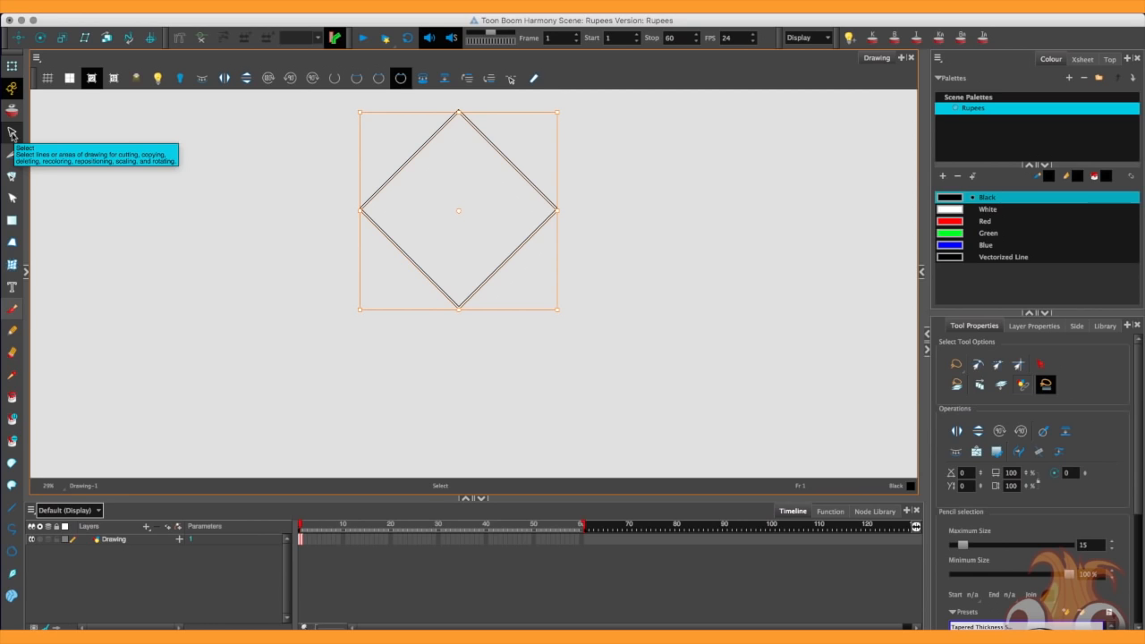
mouse_move(456, 216)
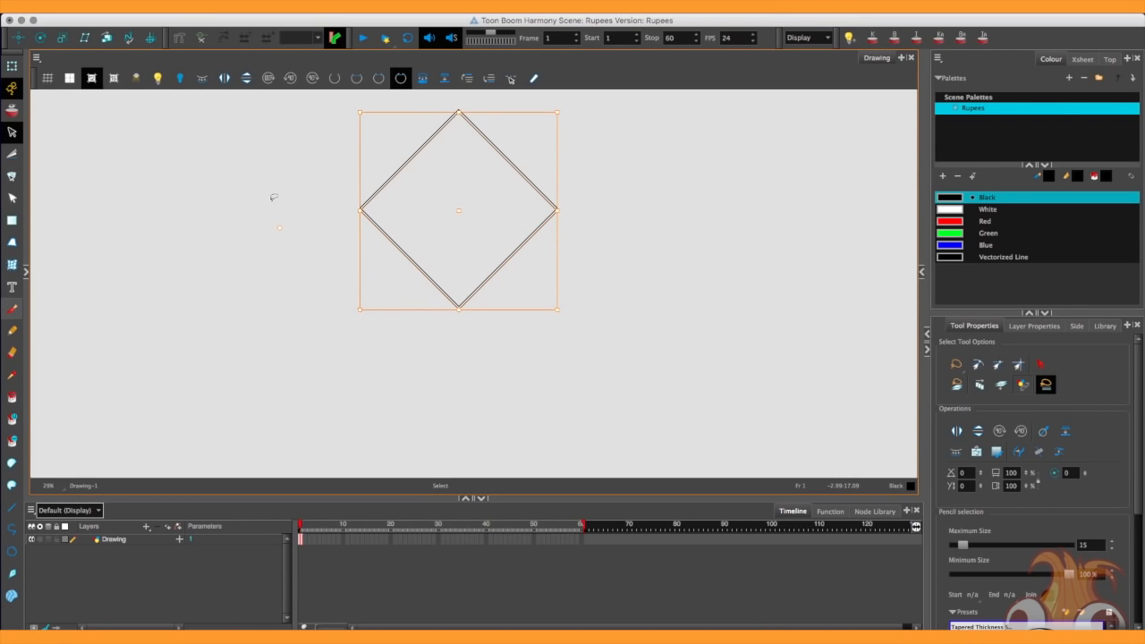
Step: Alt-drag a copy of the diamond below the original and adjust both diamonds' width
left_click_drag(458, 210, 255, 284)
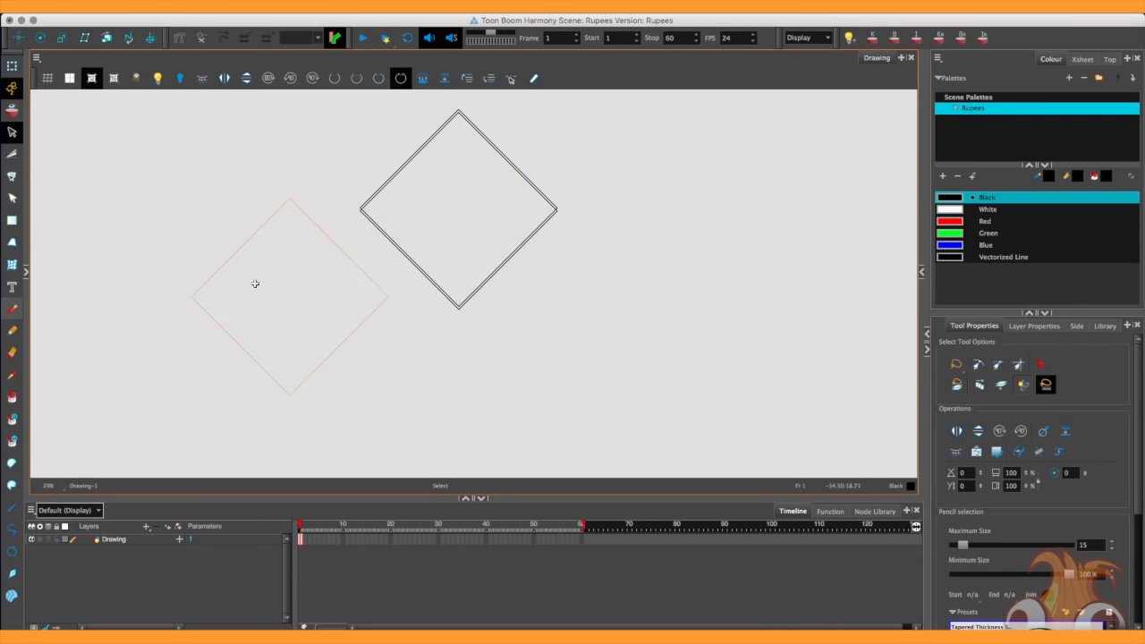
left_click_drag(255, 283, 224, 268)
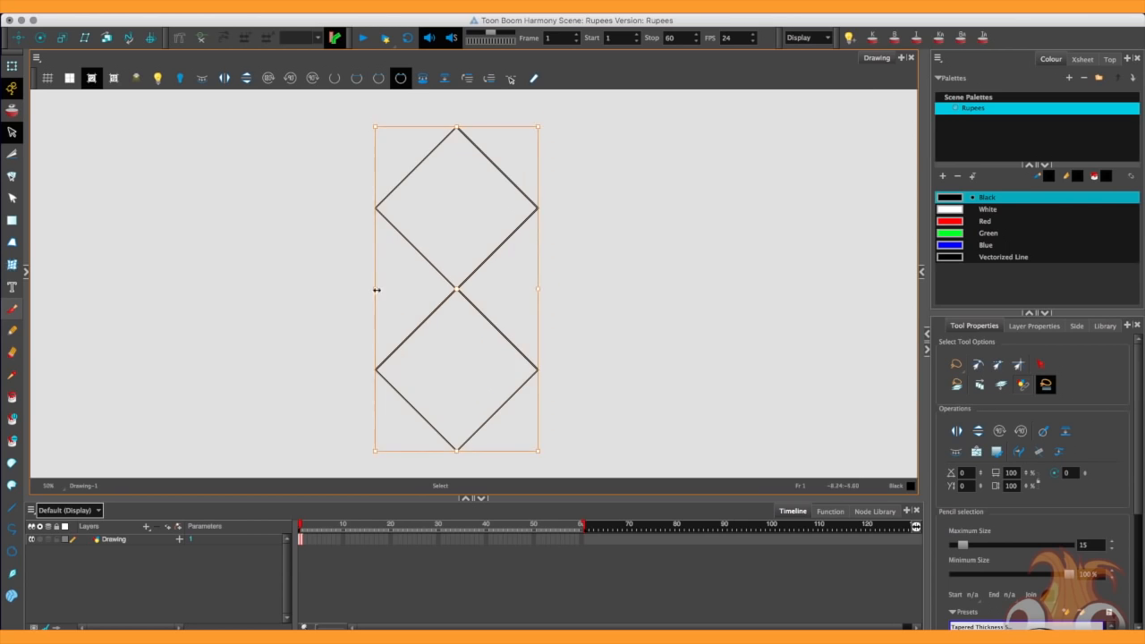
left_click_drag(456, 286, 471, 286)
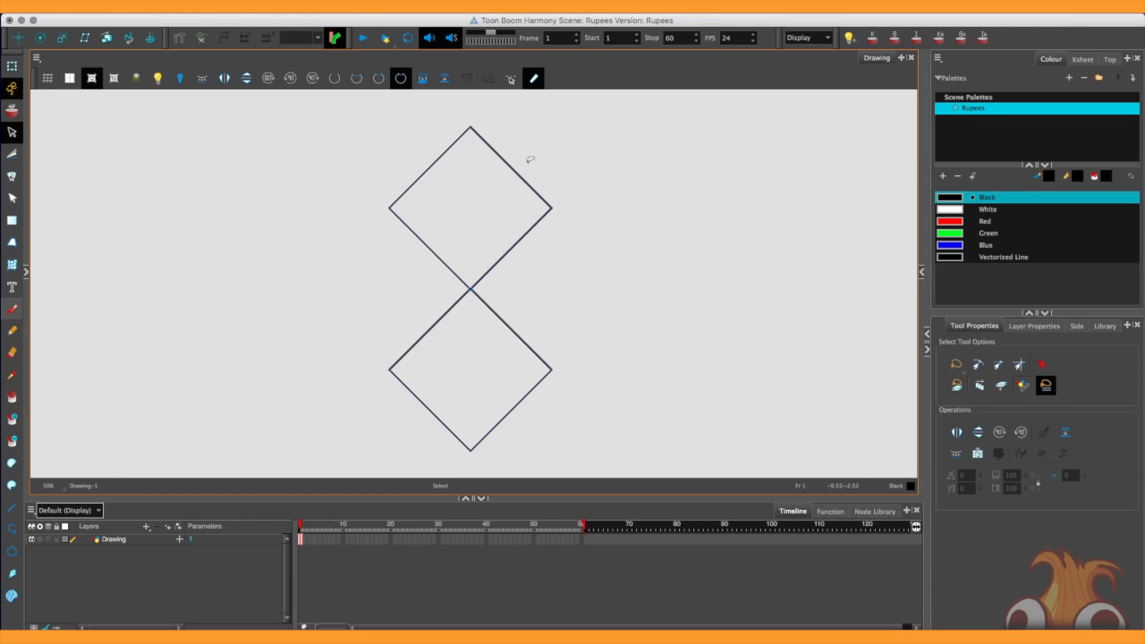
mouse_move(491, 292)
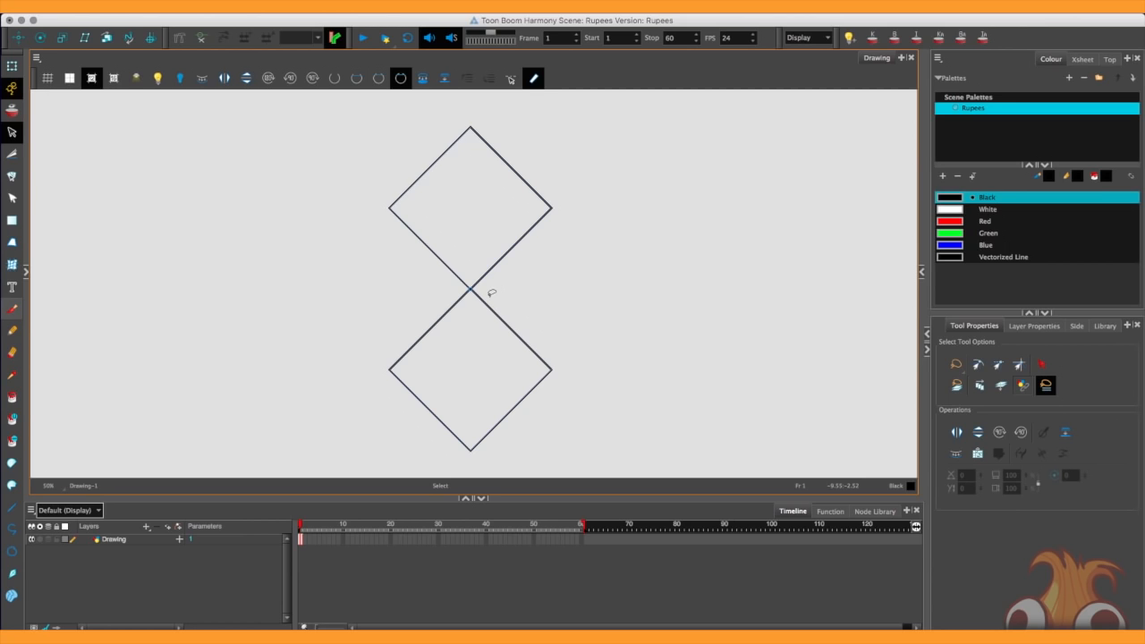
Step: Draw vertical lines through the left and right corners of the stacked diamonds
left_click_drag(405, 143, 490, 294)
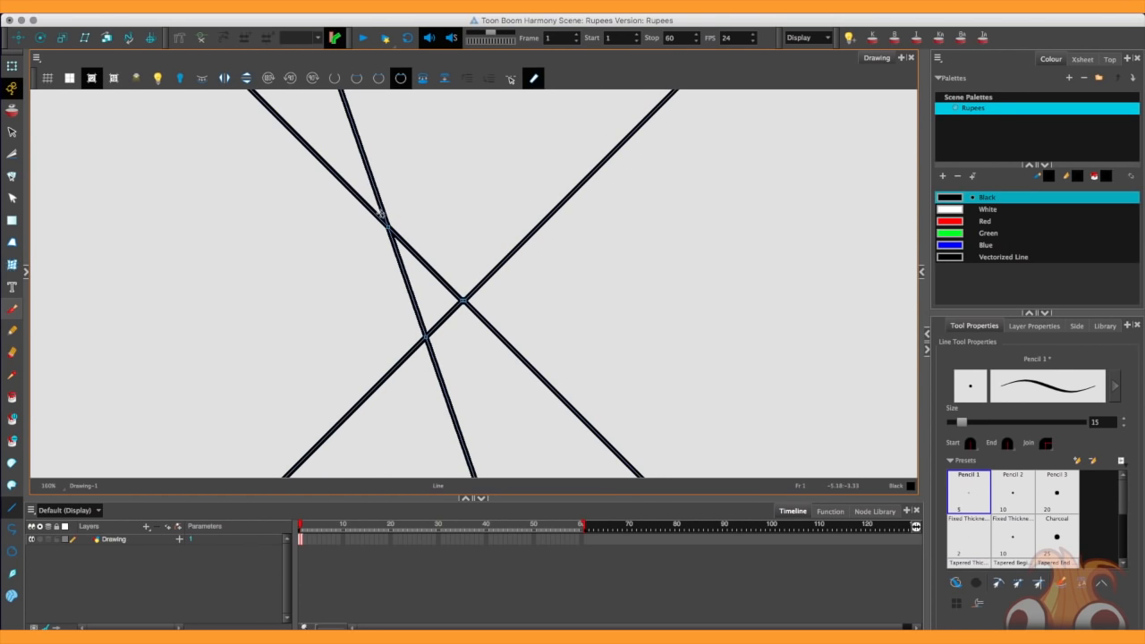
mouse_move(342, 224)
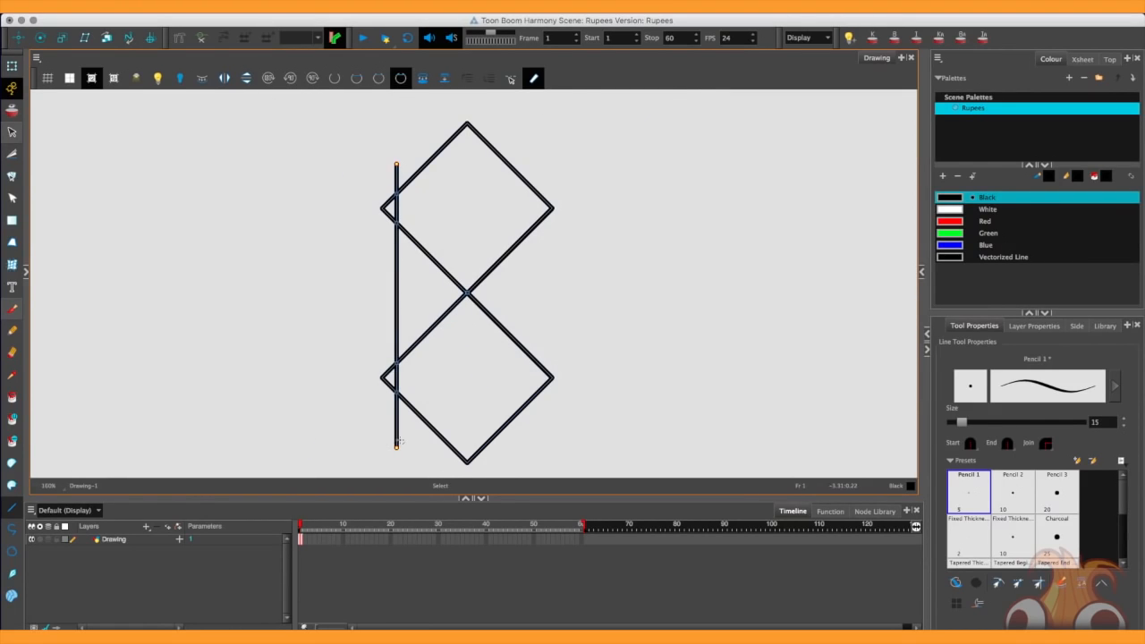
left_click_drag(539, 164, 539, 469)
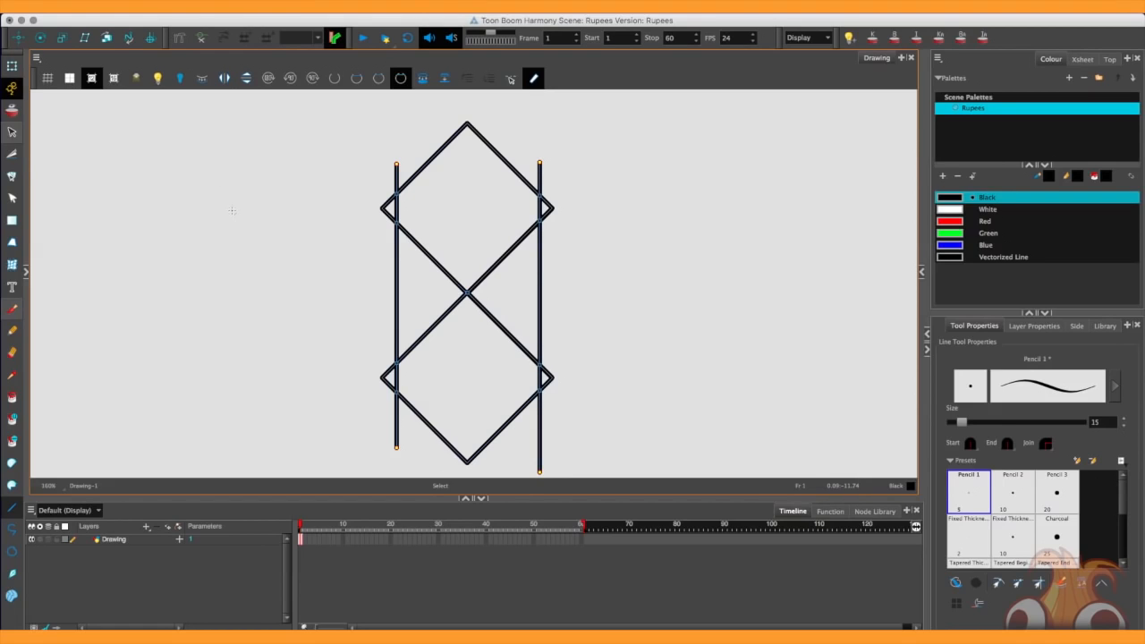
mouse_move(536, 201)
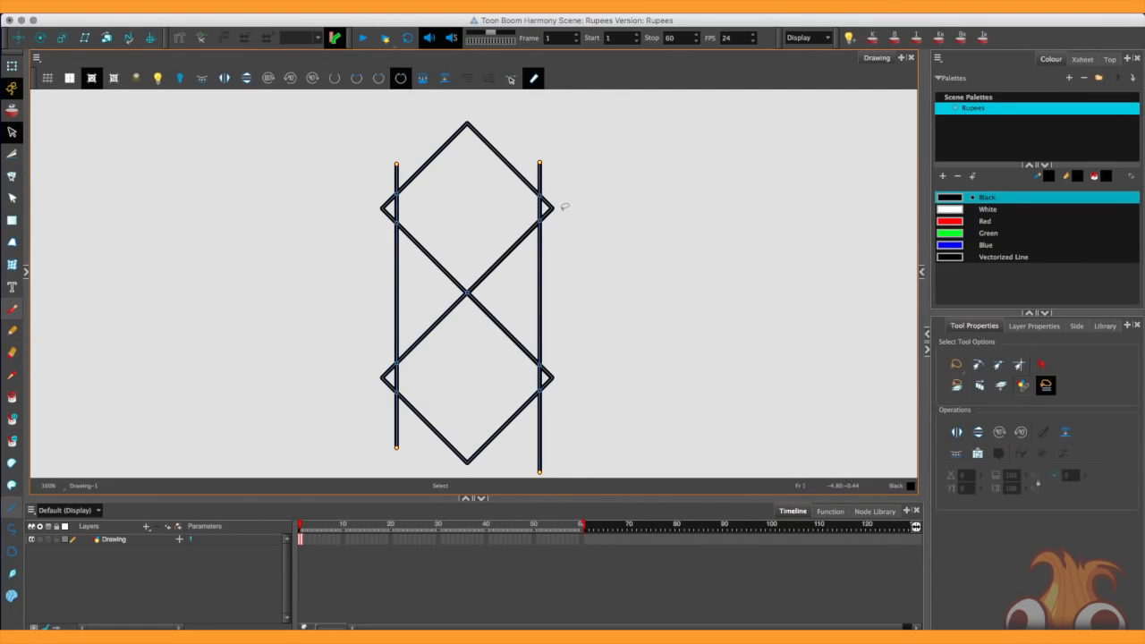
left_click(547, 313)
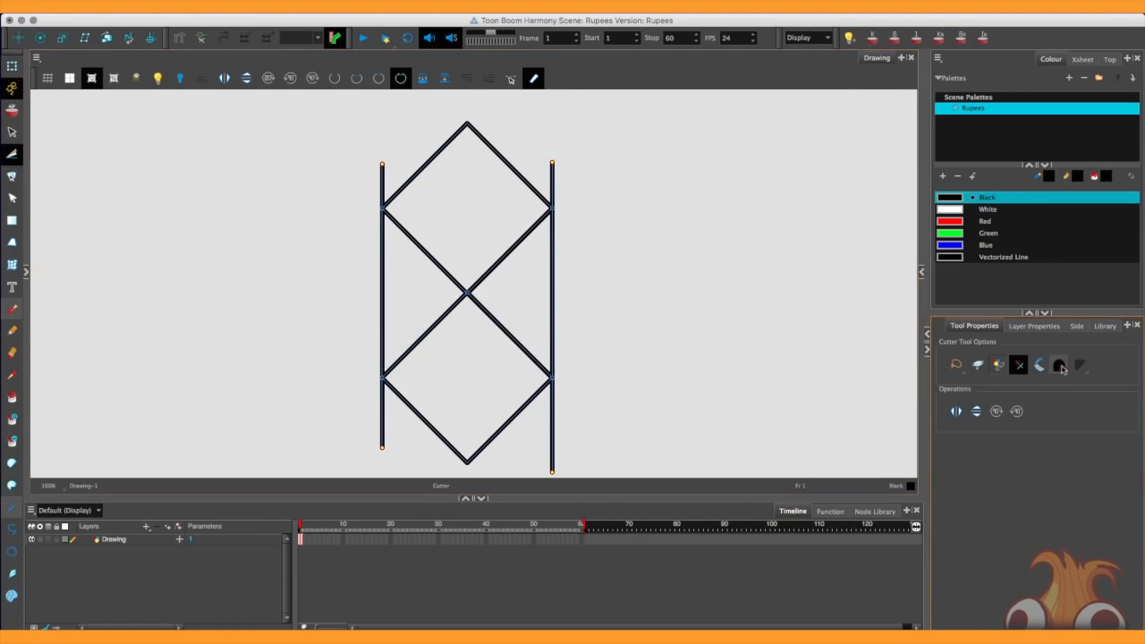
Step: Choose the Cutter tip shape in Tool Properties
left_click(1059, 364)
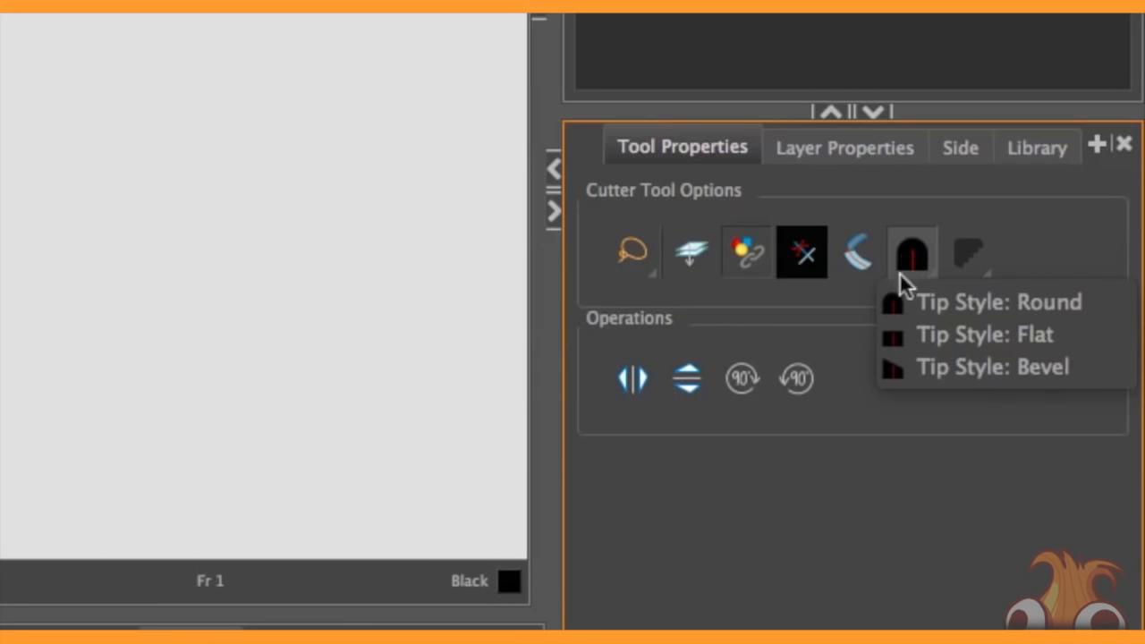
mouse_move(970, 286)
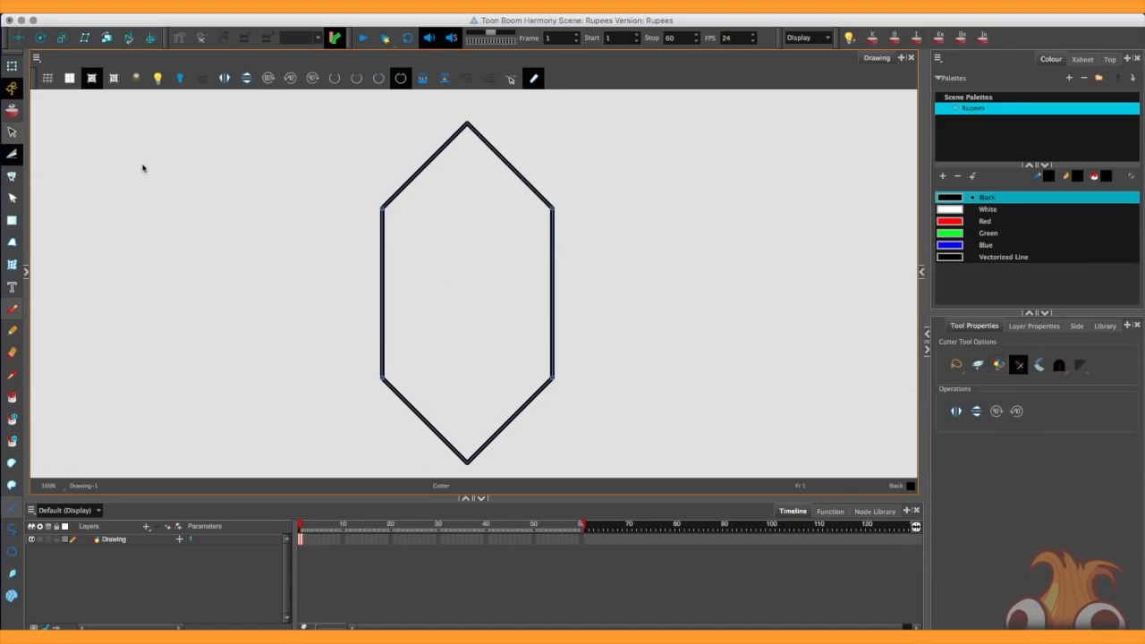
Step: Shrink a pasted hexagon copy and centre it inside the outer gem outline
left_click(13, 131)
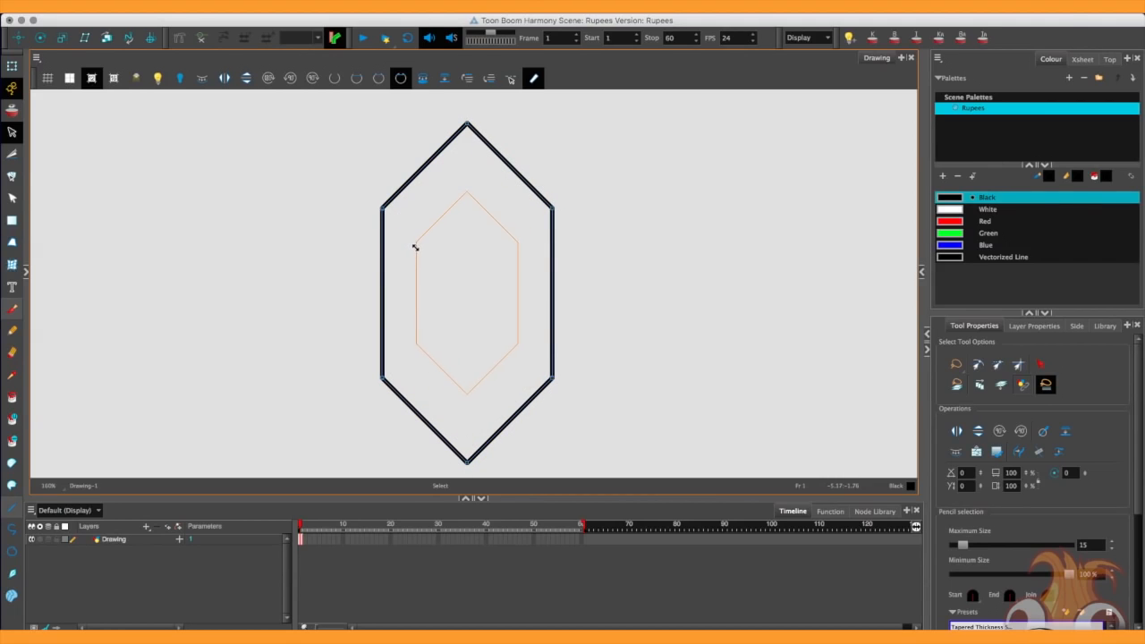
left_click(465, 293)
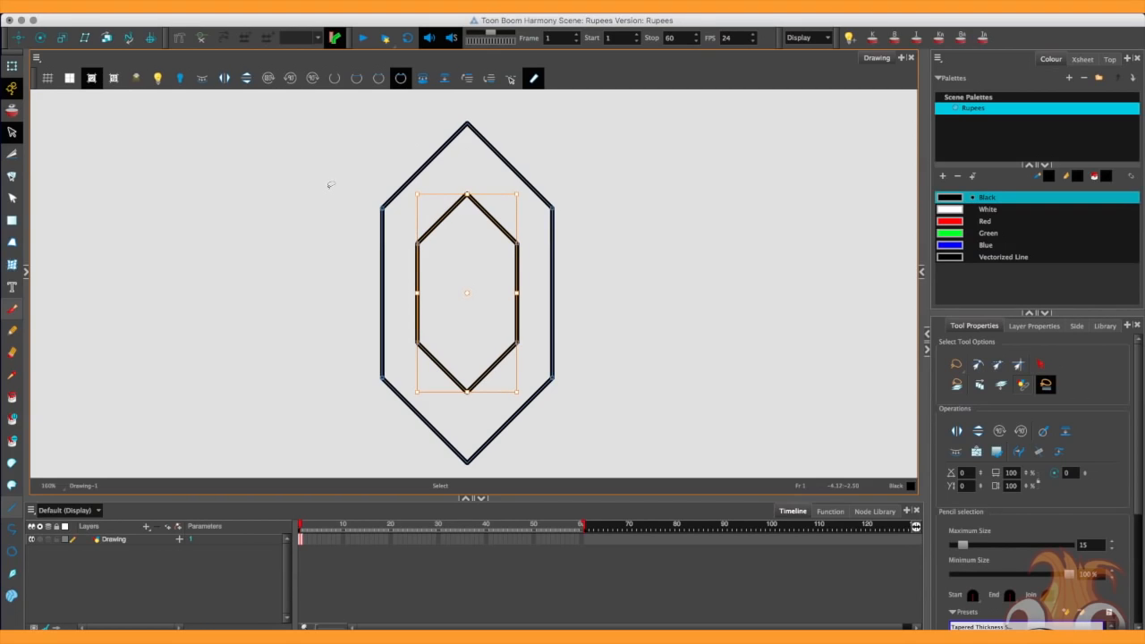
mouse_move(398, 195)
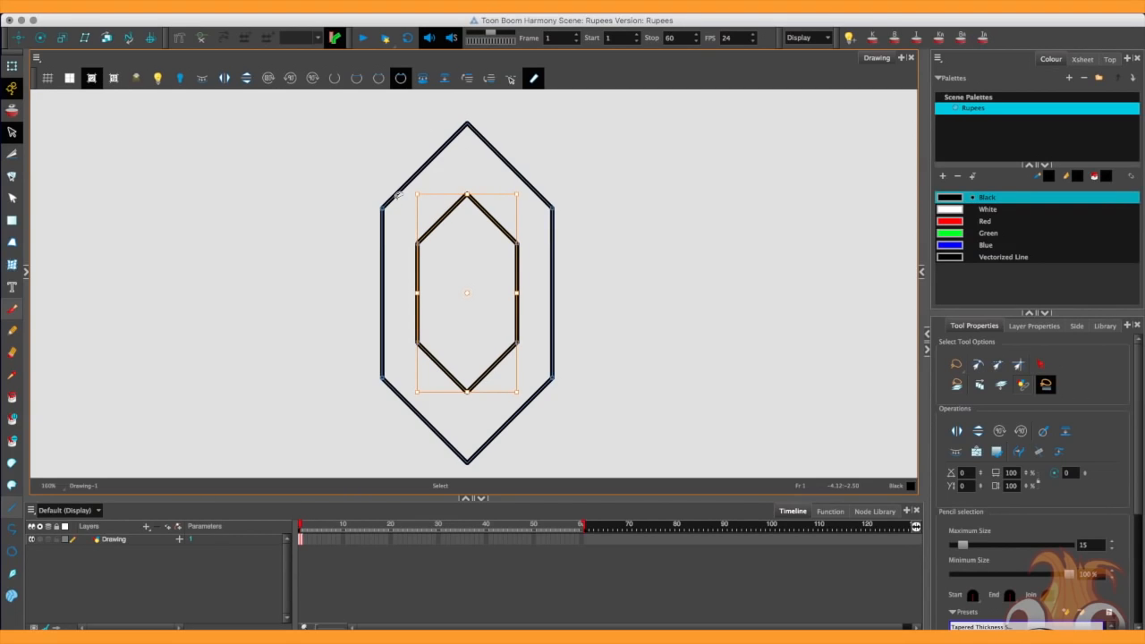
mouse_move(483, 235)
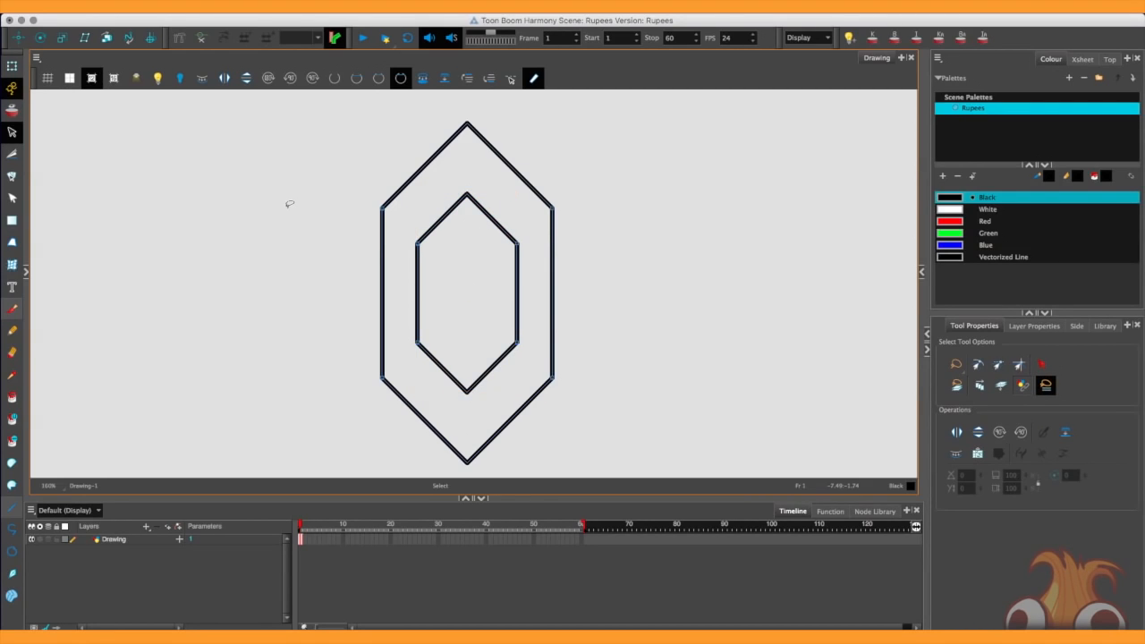
mouse_move(427, 282)
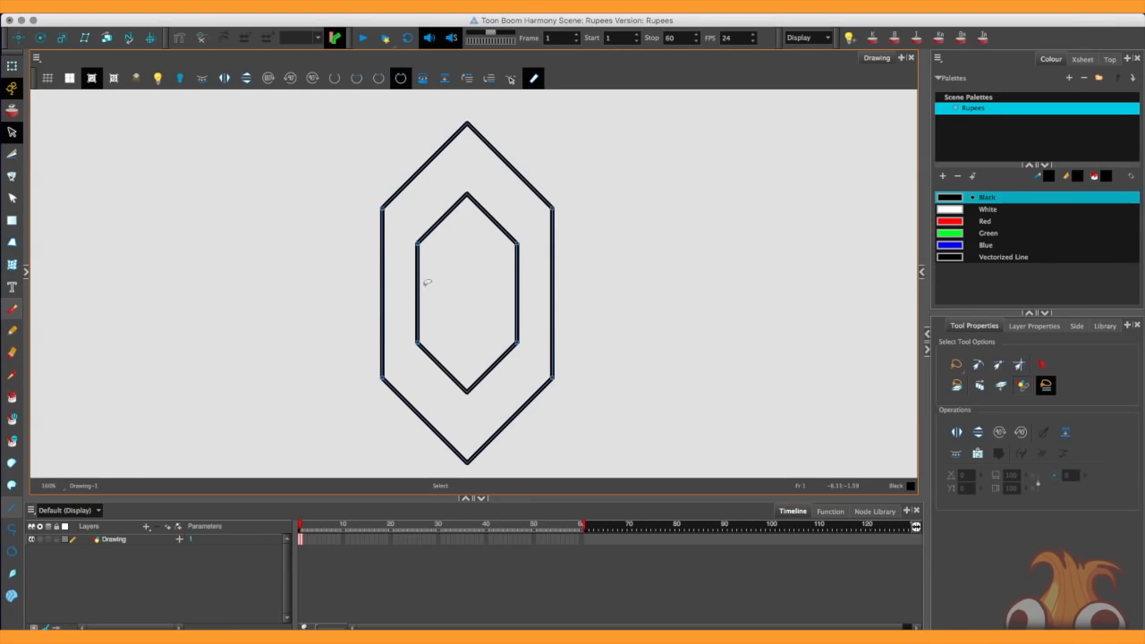
mouse_move(377, 268)
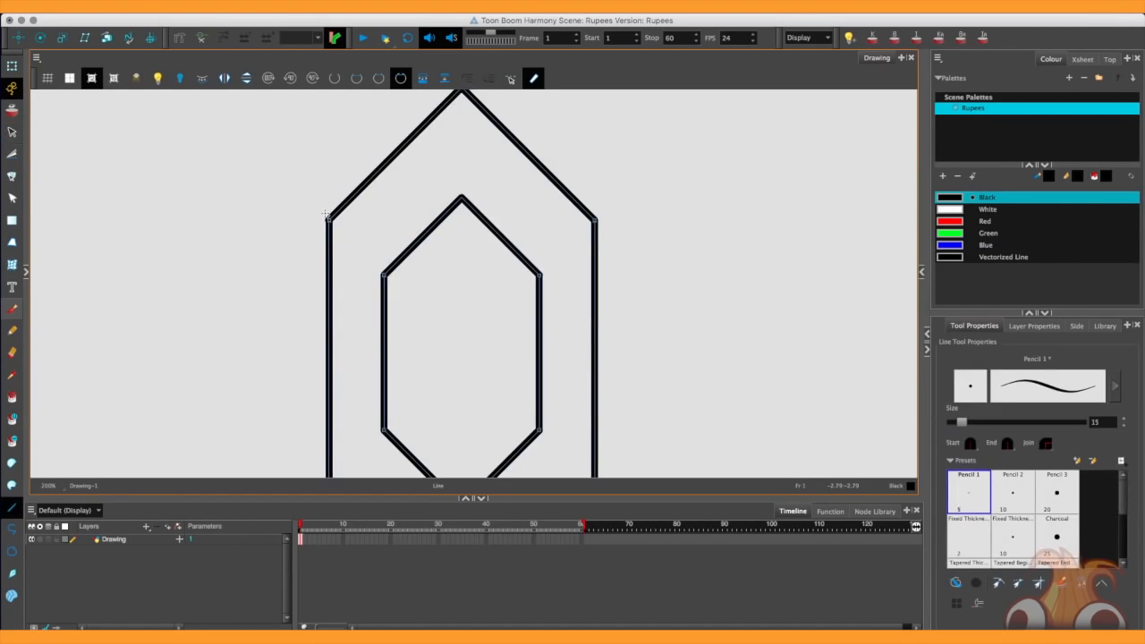
Step: Draw facet lines from the outer corners toward the inner hexagon, adjusting points
left_click_drag(322, 215, 429, 317)
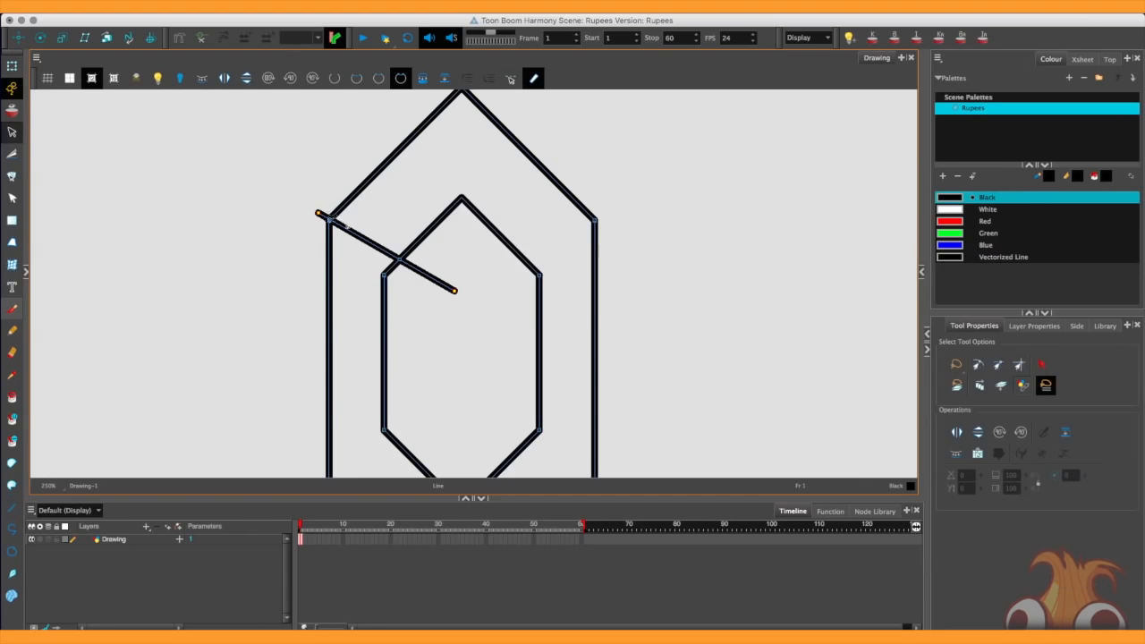
left_click(403, 260)
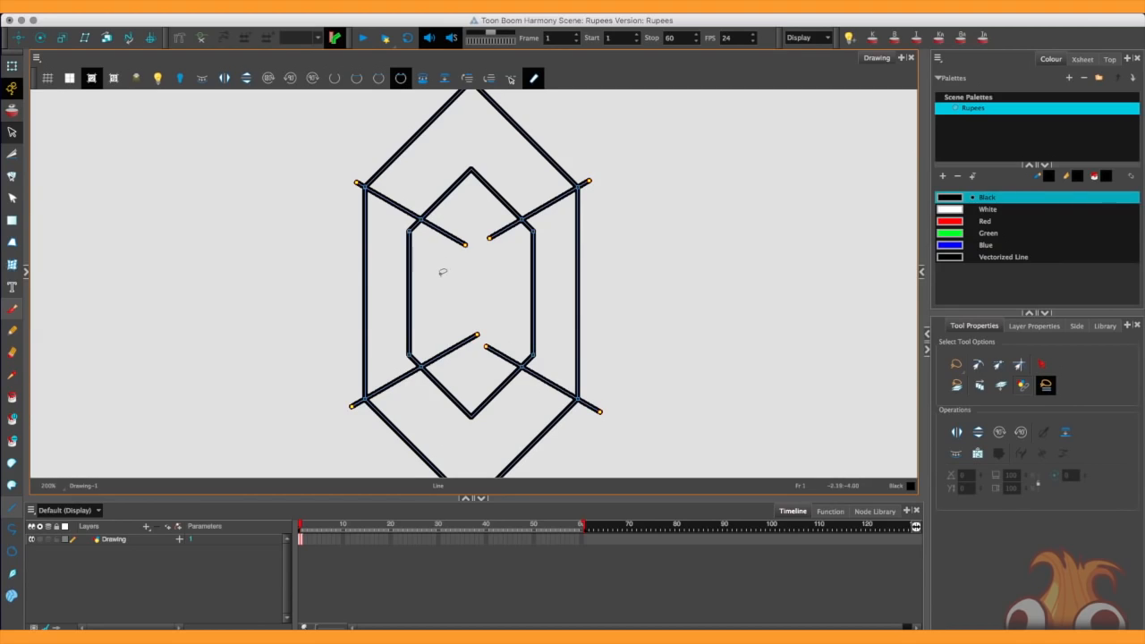
mouse_move(532, 348)
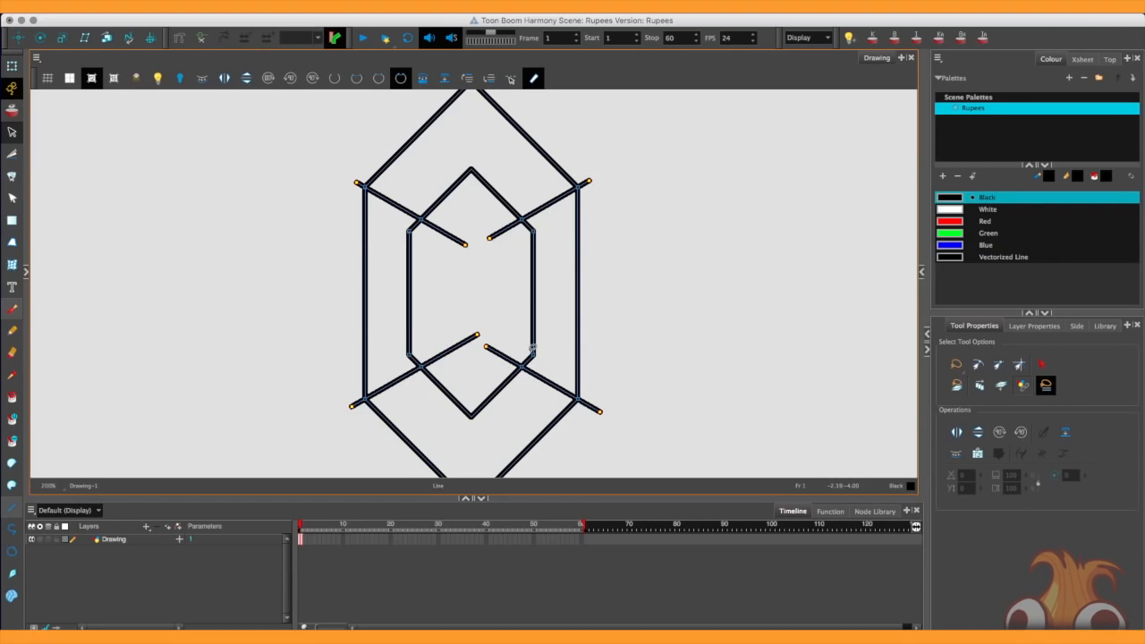
left_click(12, 199)
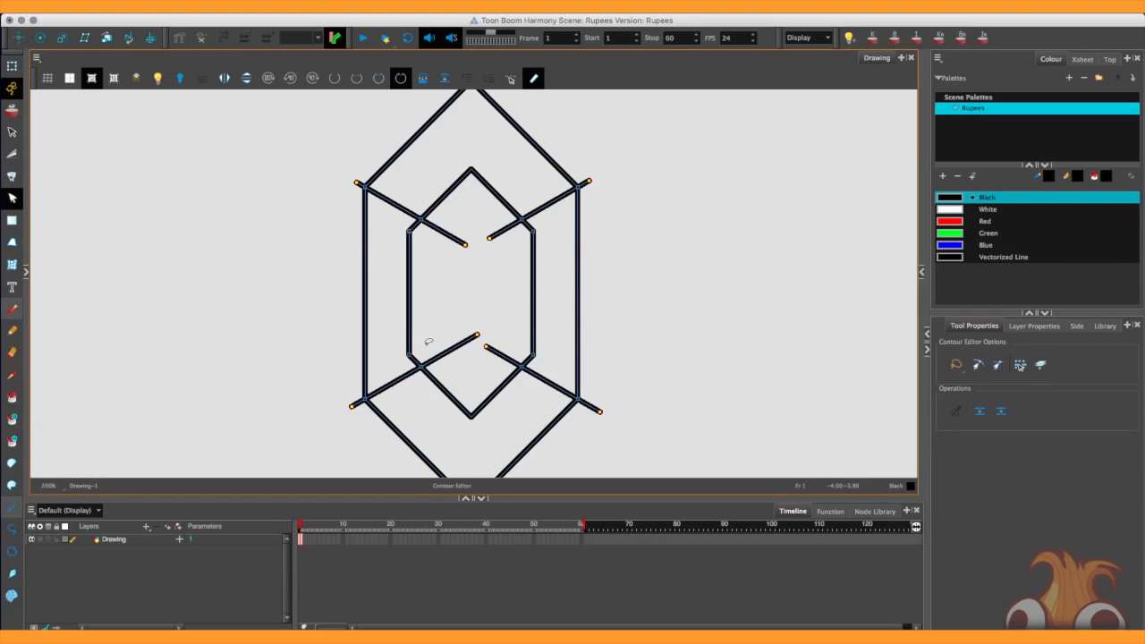
mouse_move(433, 302)
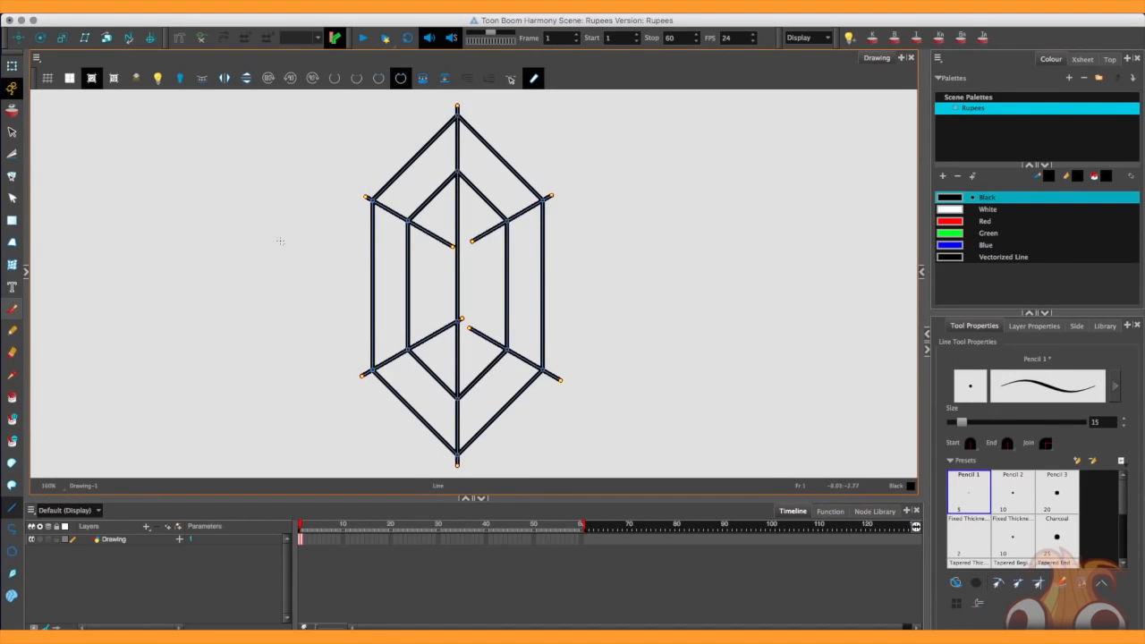
Step: Select the Cutter tool for trimming overhanging line ends
left_click(13, 153)
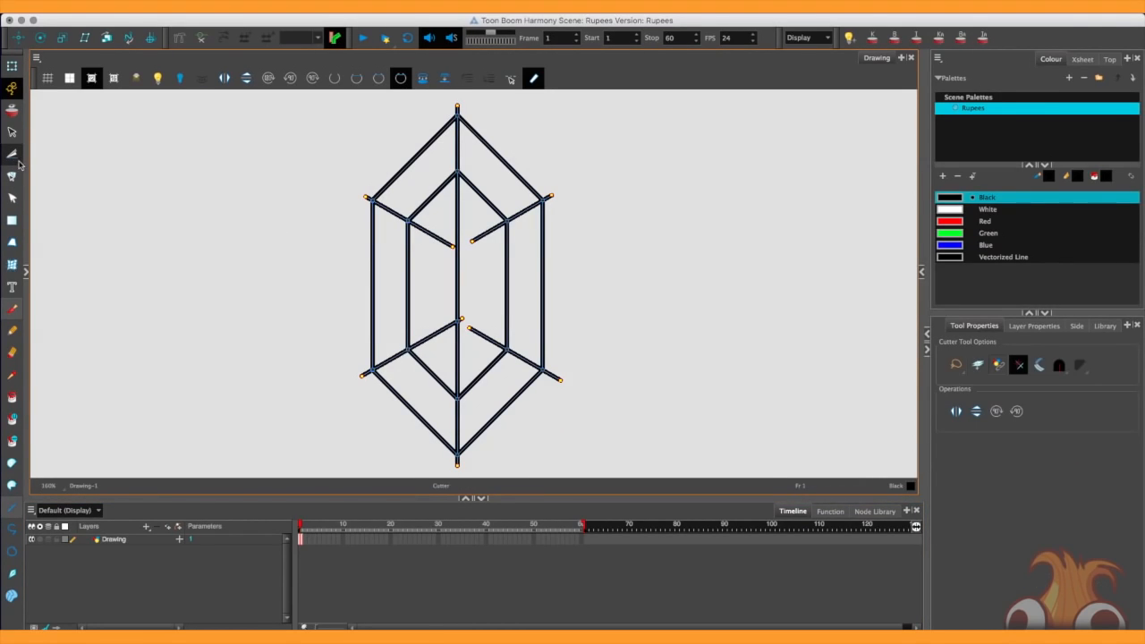
mouse_move(366, 358)
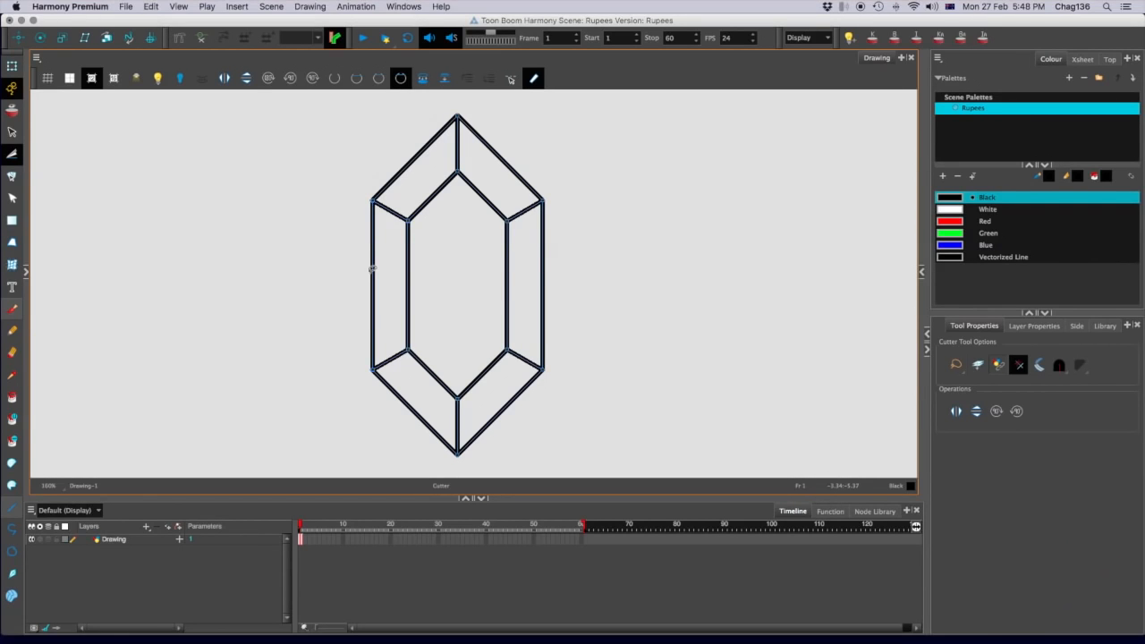
mouse_move(451, 118)
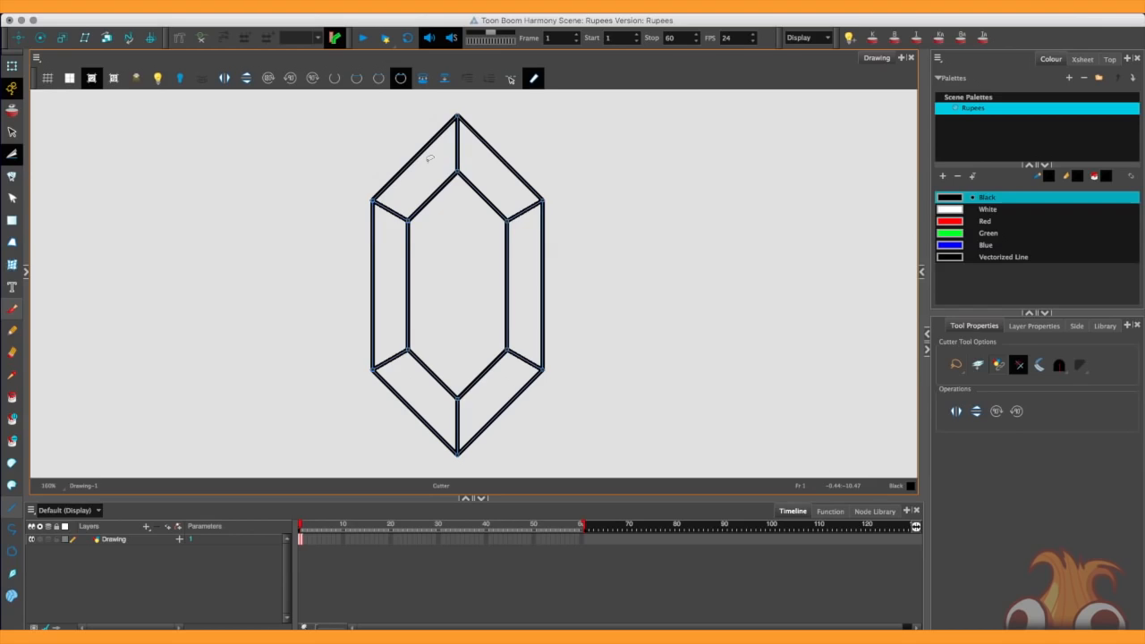
mouse_move(538, 364)
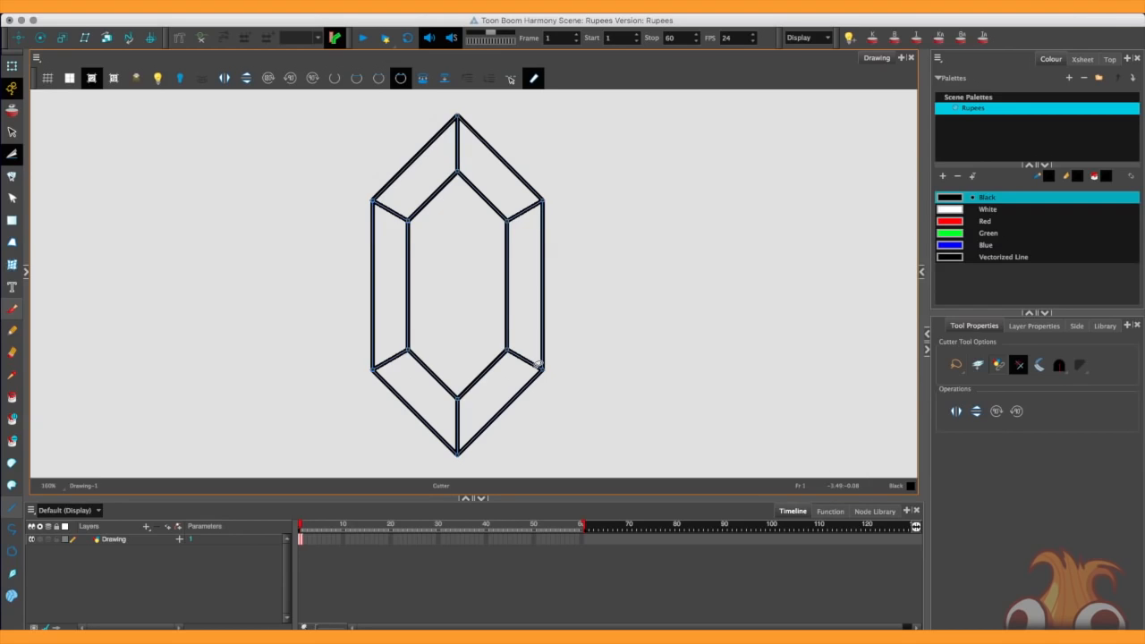
Step: Select the whole gem outline with the Select tool
left_click(13, 132)
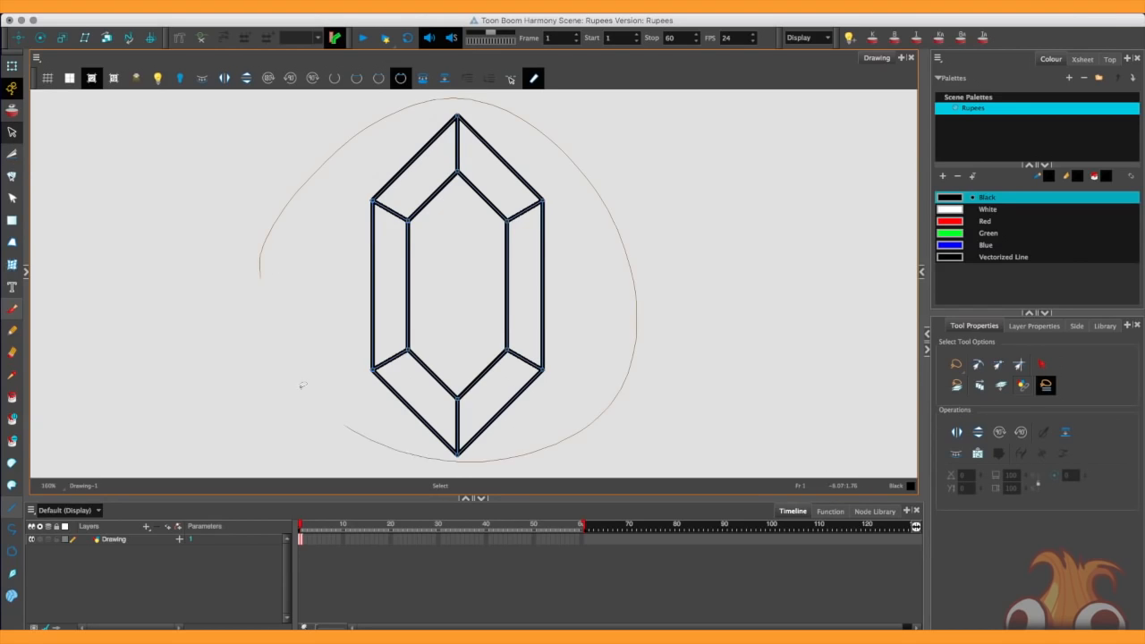
left_click(456, 286)
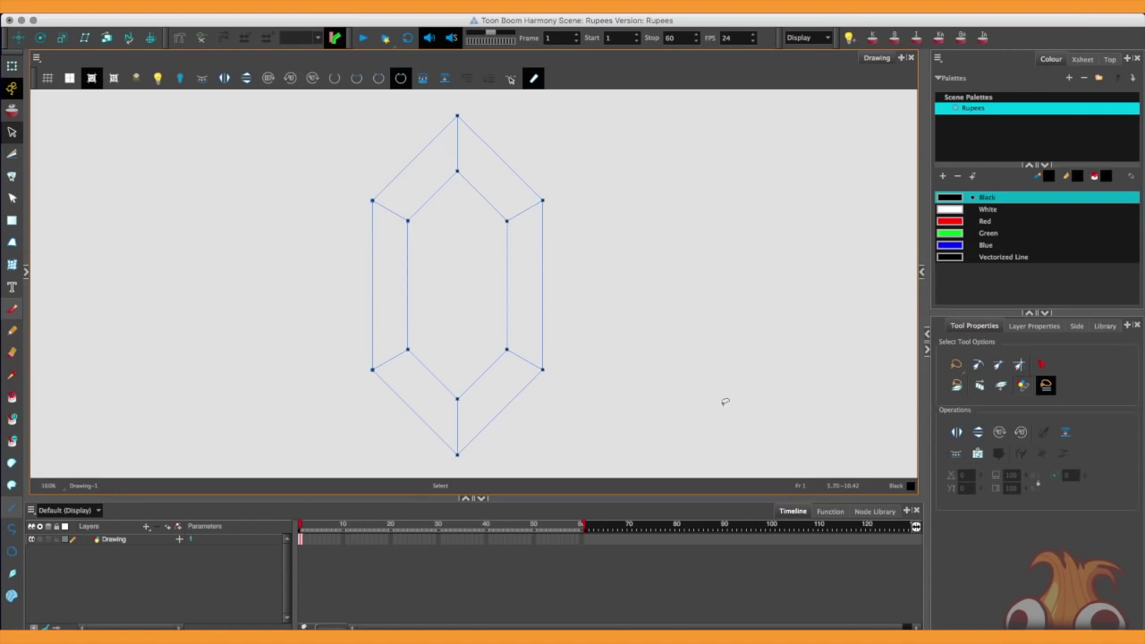
mouse_move(536, 272)
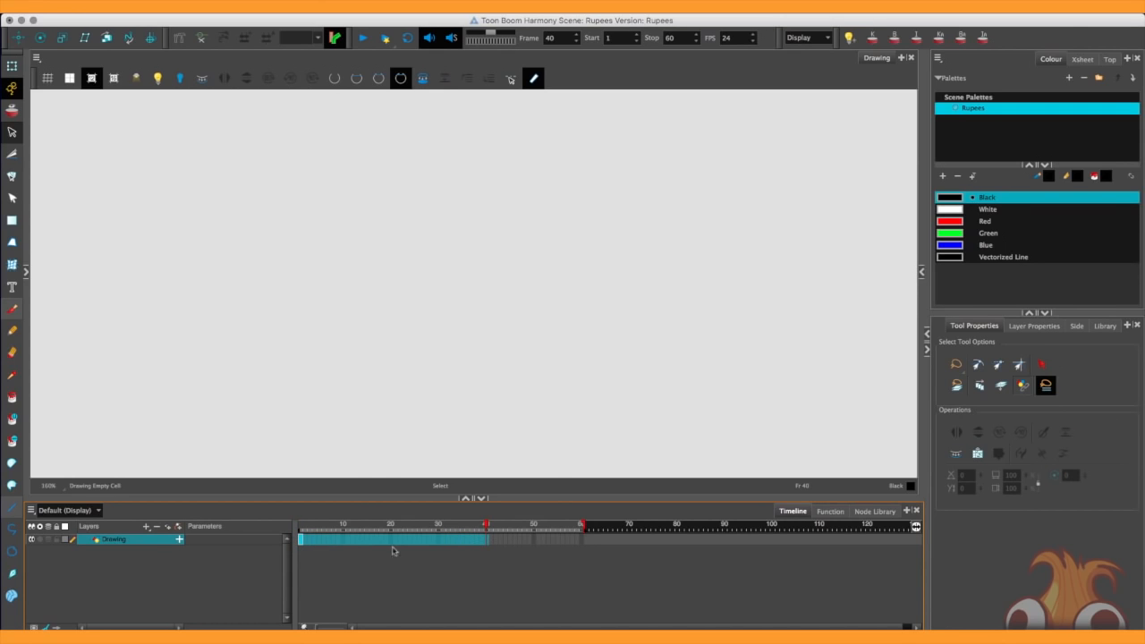
Step: Extend the selected gem drawing cells' exposure through frame 40
right_click(391, 539)
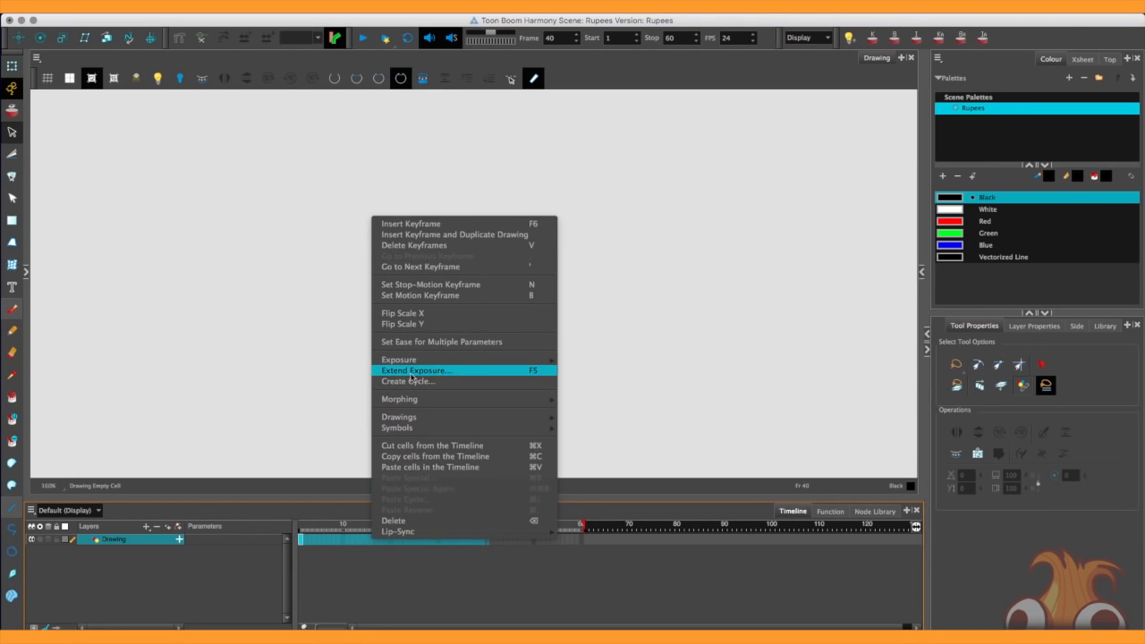
left_click(414, 371)
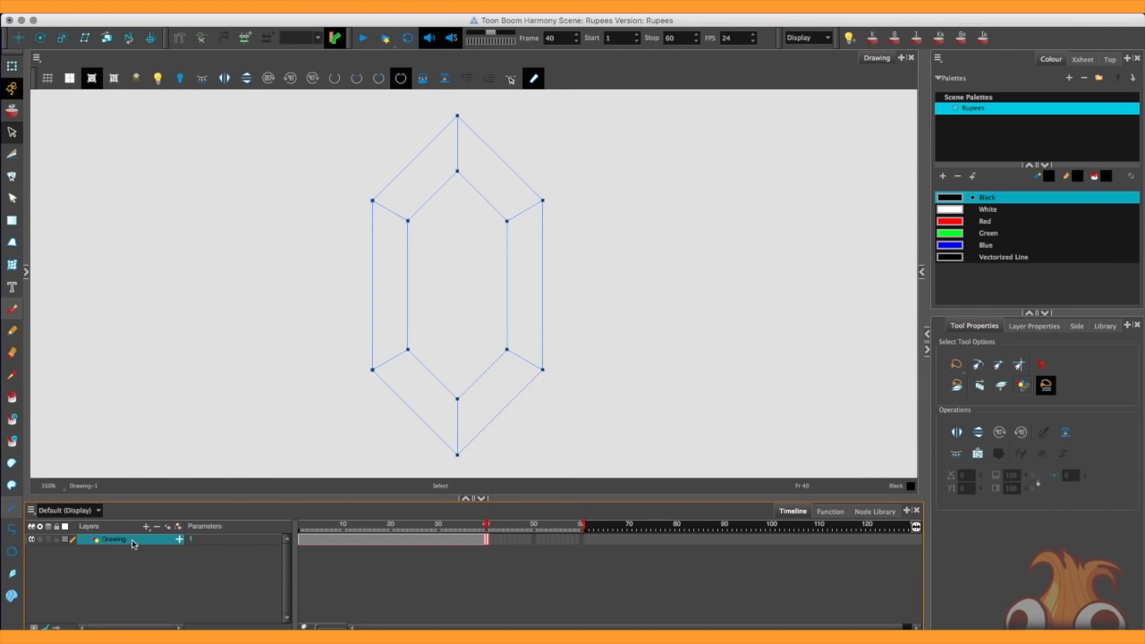
mouse_move(190, 230)
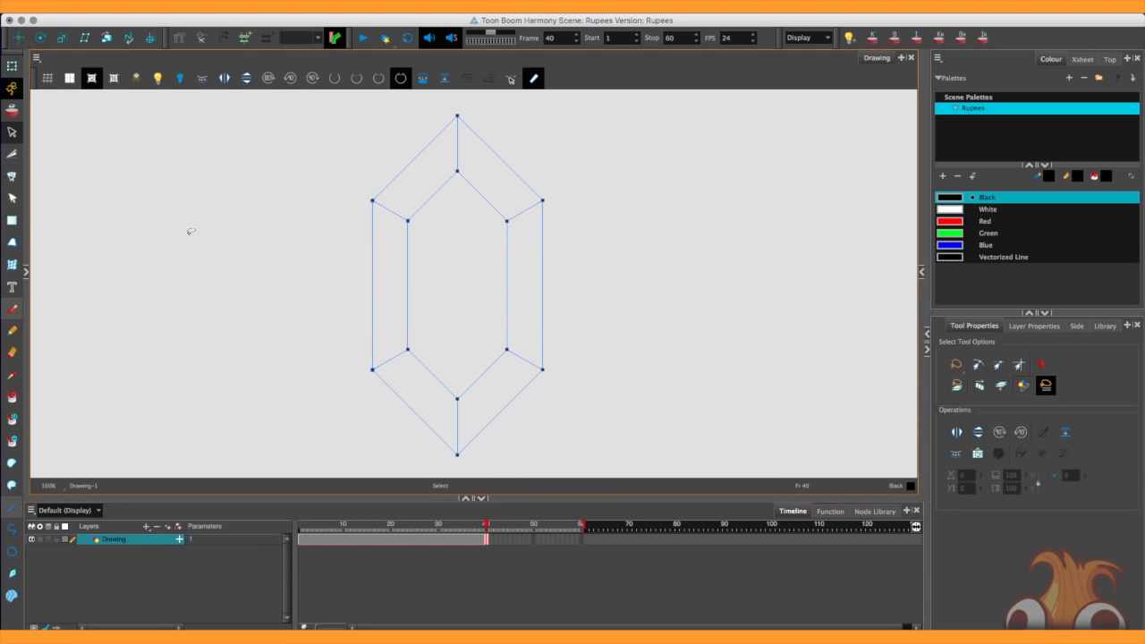
Step: Duplicate the drawing layer and rename the copies, starting with Shine and Backup
right_click(114, 538)
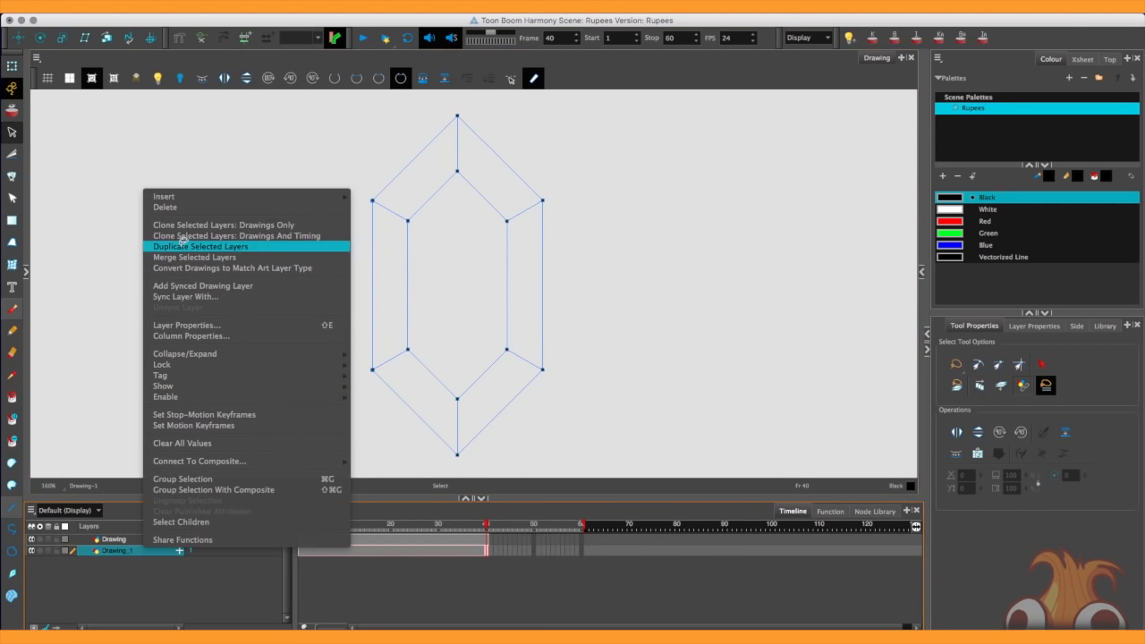
left_click(201, 246)
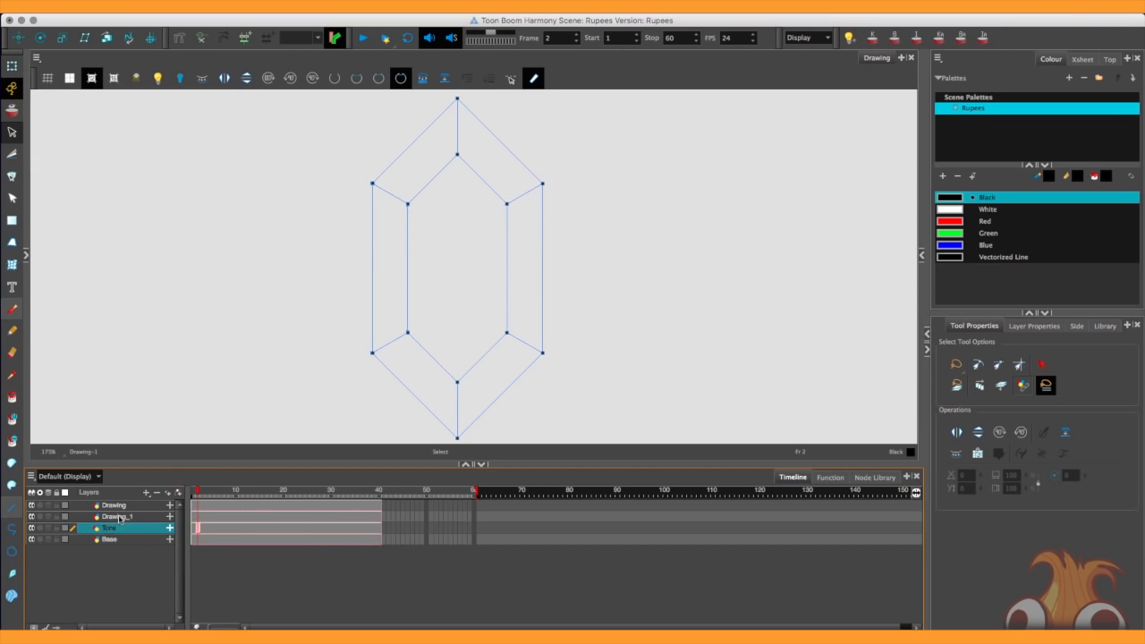
left_click(116, 516)
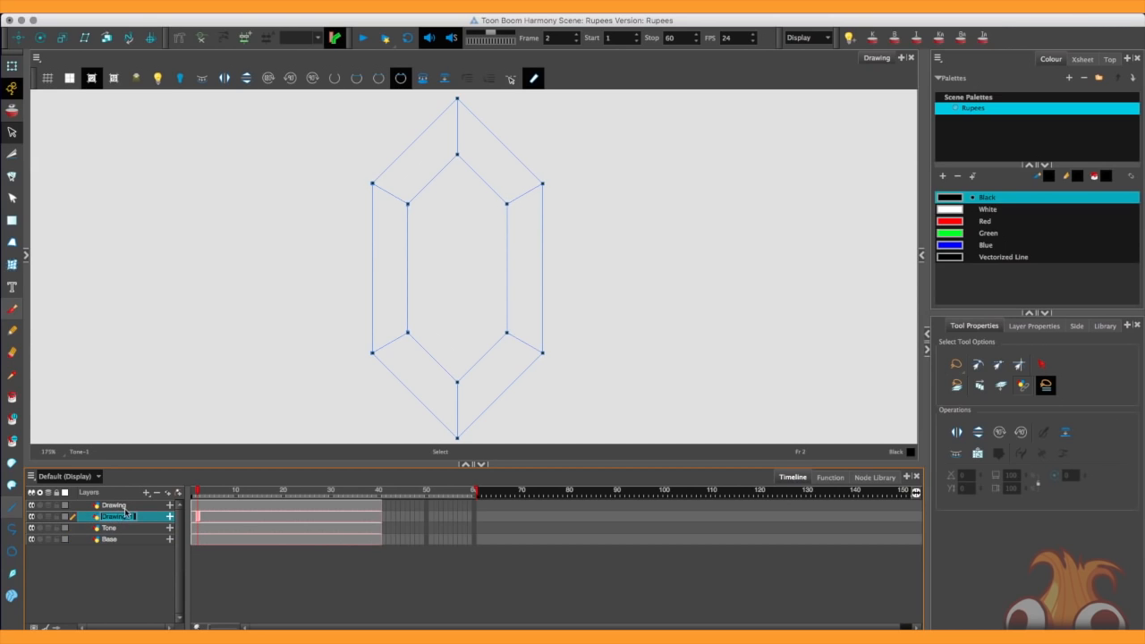
type("Shine")
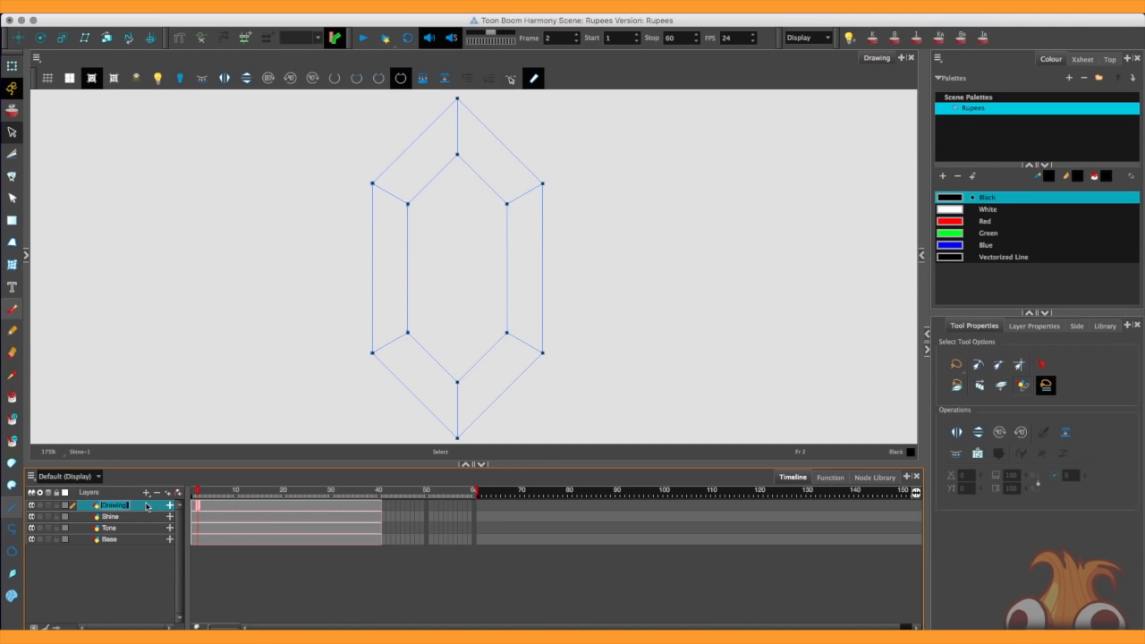
type("Backup")
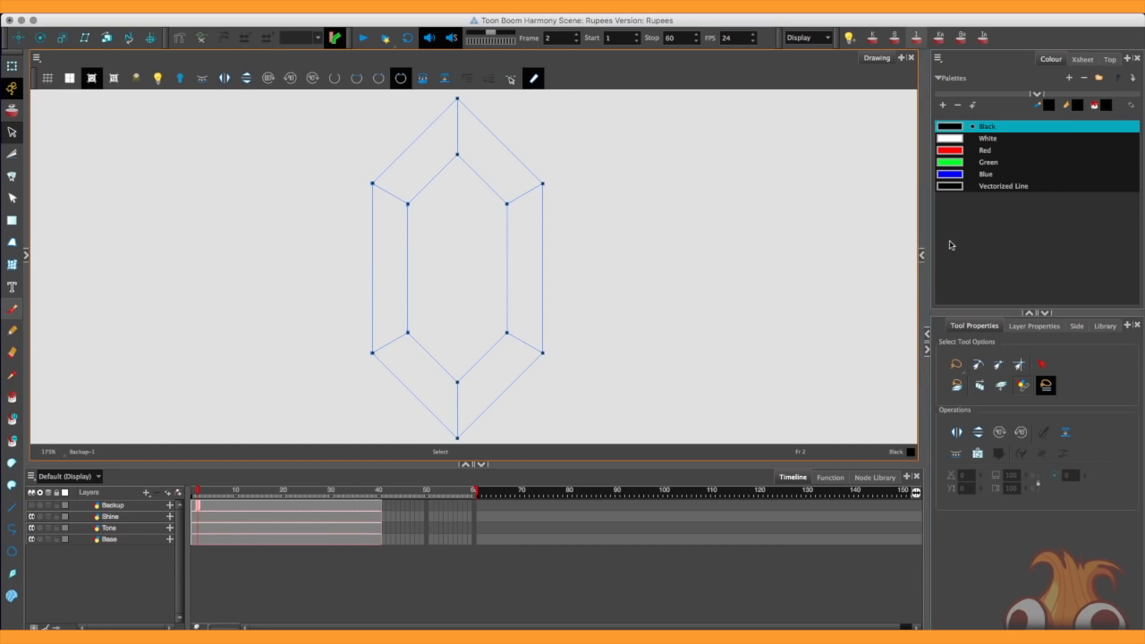
Step: Delete the Red, Green, Blue and Vectorized Line swatches, then add a new swatch
left_click(987, 138)
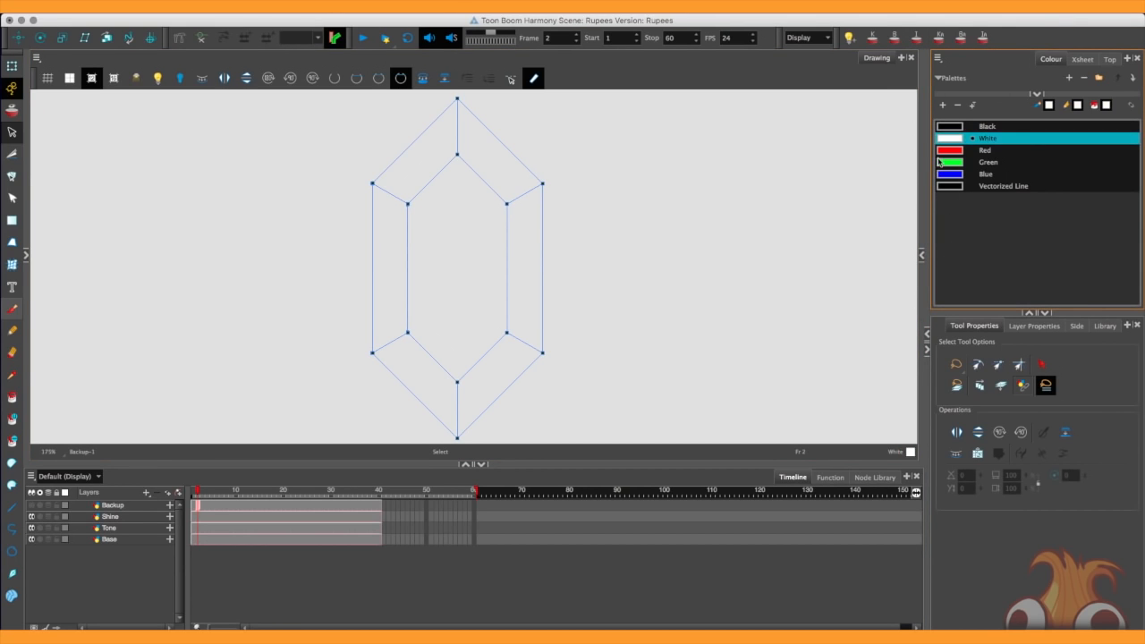
left_click(1003, 186)
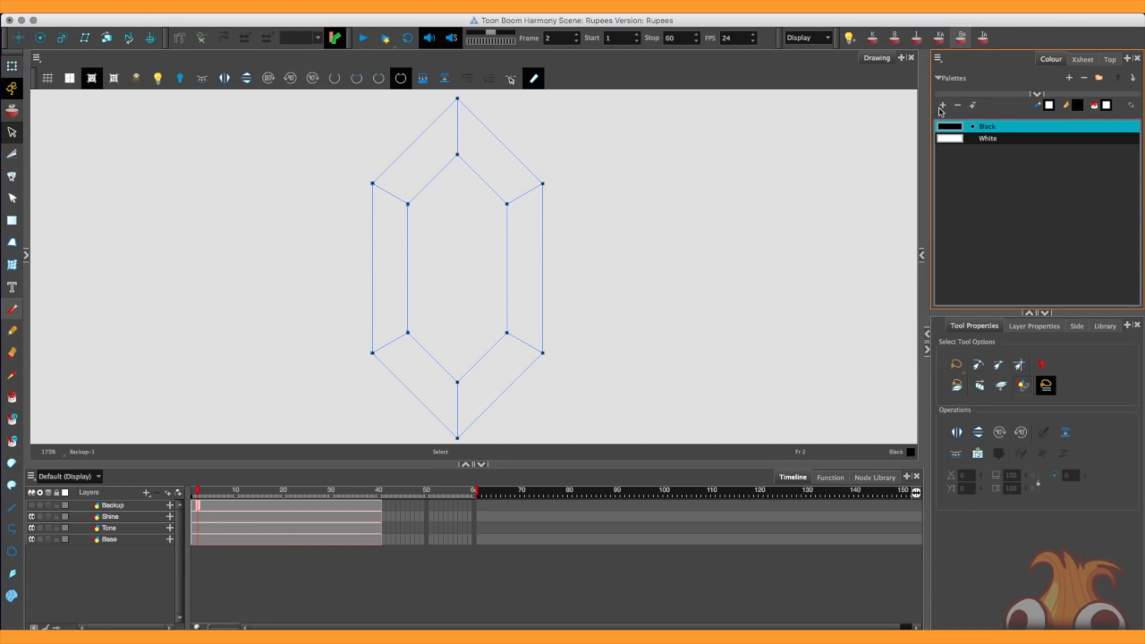
left_click(940, 106)
type("Ba")
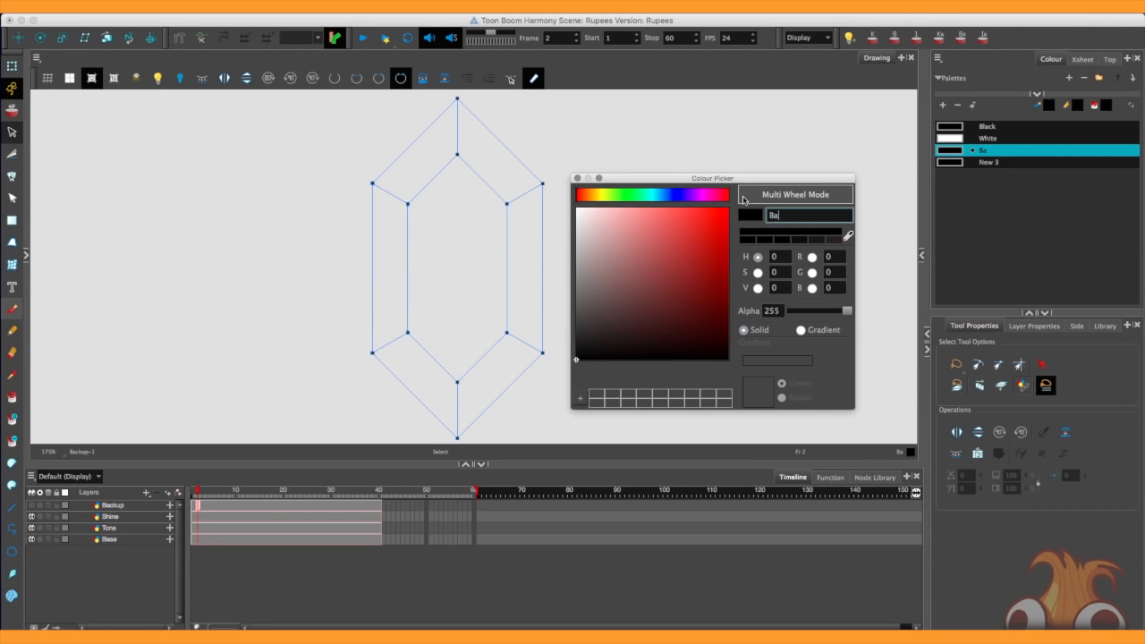
Step: Name the new swatch Base and make it a dark-to-bright green radial gradient
type("se")
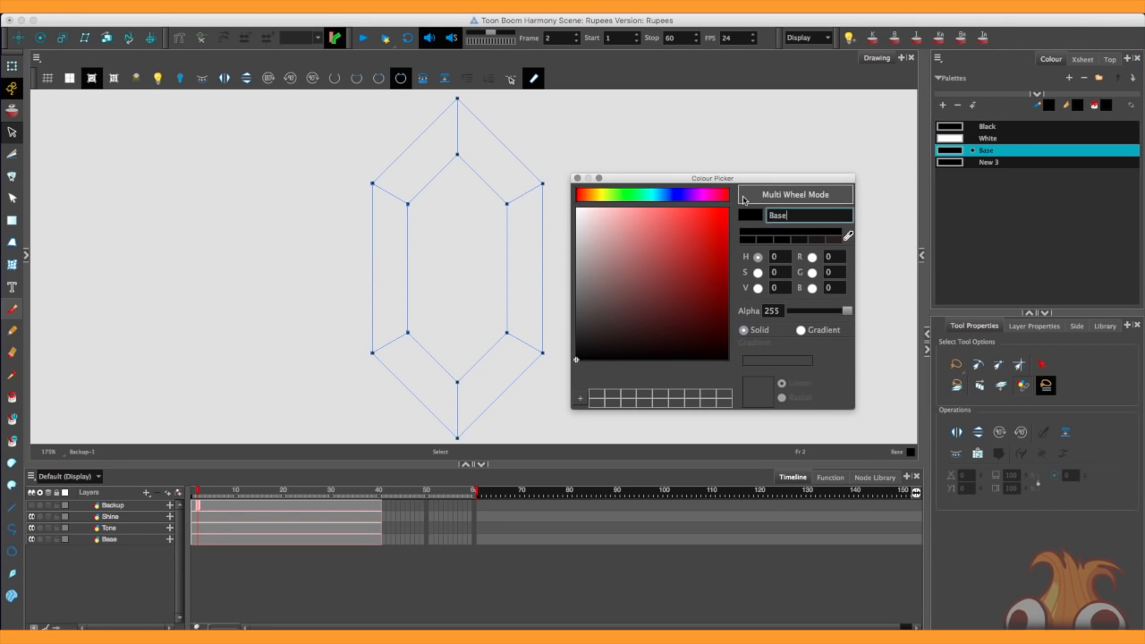
left_click(617, 195)
type("13")
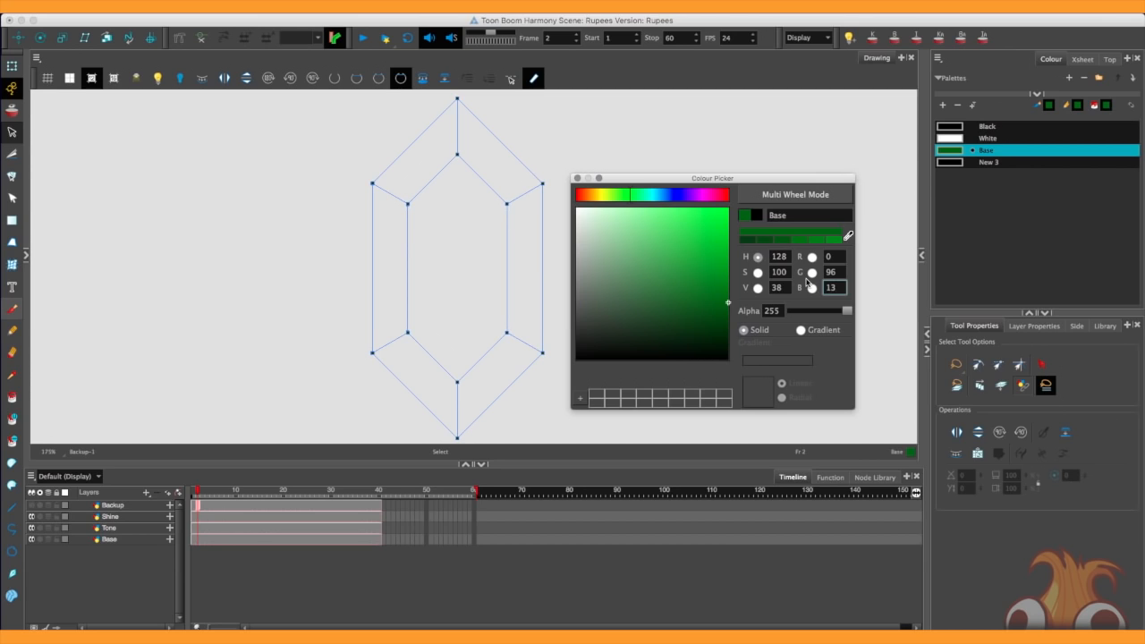
mouse_move(812, 336)
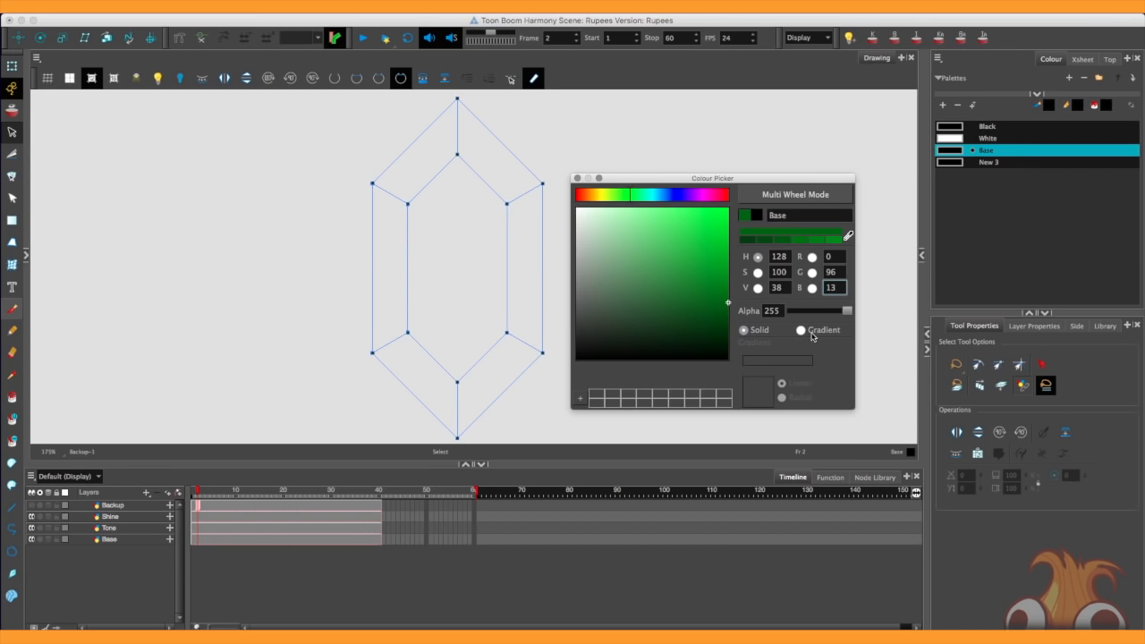
left_click(800, 330)
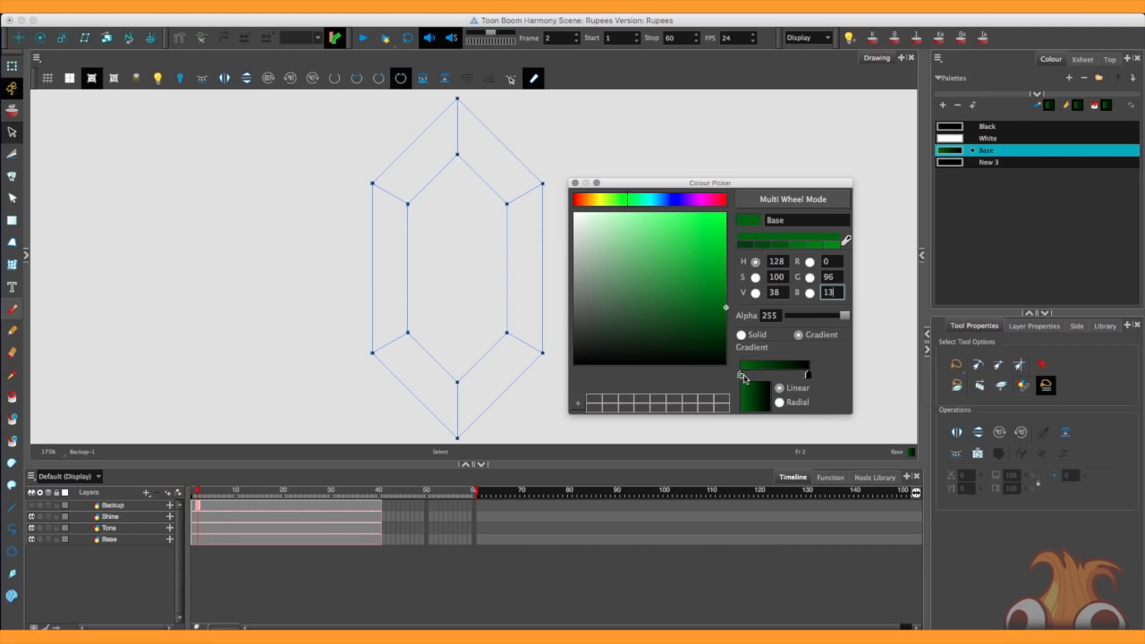
mouse_move(723, 304)
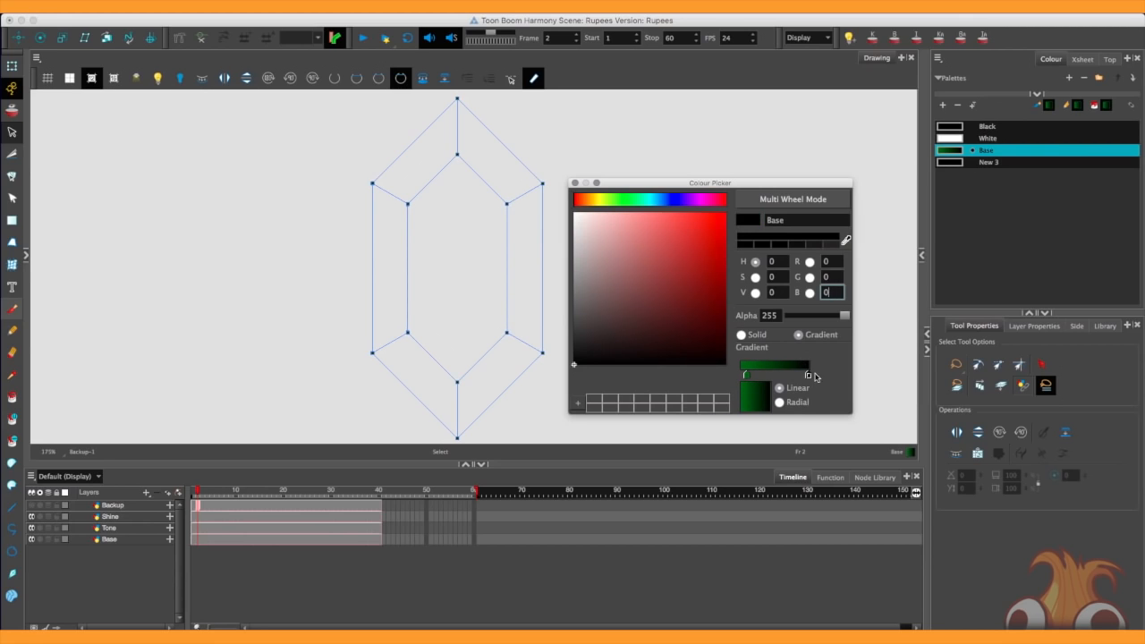
left_click(646, 219)
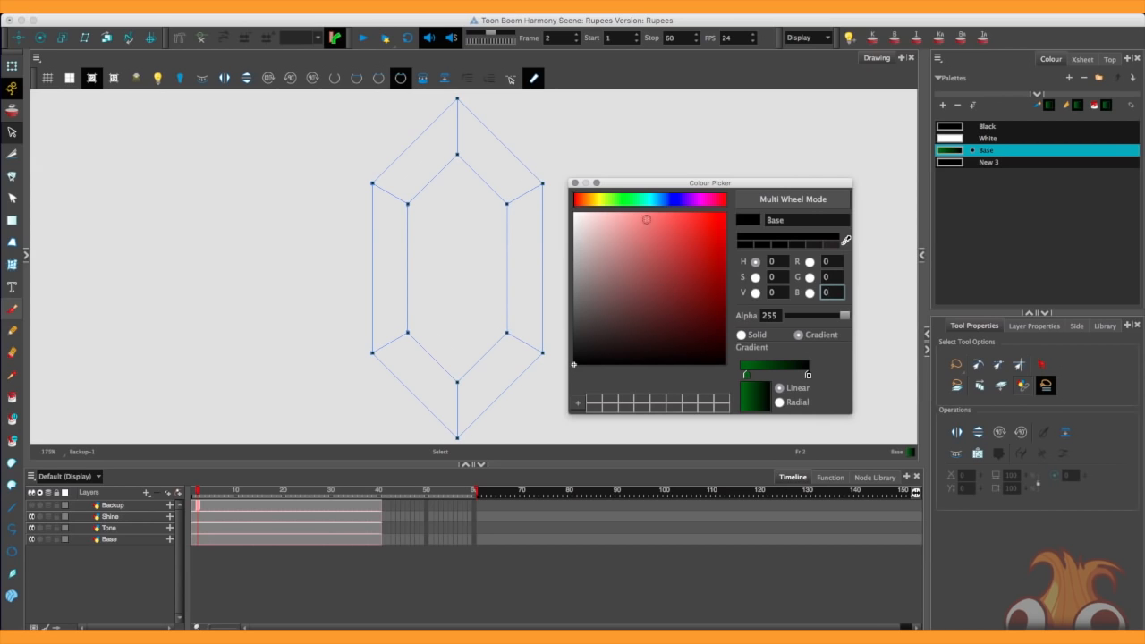
left_click(621, 199)
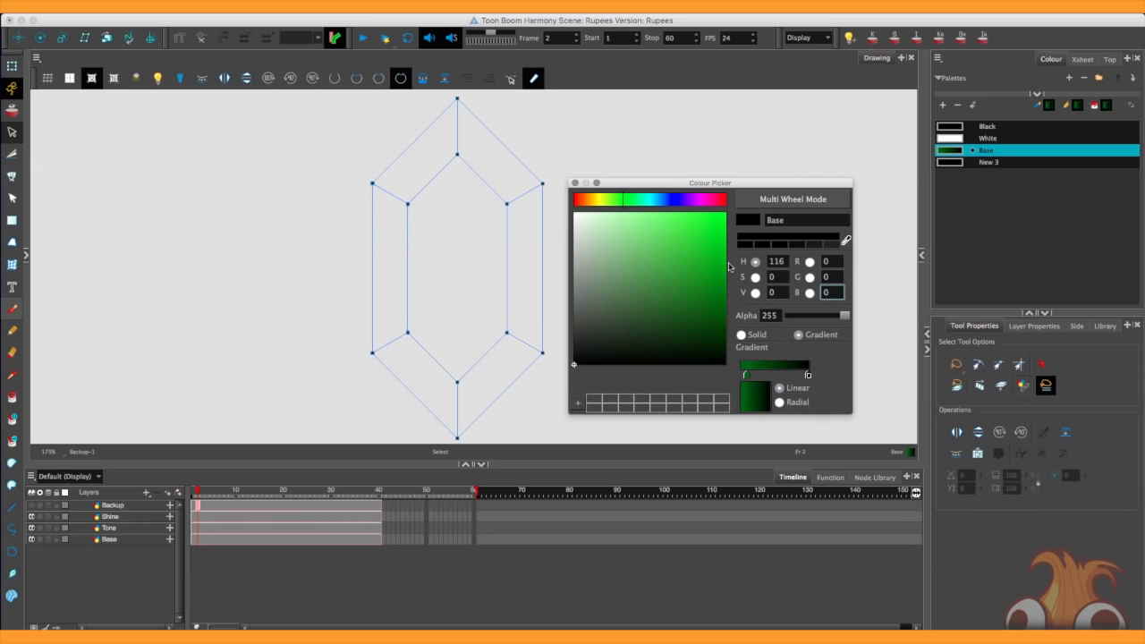
left_click(724, 262)
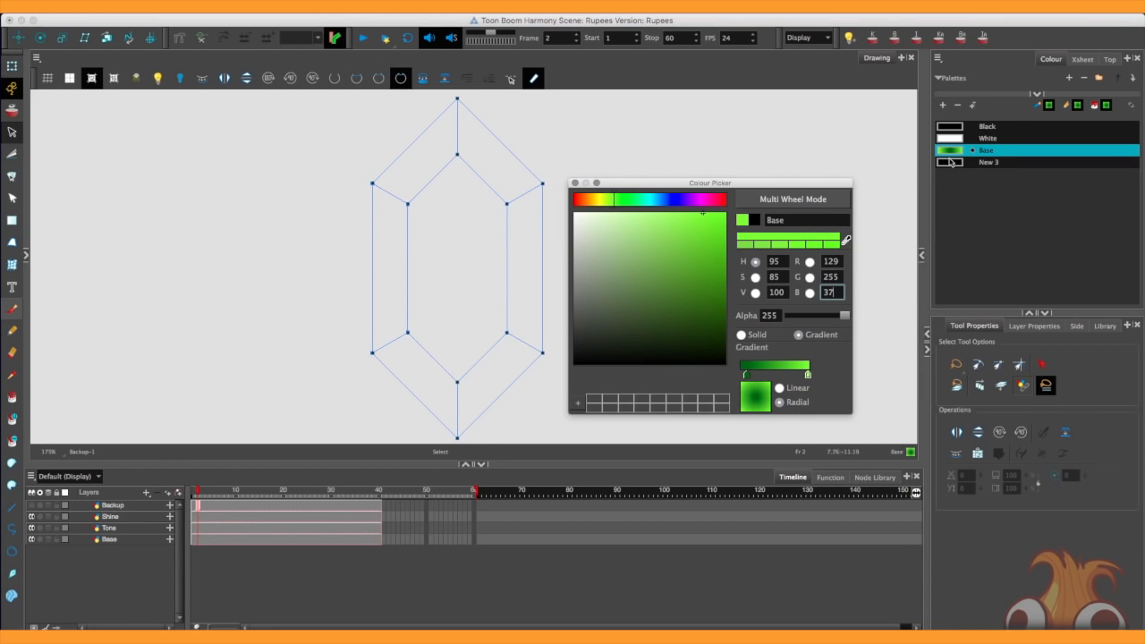
Step: Select the New 3 swatch to become the solid dark green Tone colour
left_click(988, 162)
type("Tone")
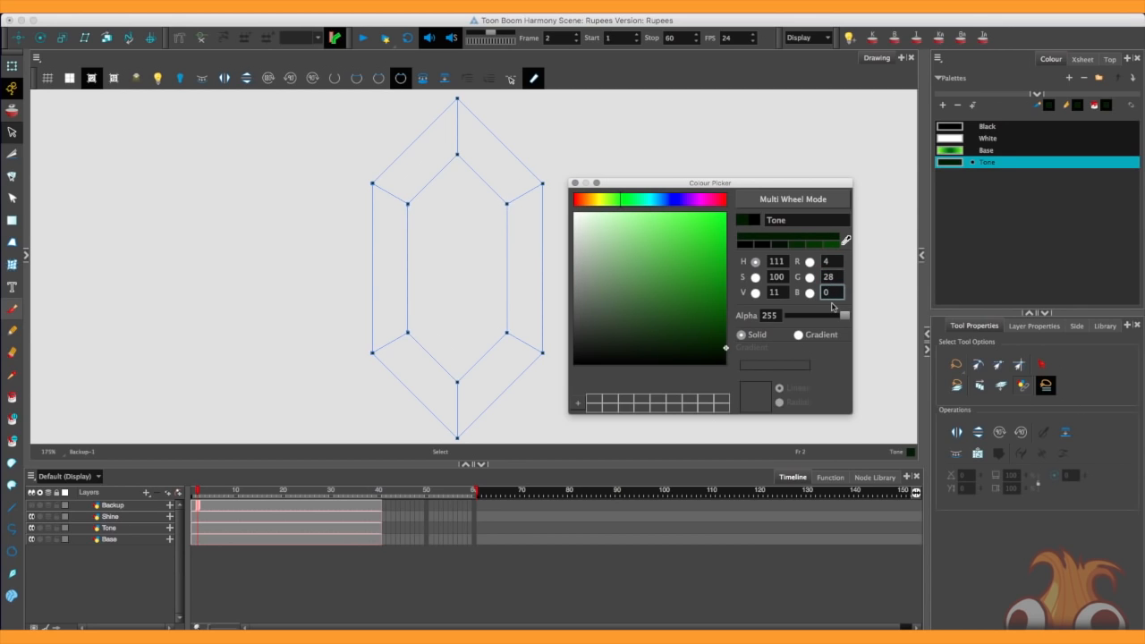
mouse_move(723, 383)
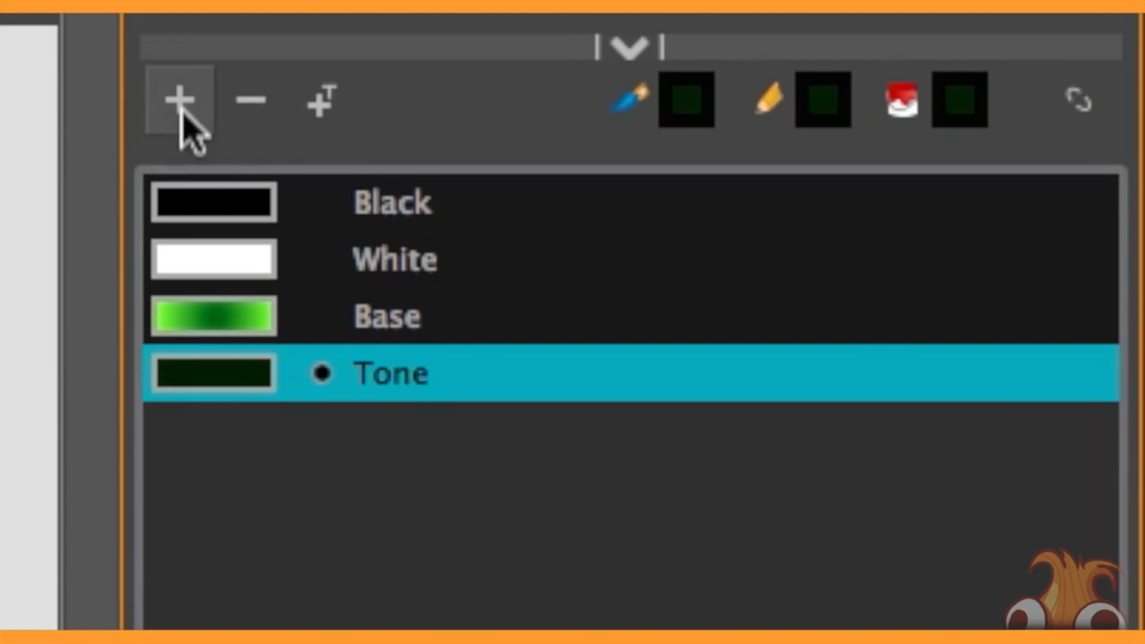
Step: Add swatches Tone 1–Tone 4 as dark greens with alpha lowered to 155
left_click(179, 98)
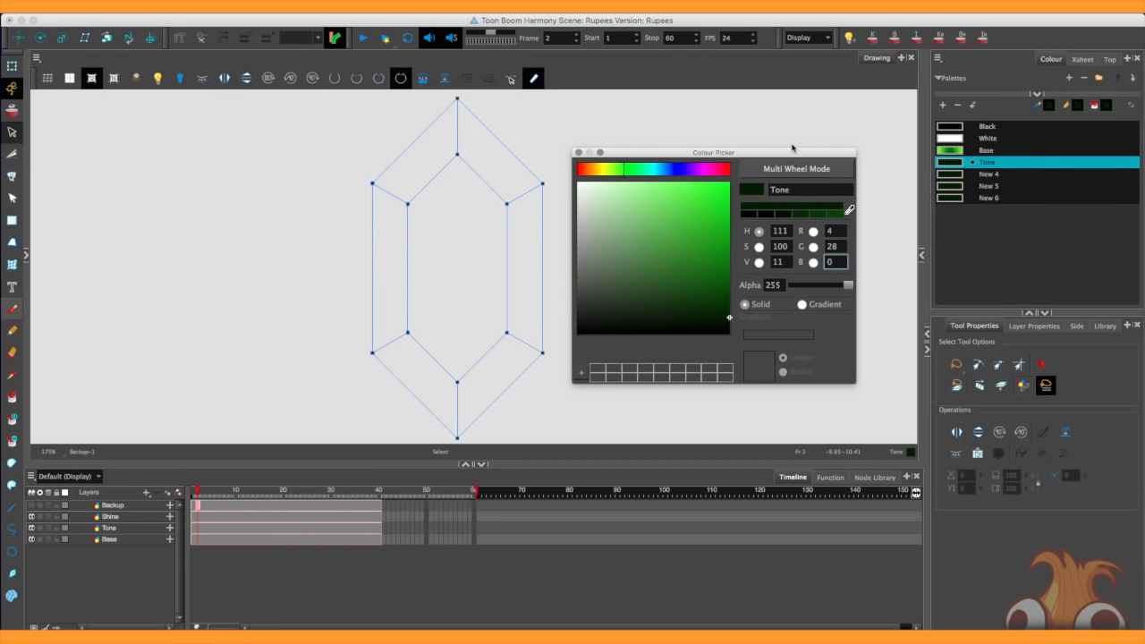
triple_click(771, 284)
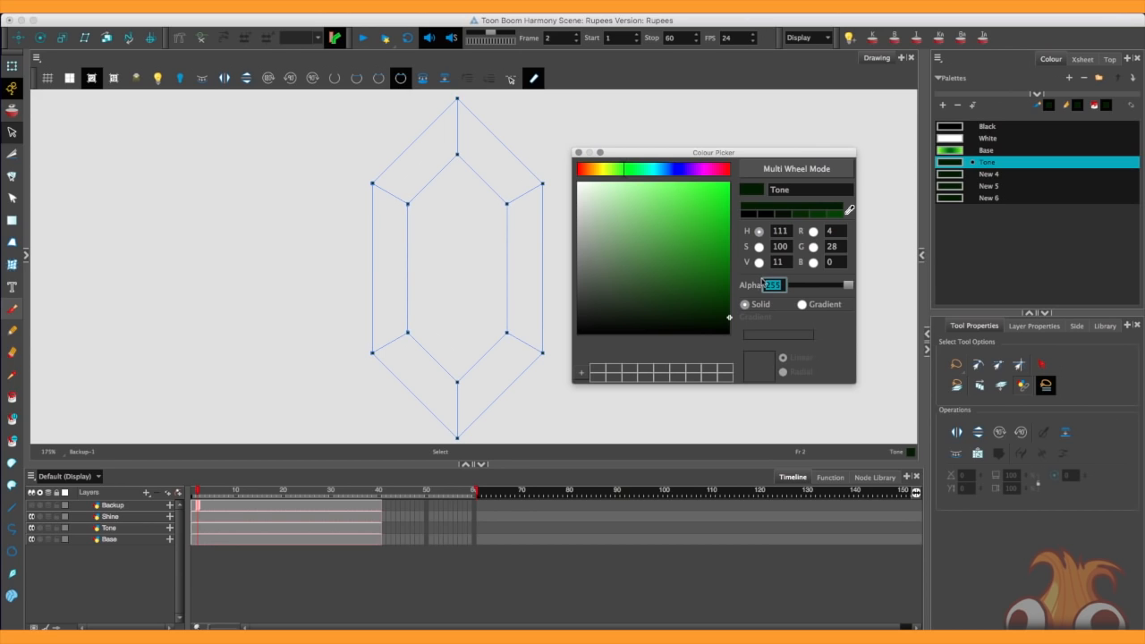
type("155")
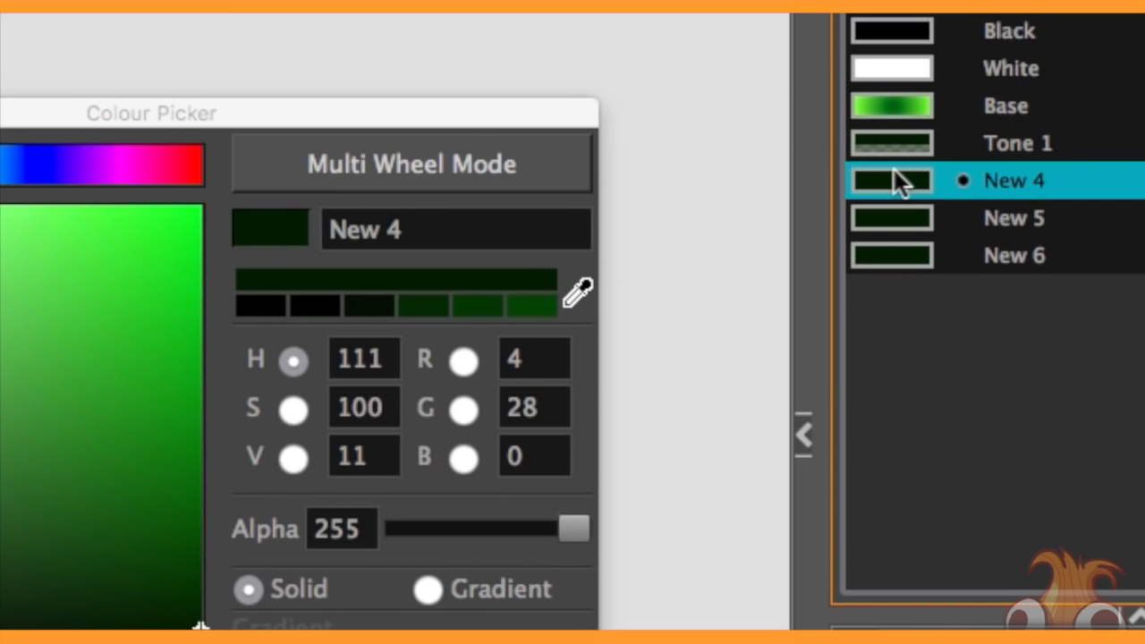
mouse_move(425, 528)
type("Tone 2")
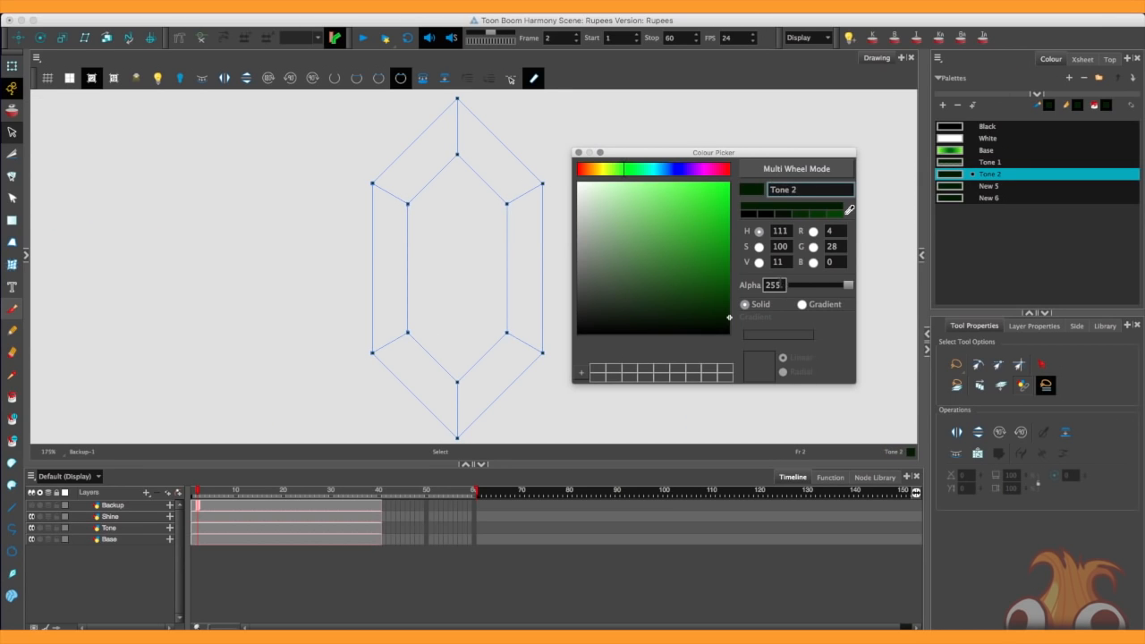
triple_click(773, 285)
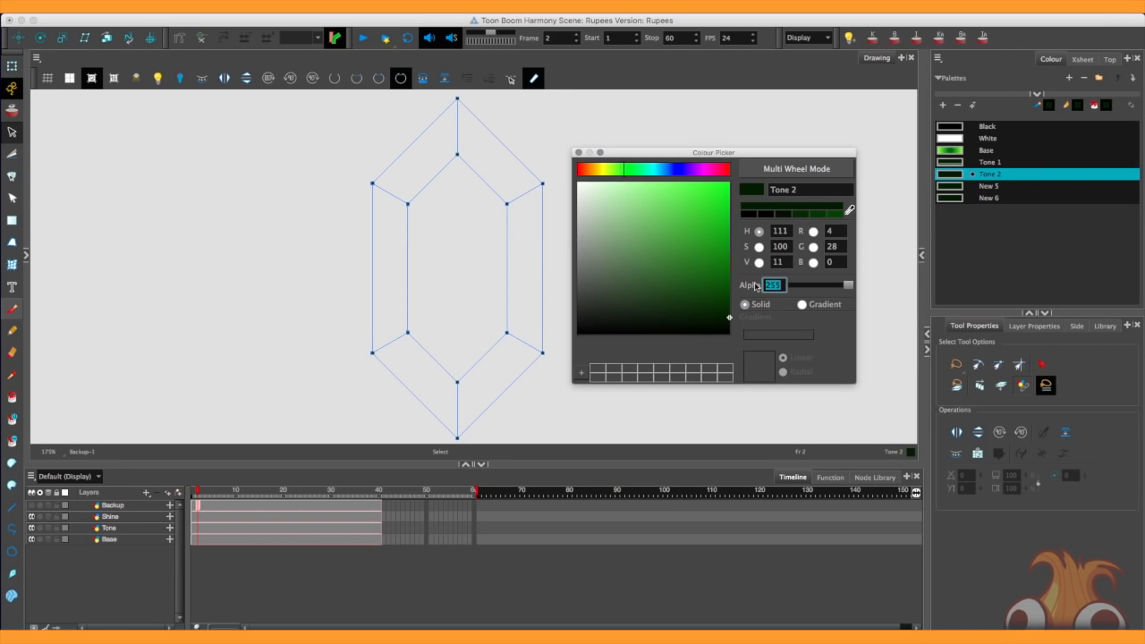
double_click(805, 189)
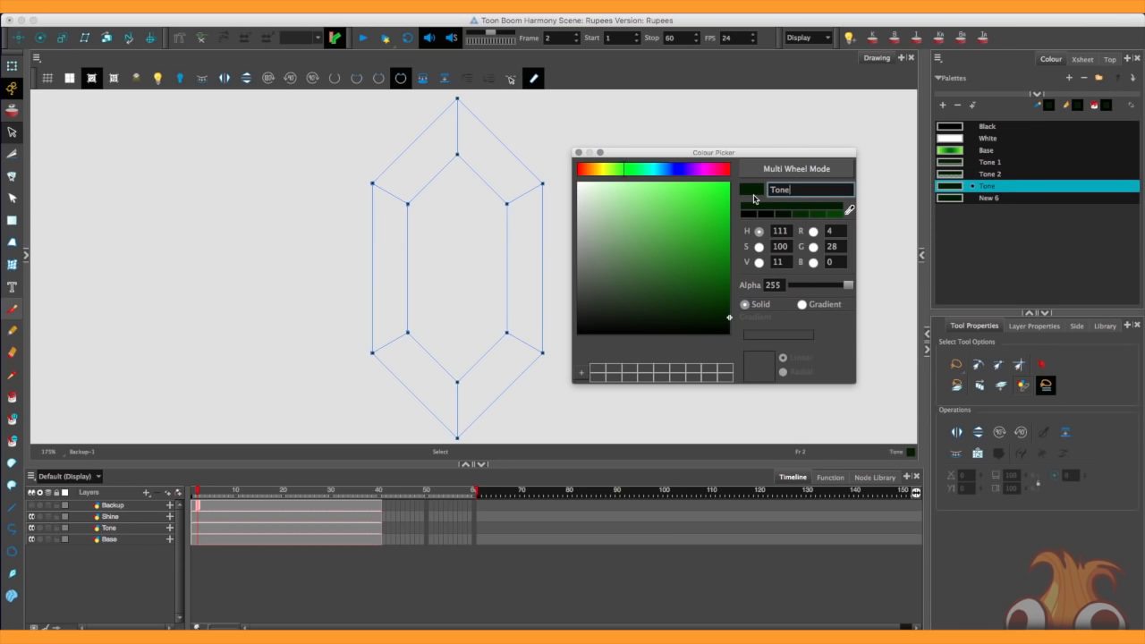
triple_click(778, 285)
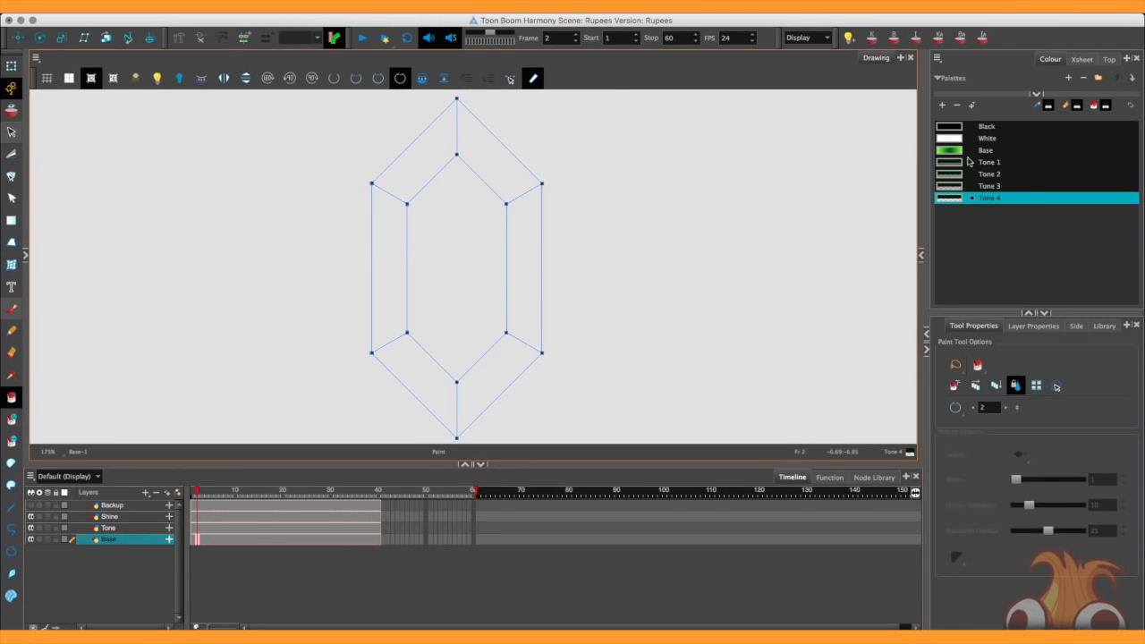
Step: Paint the rupee's facets, including top-left and central ones, with the Base gradient
left_click(984, 149)
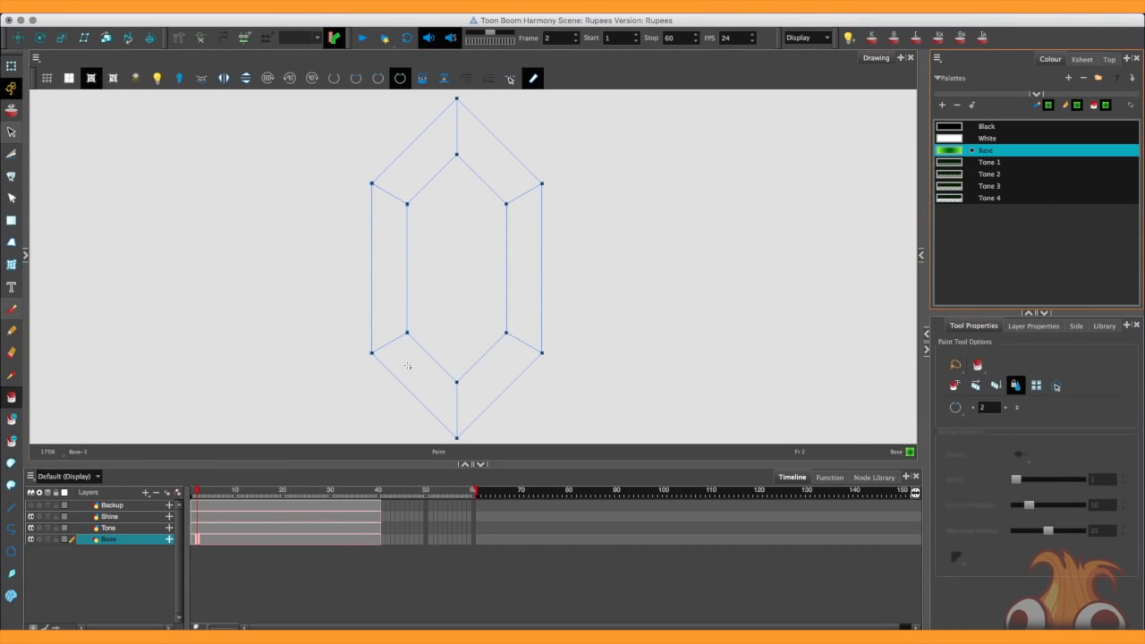
left_click(447, 268)
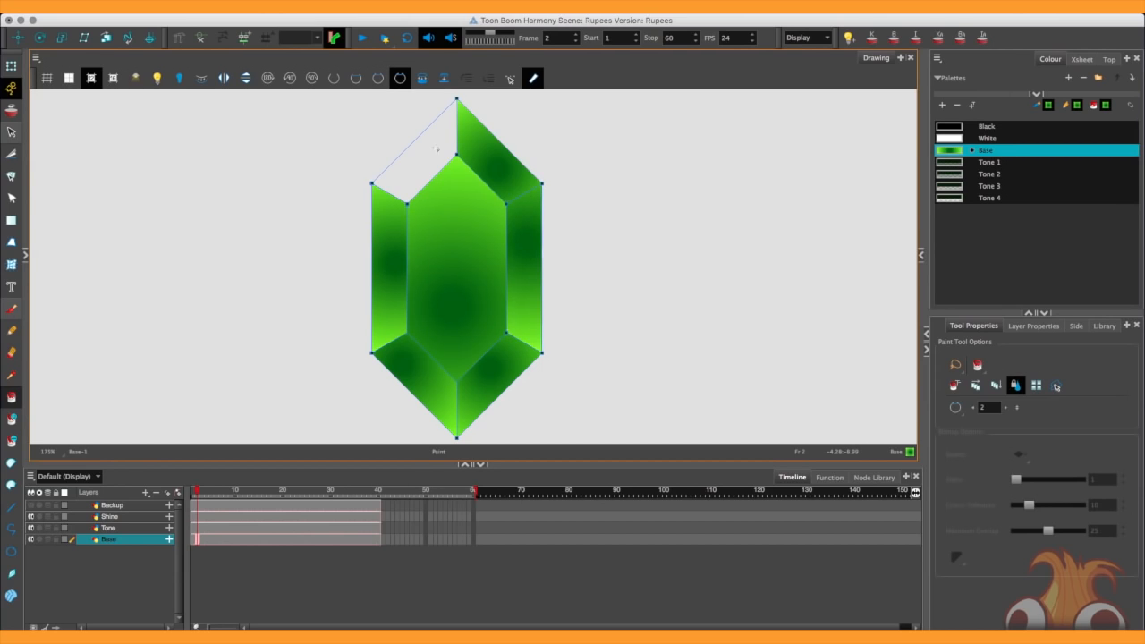
left_click(429, 148)
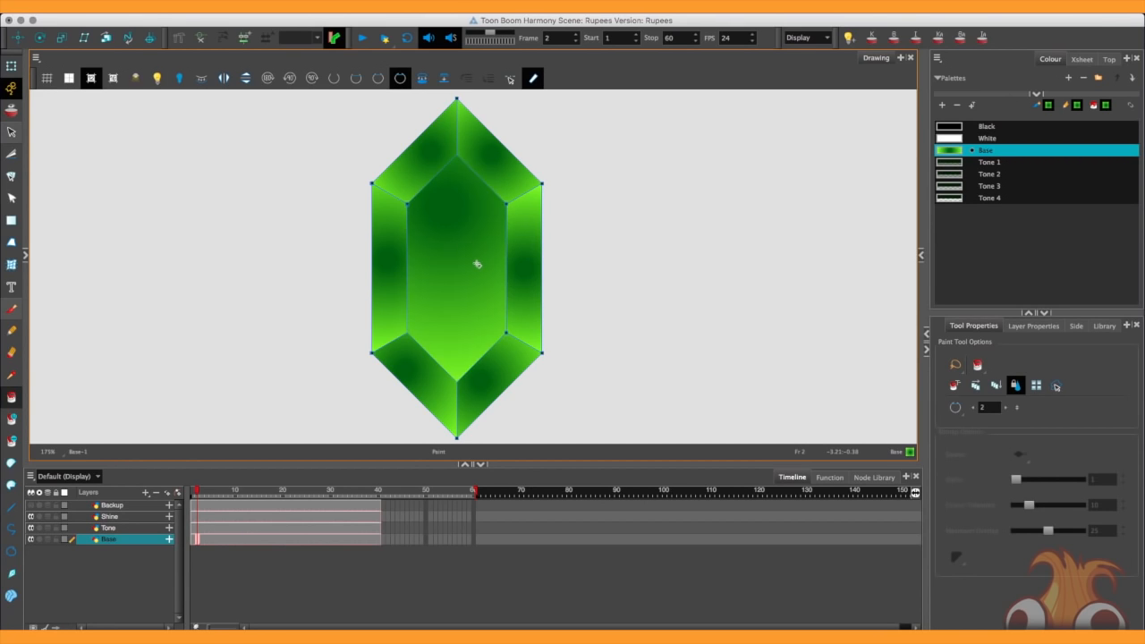
left_click(476, 264)
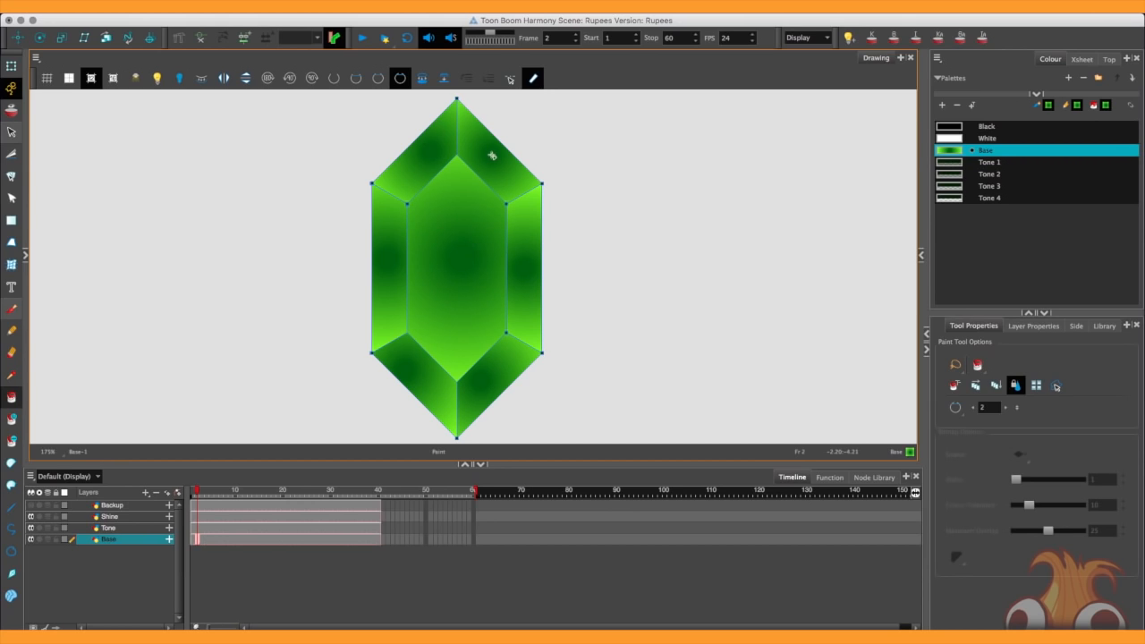
mouse_move(338, 144)
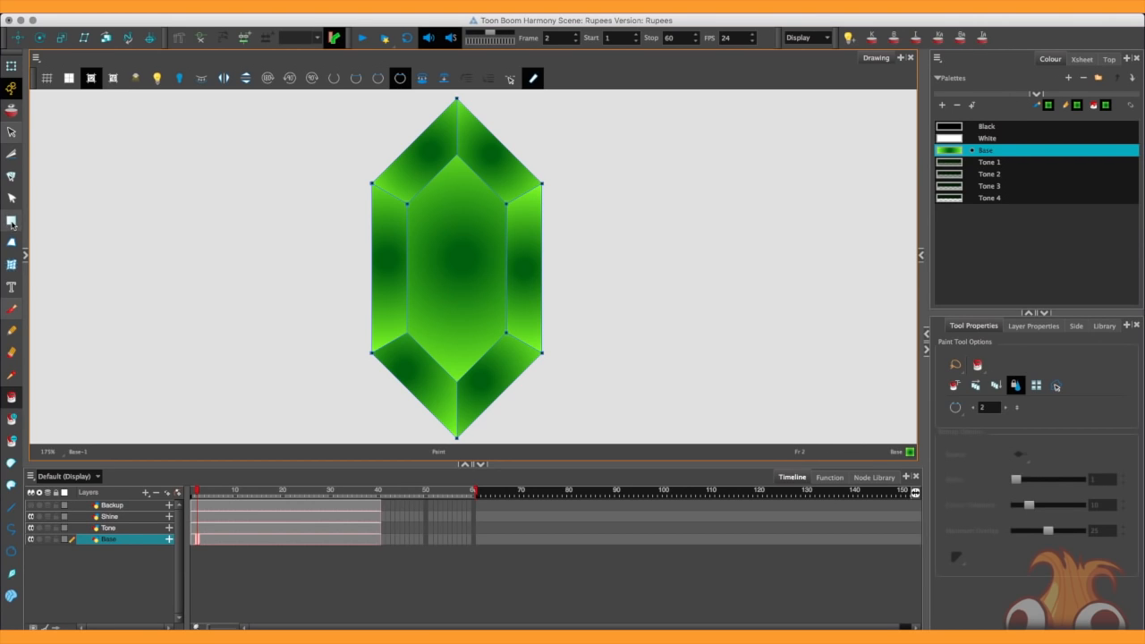
Step: Reposition the Base gradient fill to span the gem, then return to painting
left_click(12, 221)
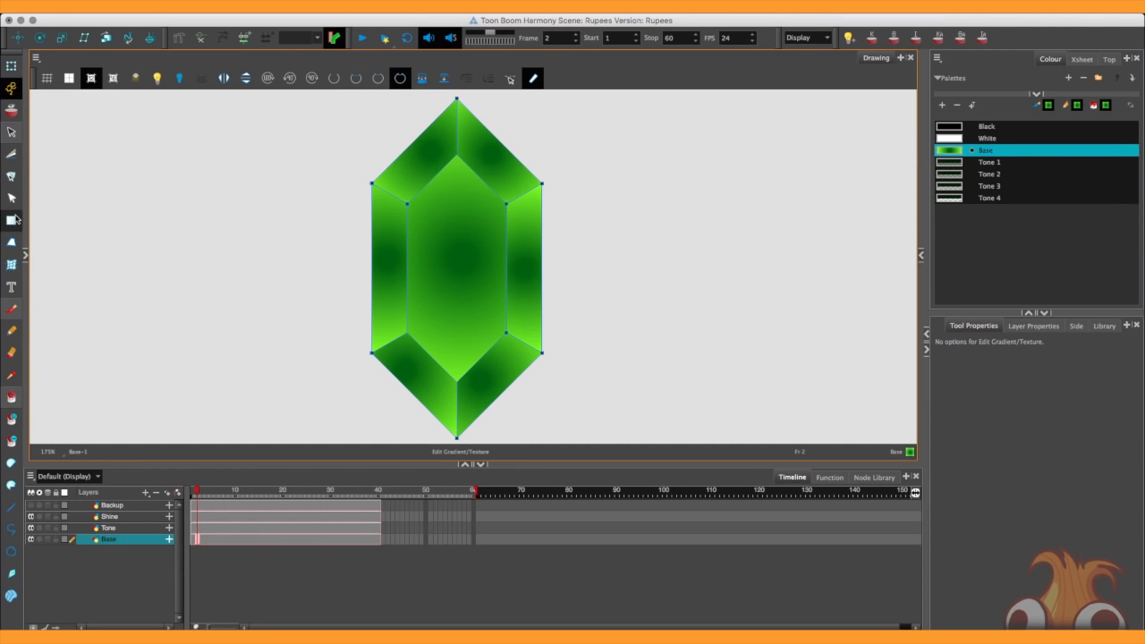
mouse_move(466, 259)
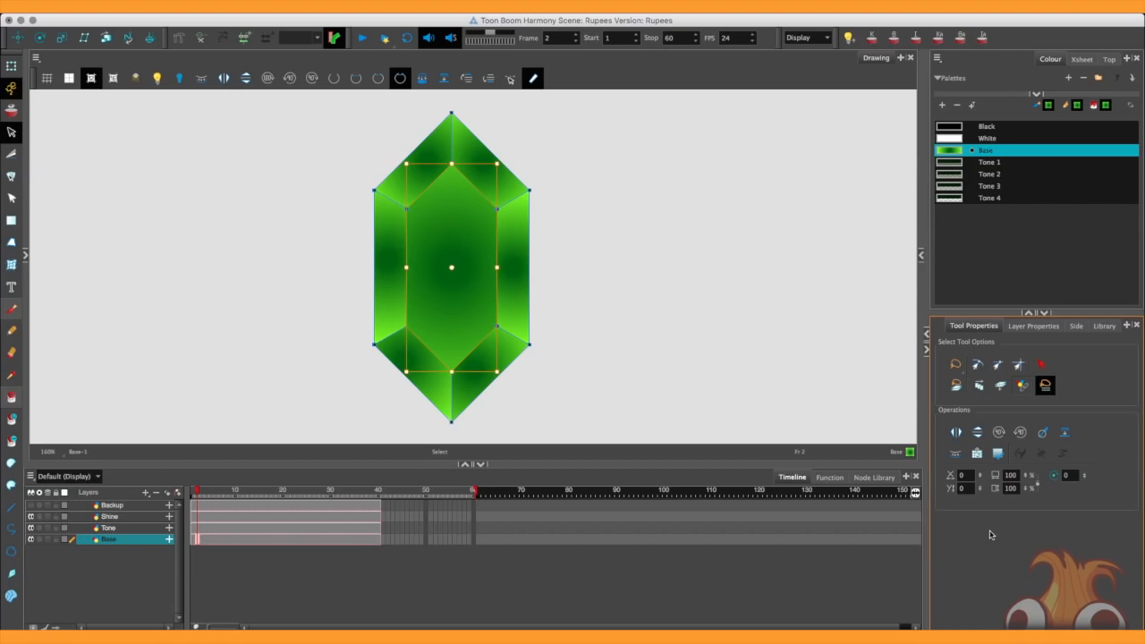
mouse_move(13, 402)
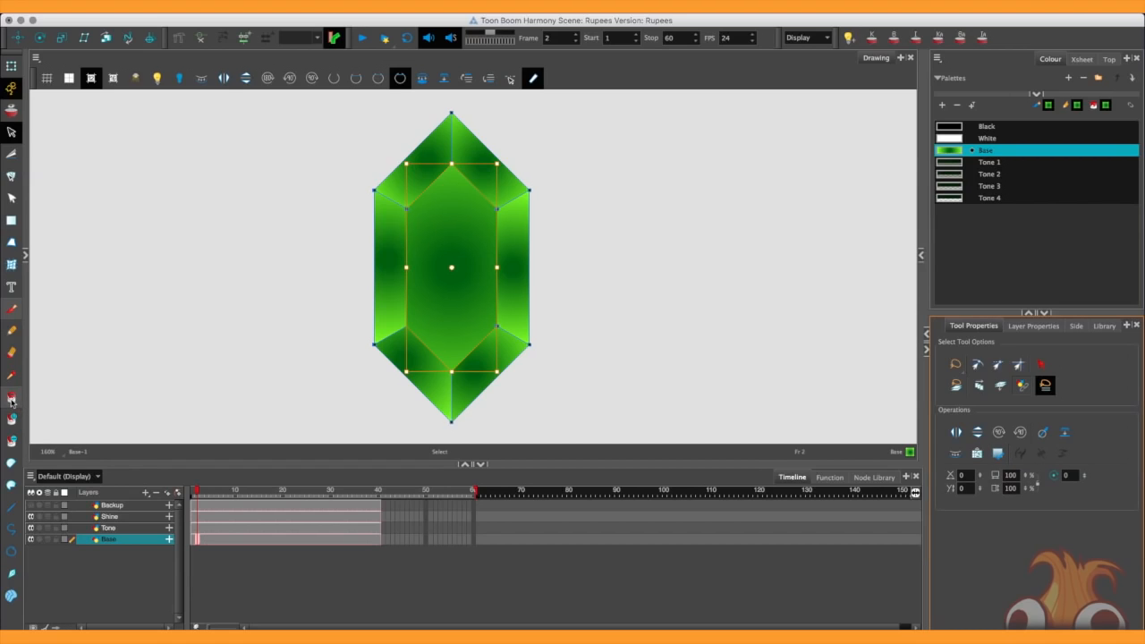
left_click(12, 396)
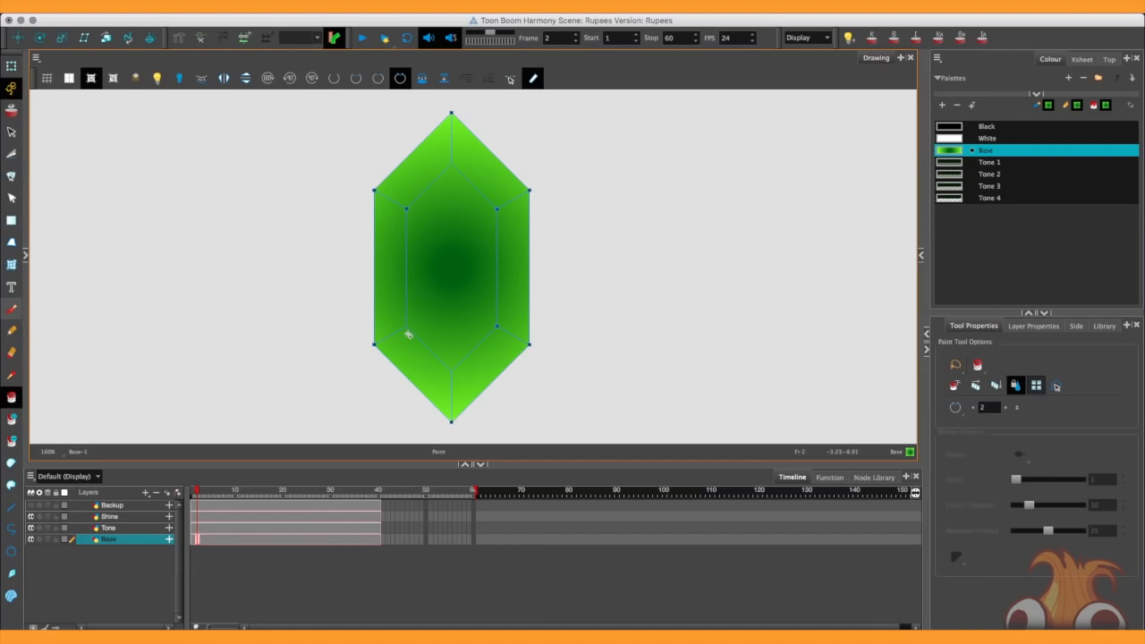
Step: On the Tone layer, fill the gem facets with Tone colours, bottom-right with Tone 4
left_click(109, 527)
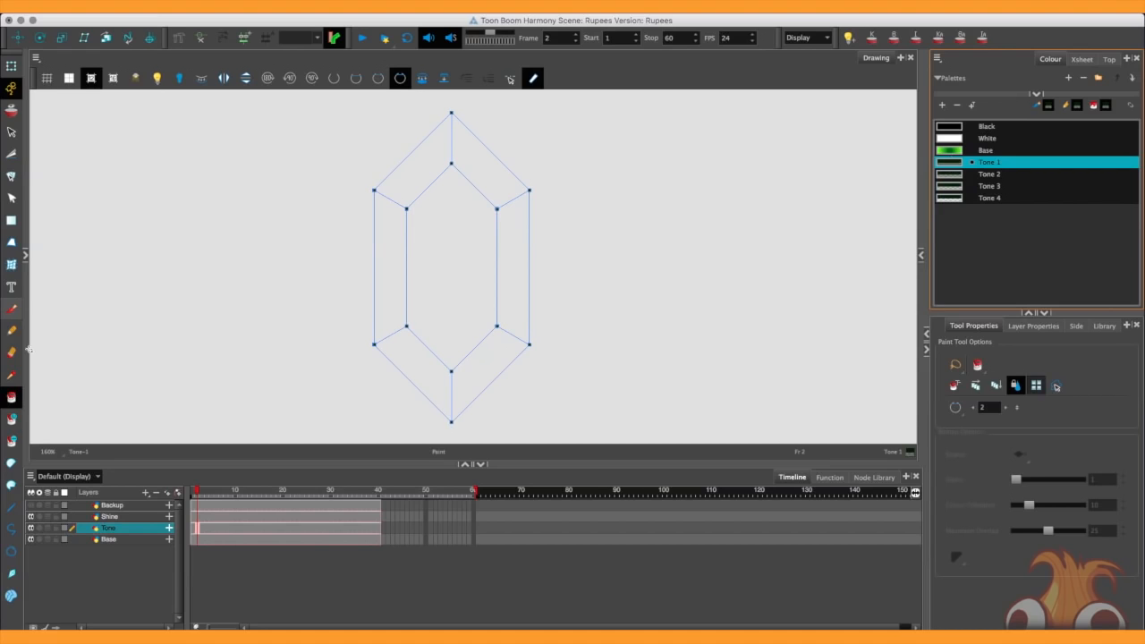
left_click(487, 161)
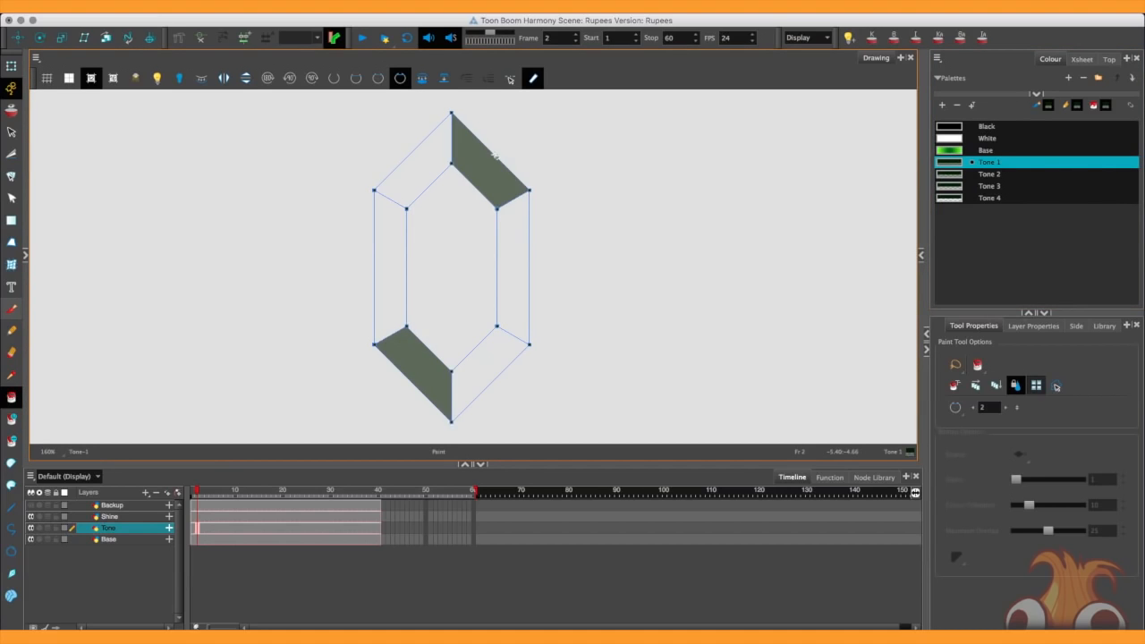
mouse_move(953, 176)
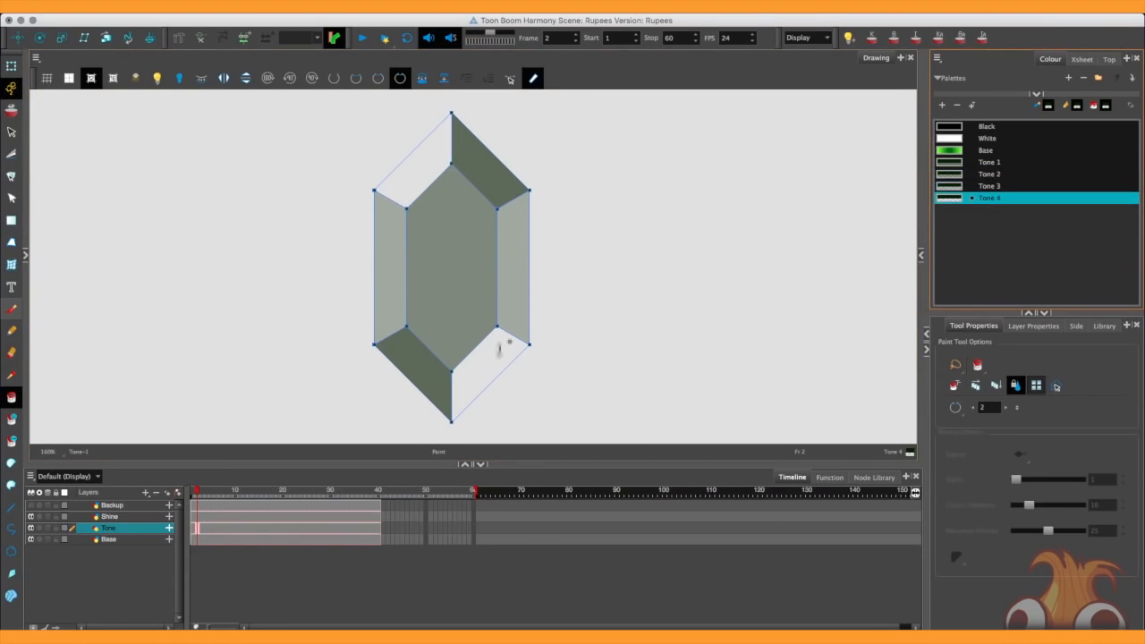
left_click(412, 161)
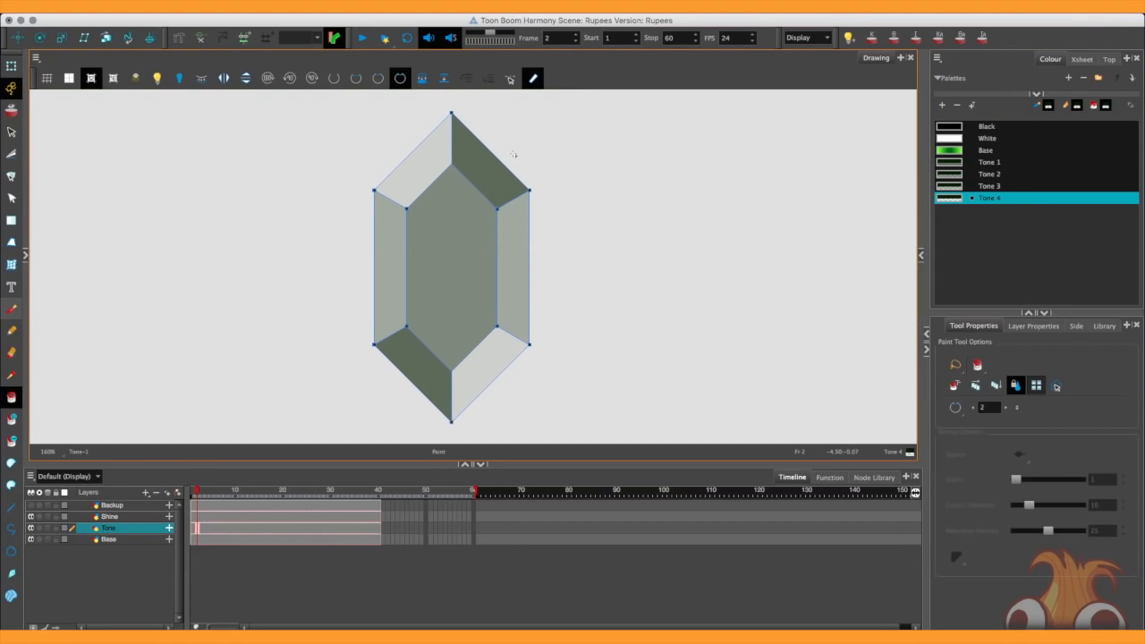
mouse_move(555, 315)
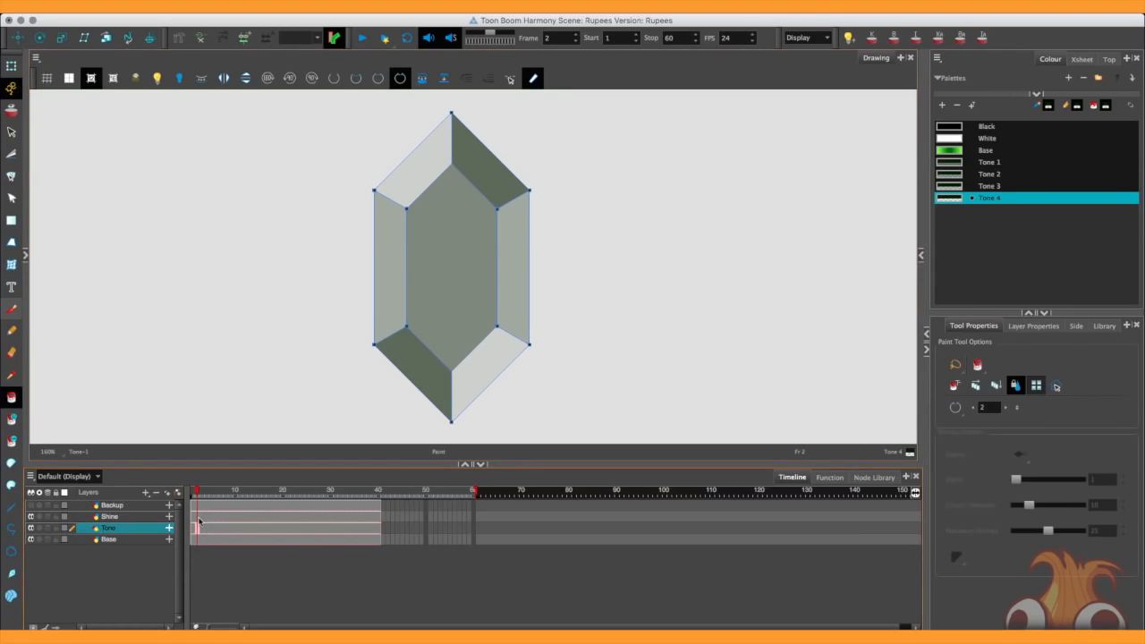
Step: Select the Shine layer, show the Timeline toolbar and return to the first shine drawing
left_click(109, 516)
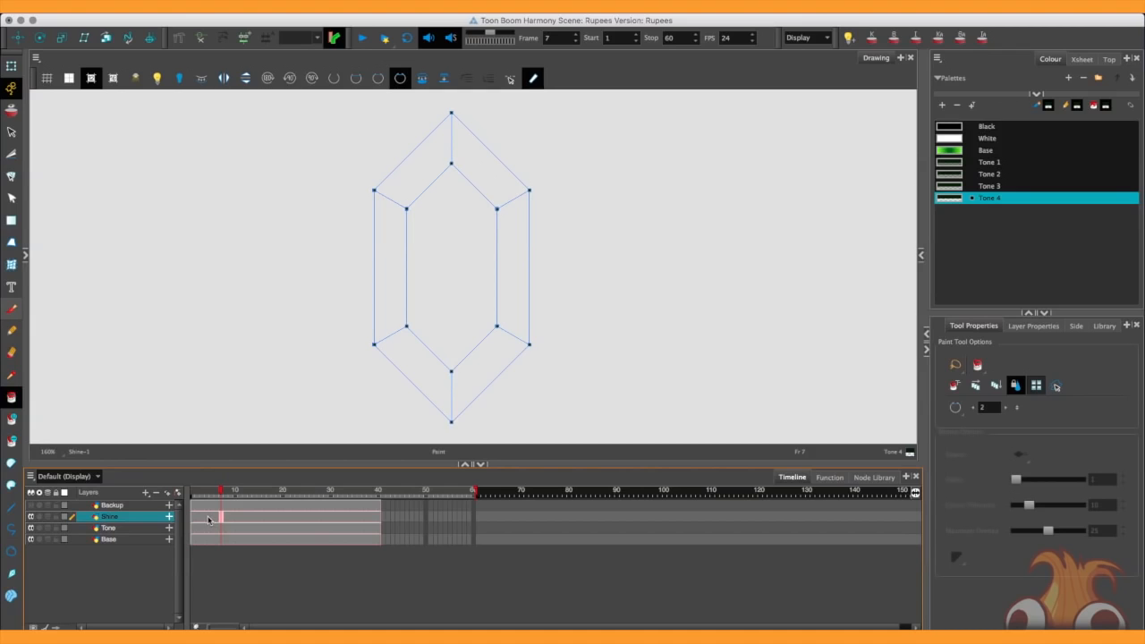
mouse_move(266, 480)
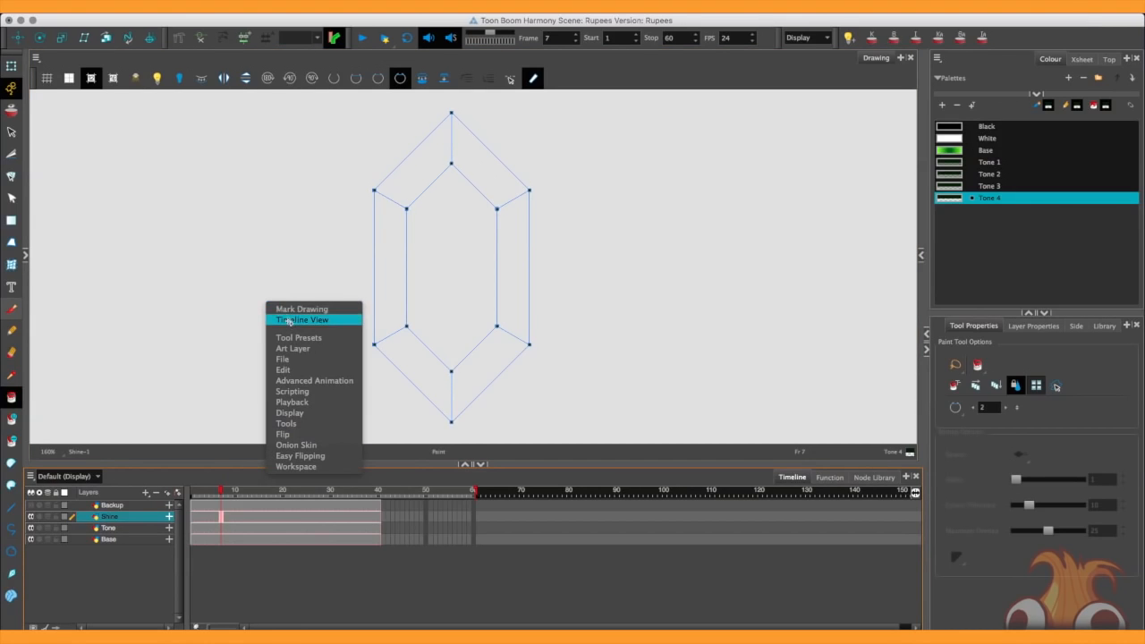
left_click(300, 320)
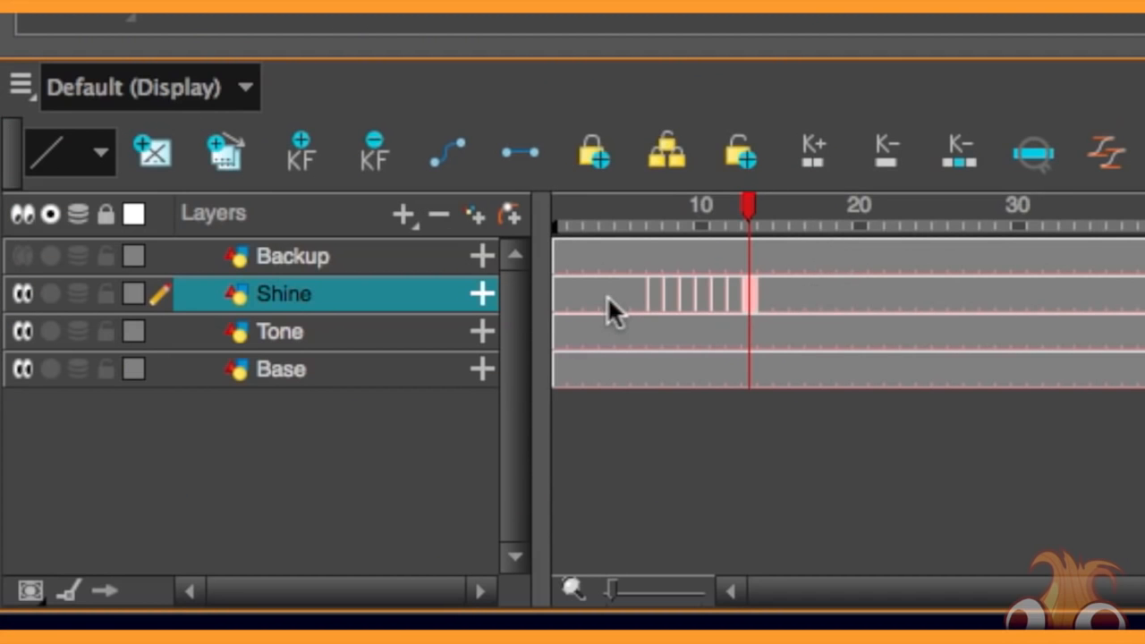
left_click_drag(747, 205, 606, 206)
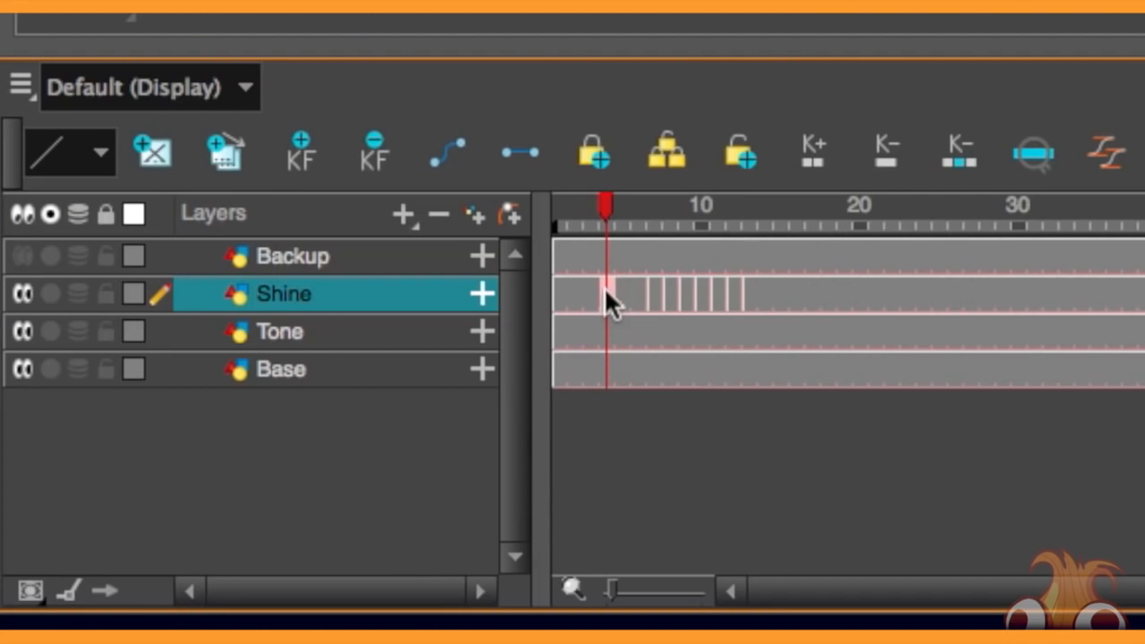
mouse_move(749, 314)
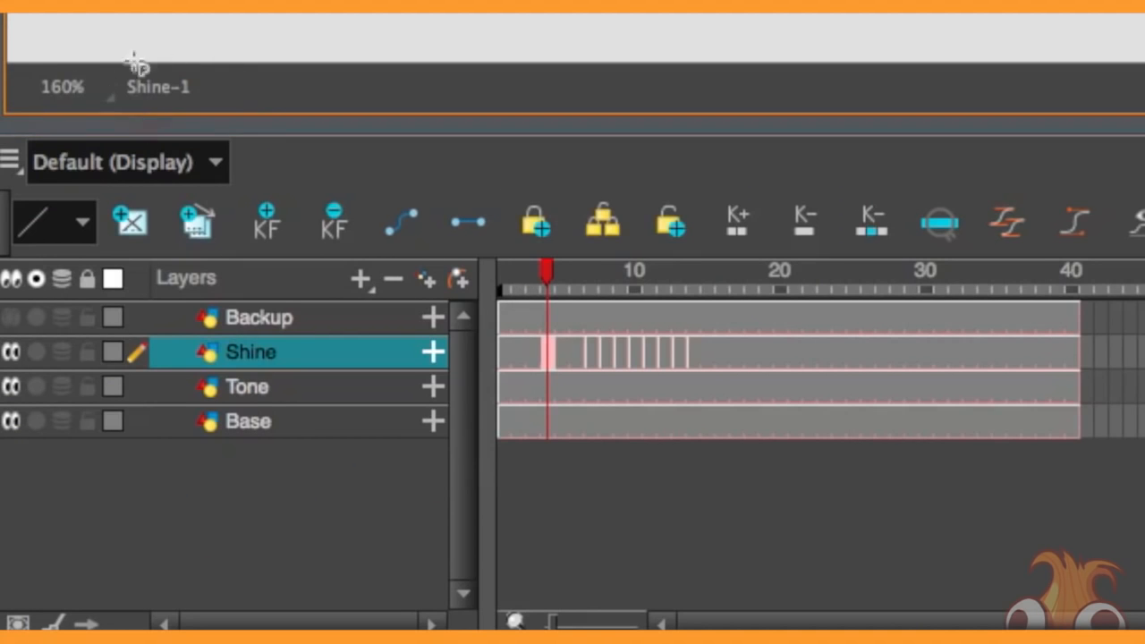
mouse_move(541, 389)
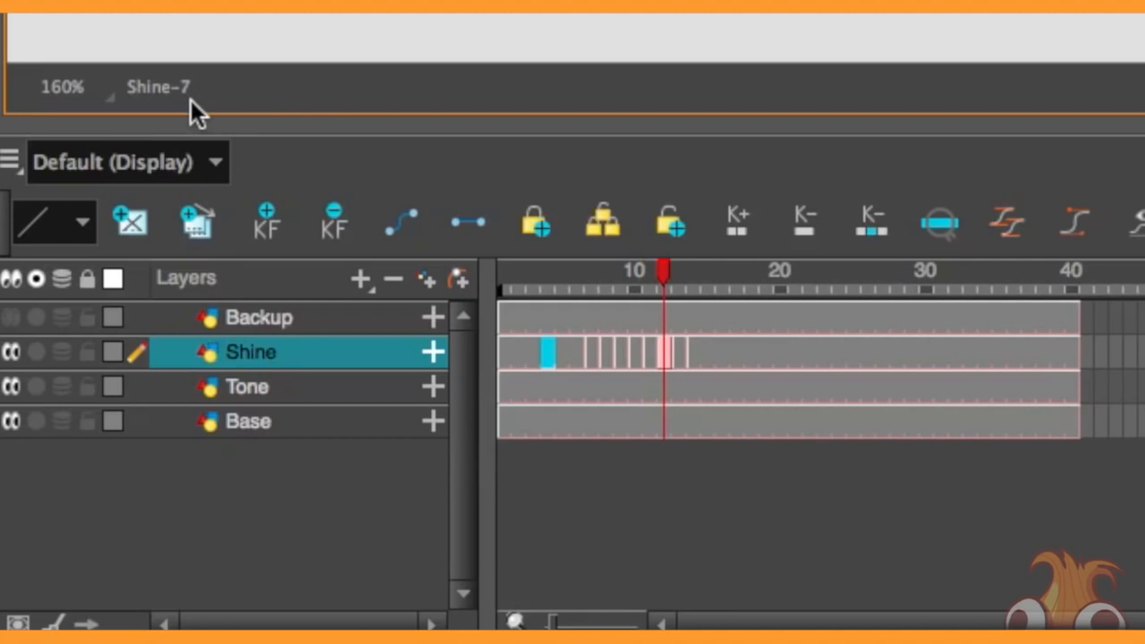
left_click(691, 271)
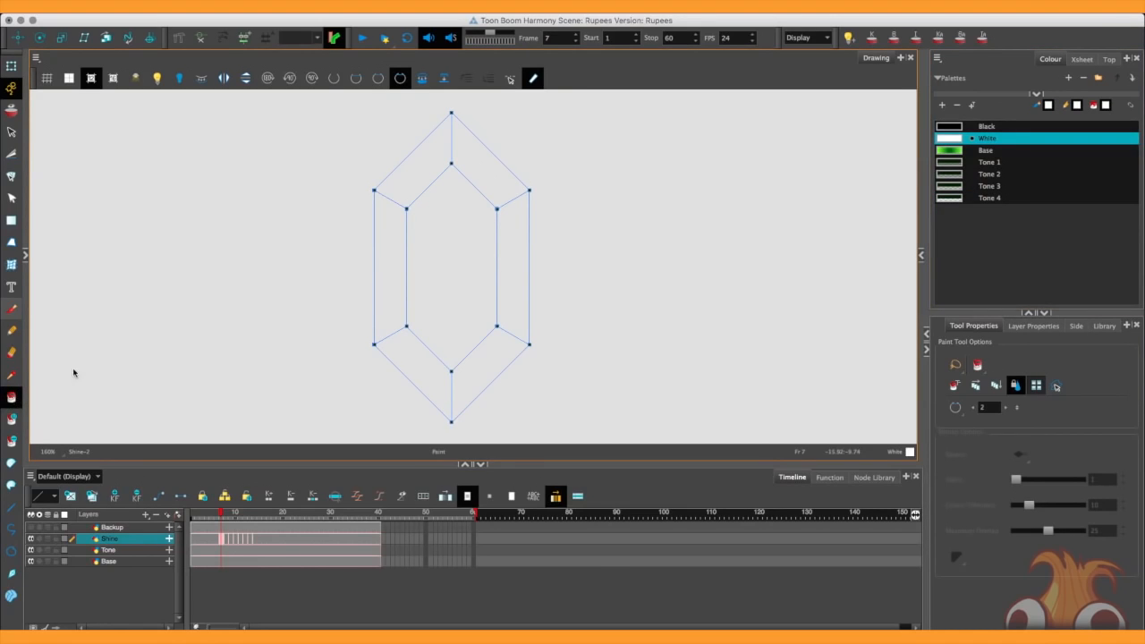
mouse_move(450, 322)
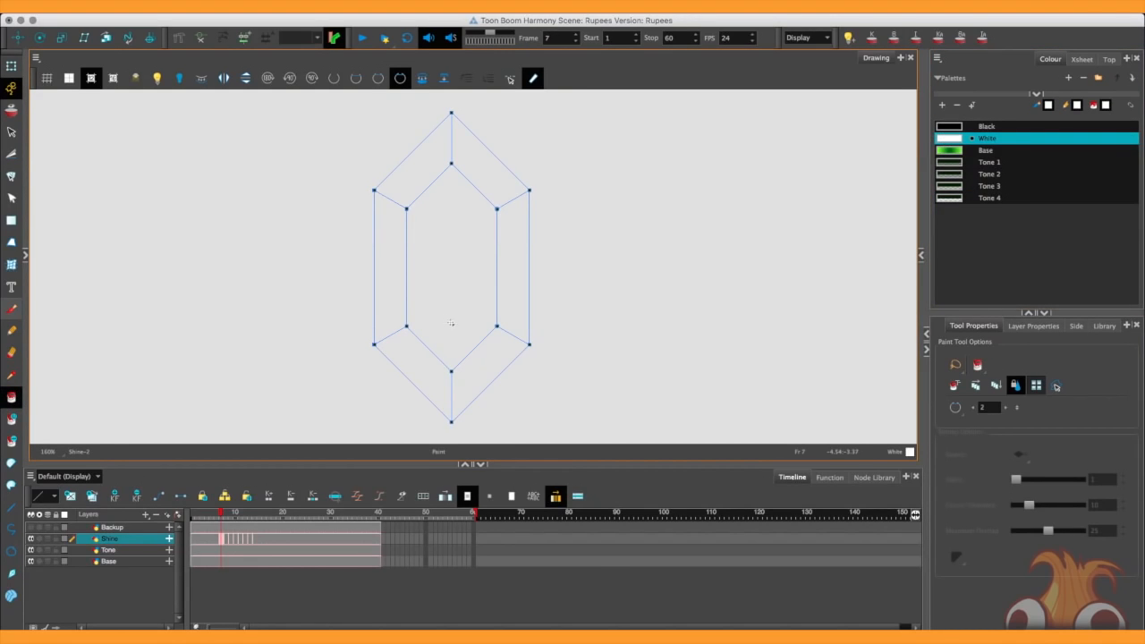
mouse_move(486, 359)
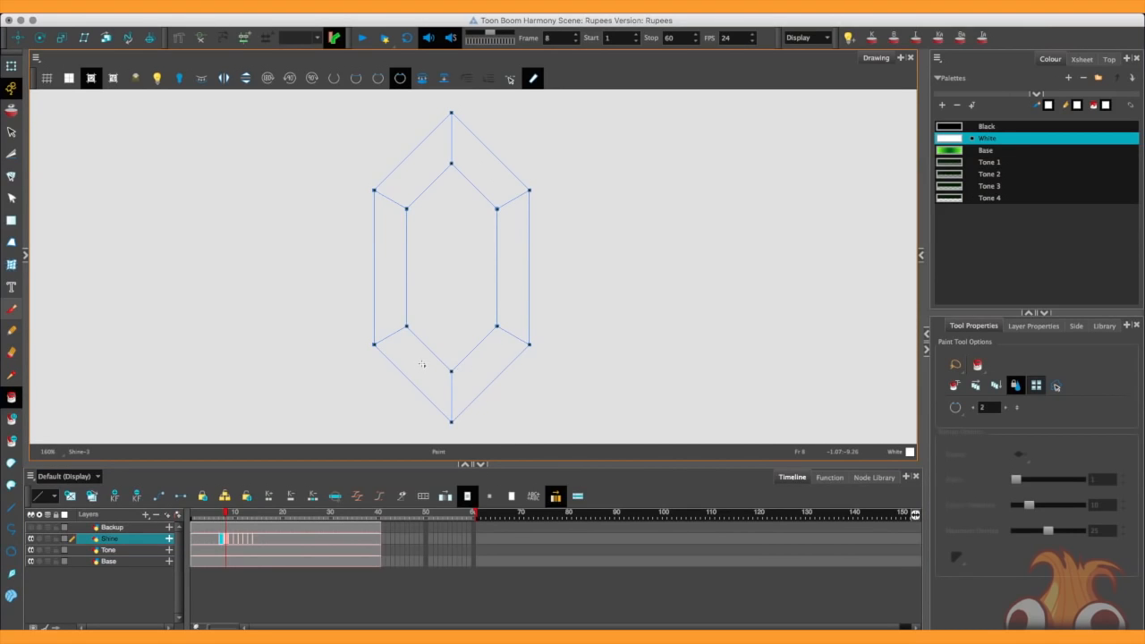
Step: Pick the White swatch and select the Shine drawing cells for repeating near frame 23
left_click(510, 264)
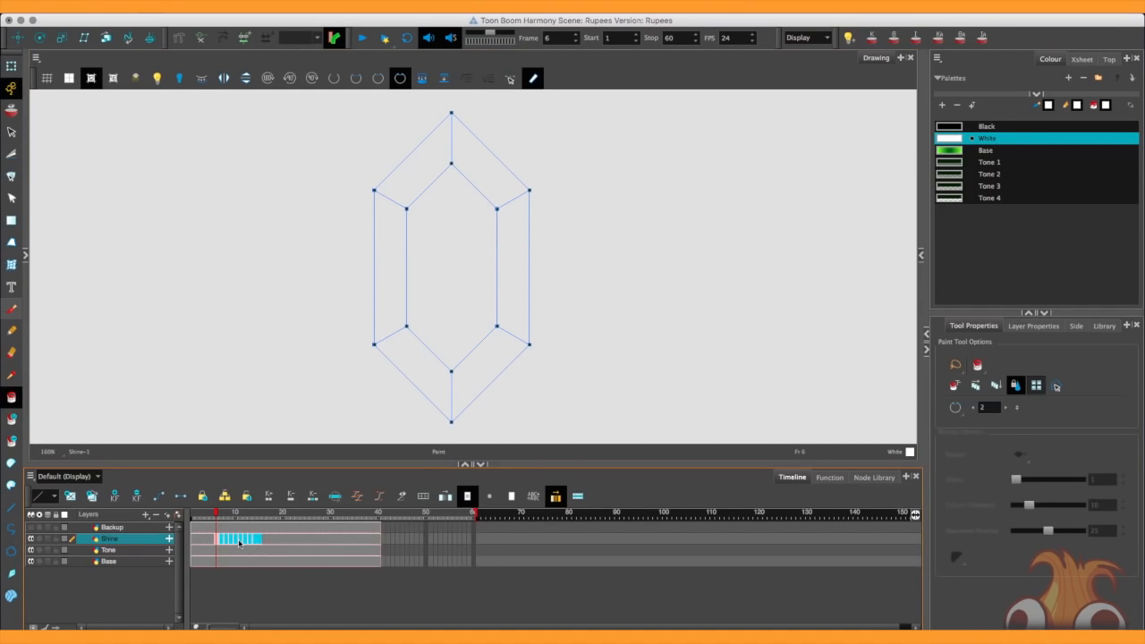
left_click(302, 511)
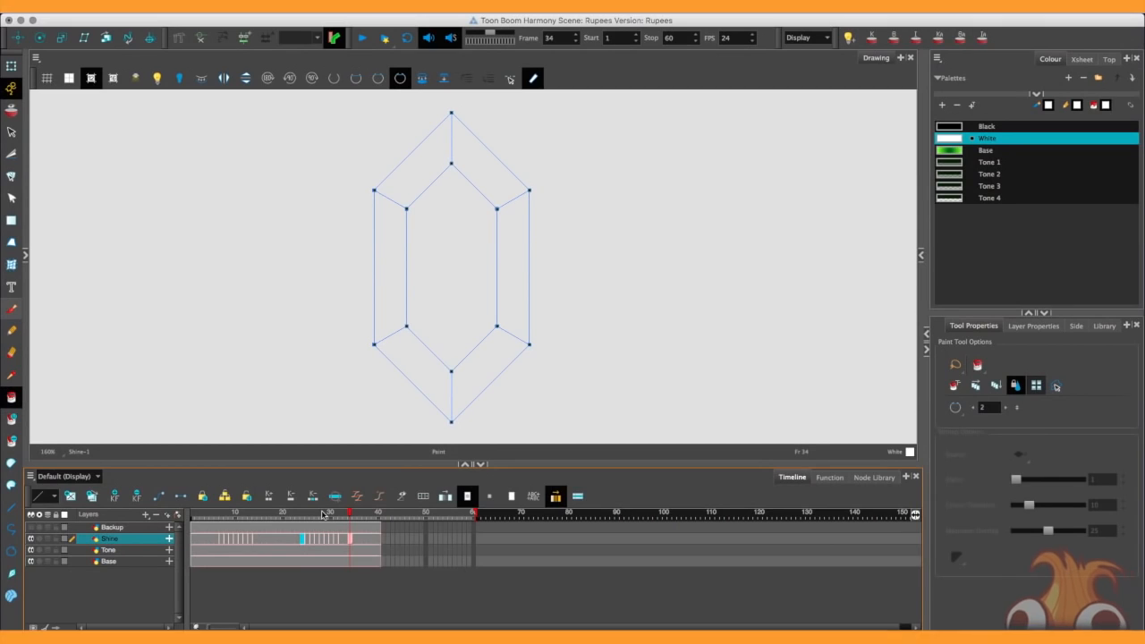
mouse_move(61, 274)
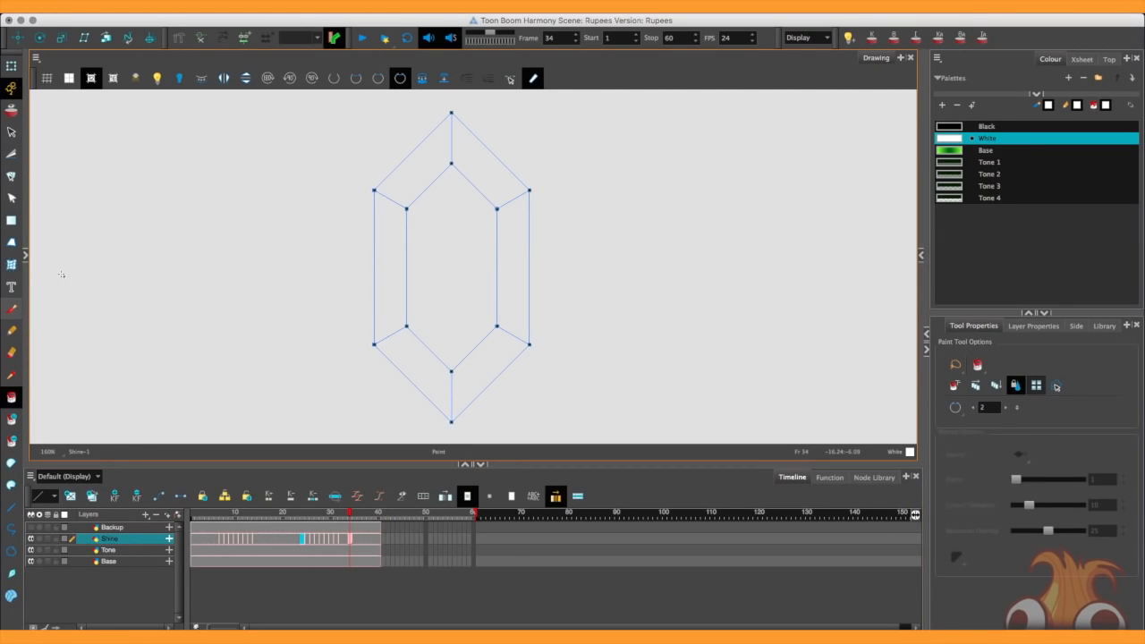
mouse_move(25, 291)
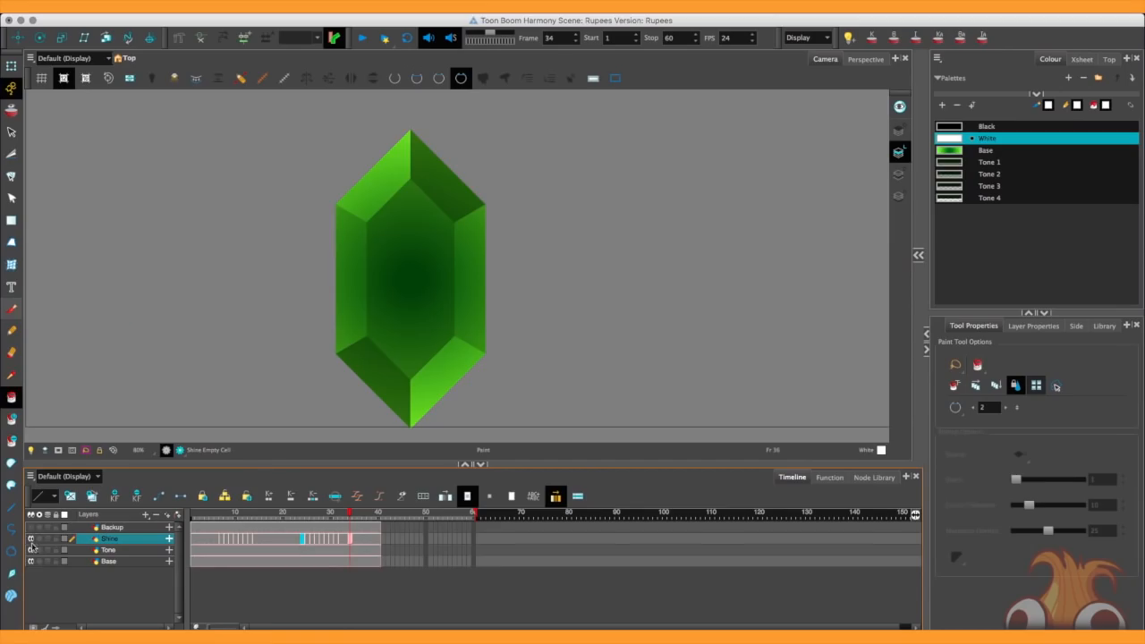
Step: Toggle Tone and Shine layer visibility, then check the white shine at a later frame
left_click(241, 512)
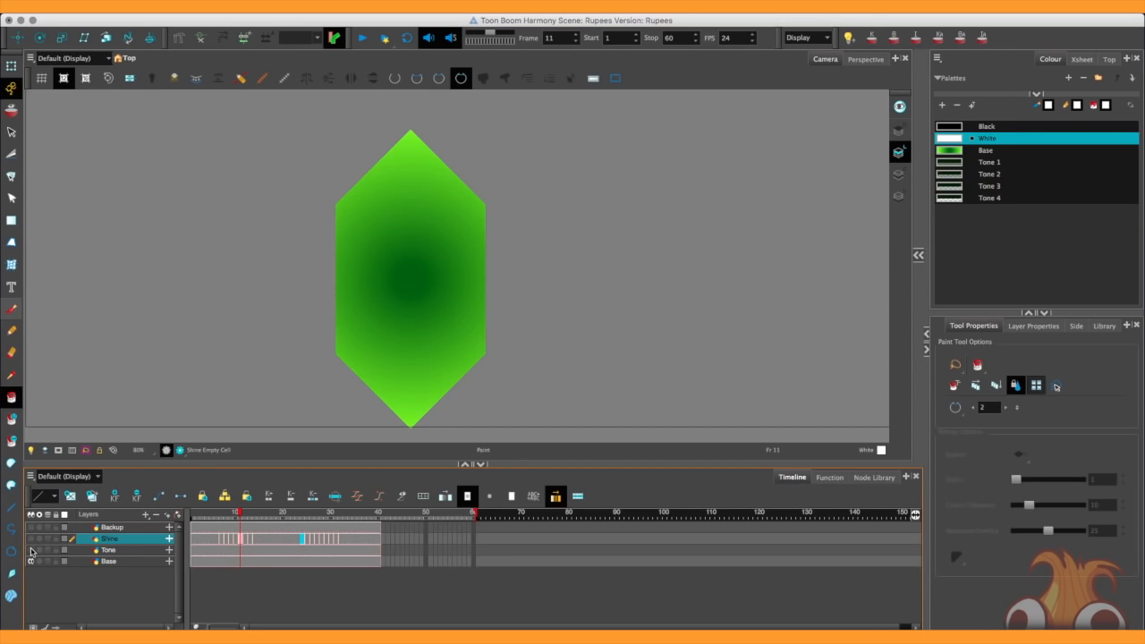
left_click(30, 550)
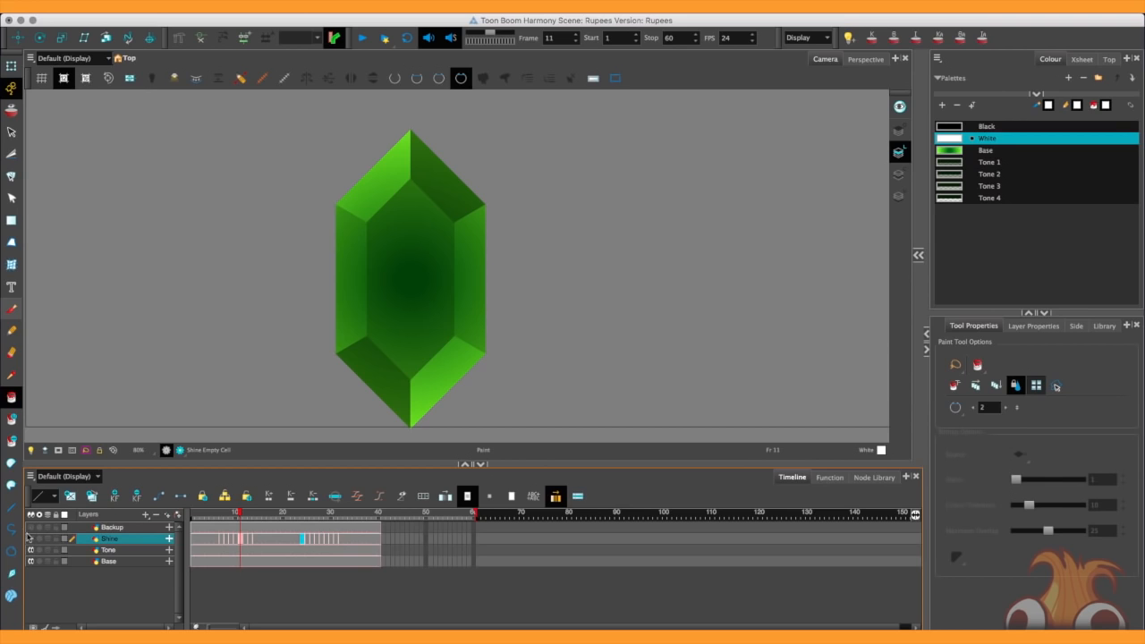
left_click(217, 513)
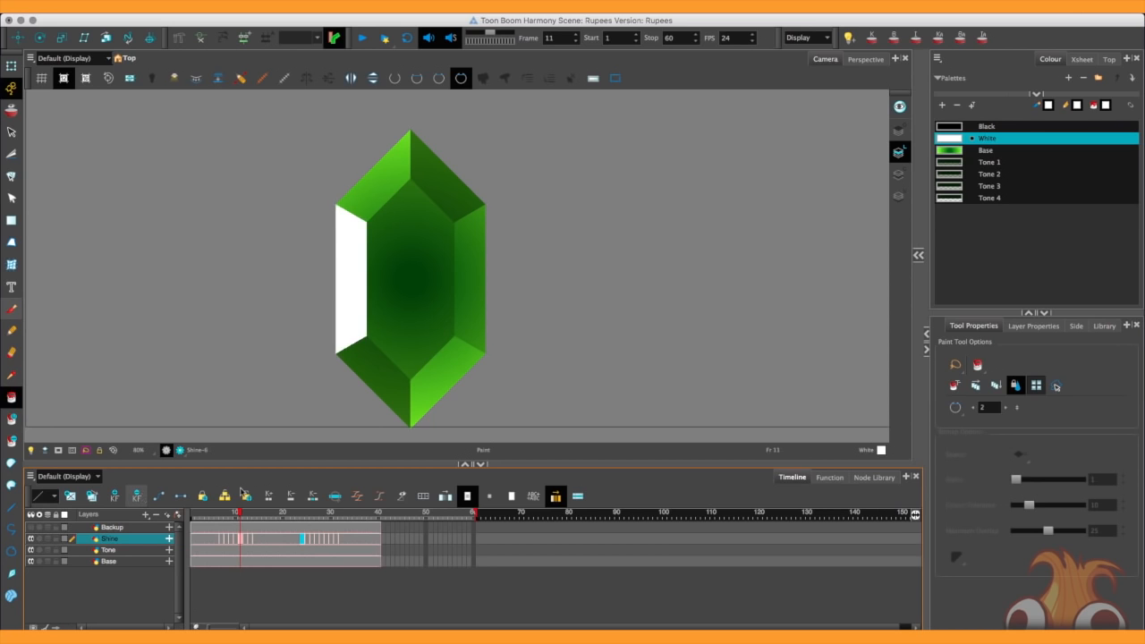
left_click(311, 514)
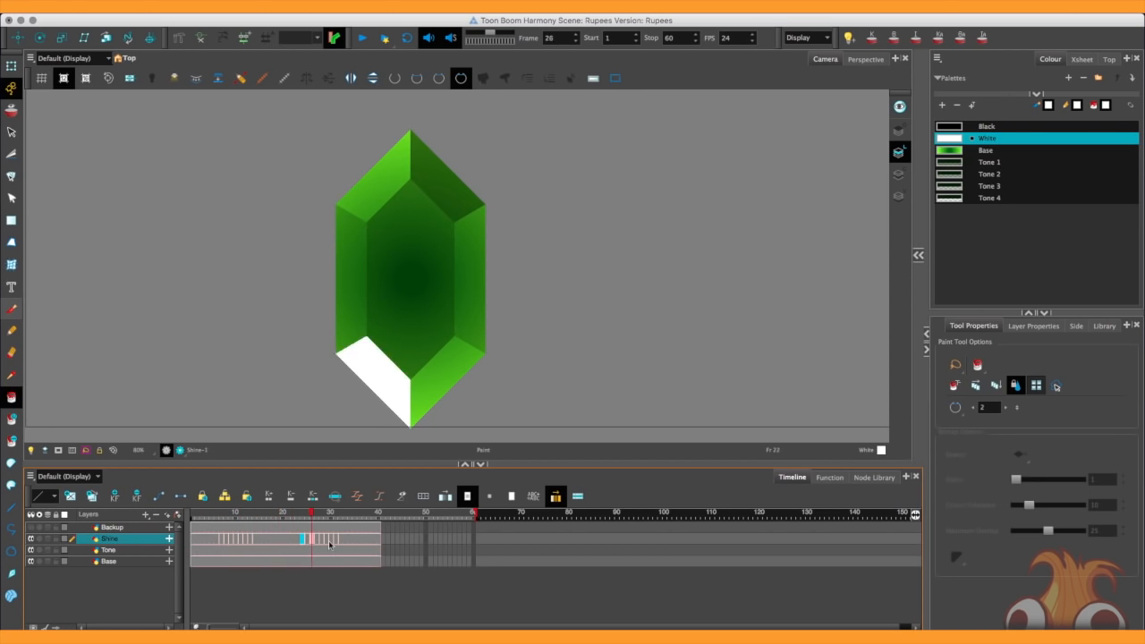